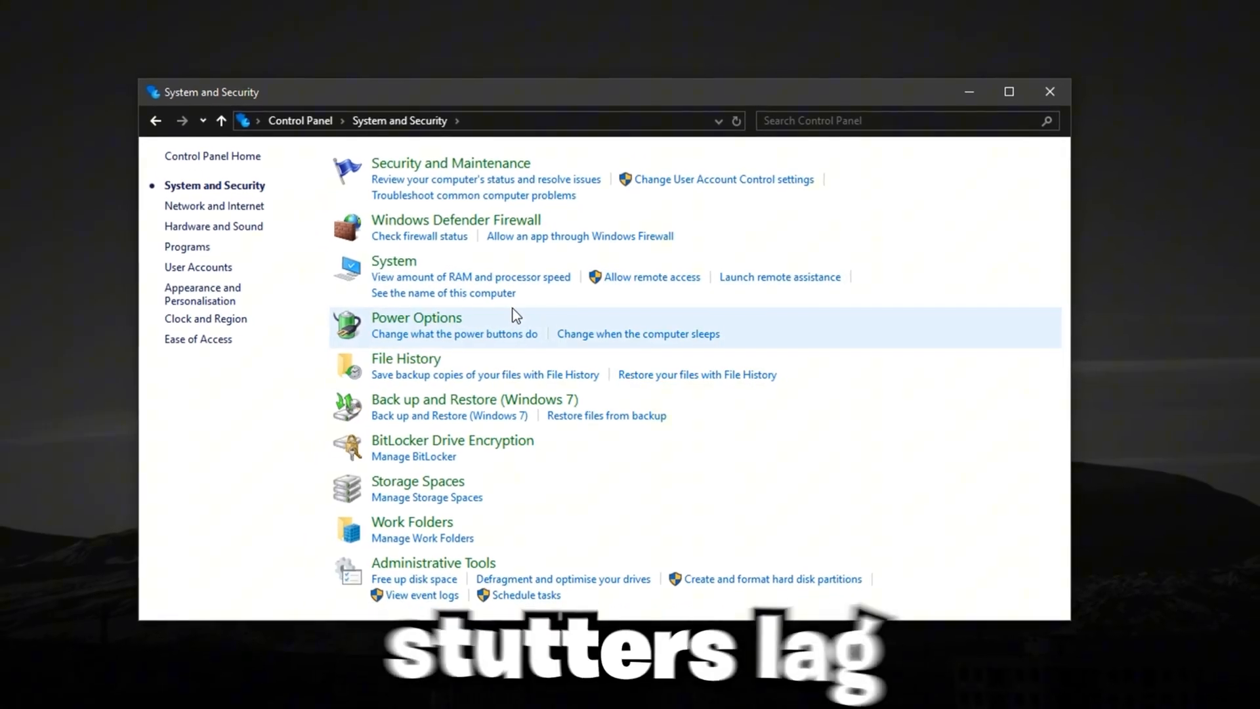
Step: Reach the Security and Maintenance page and expand its Maintenance section
click(450, 163)
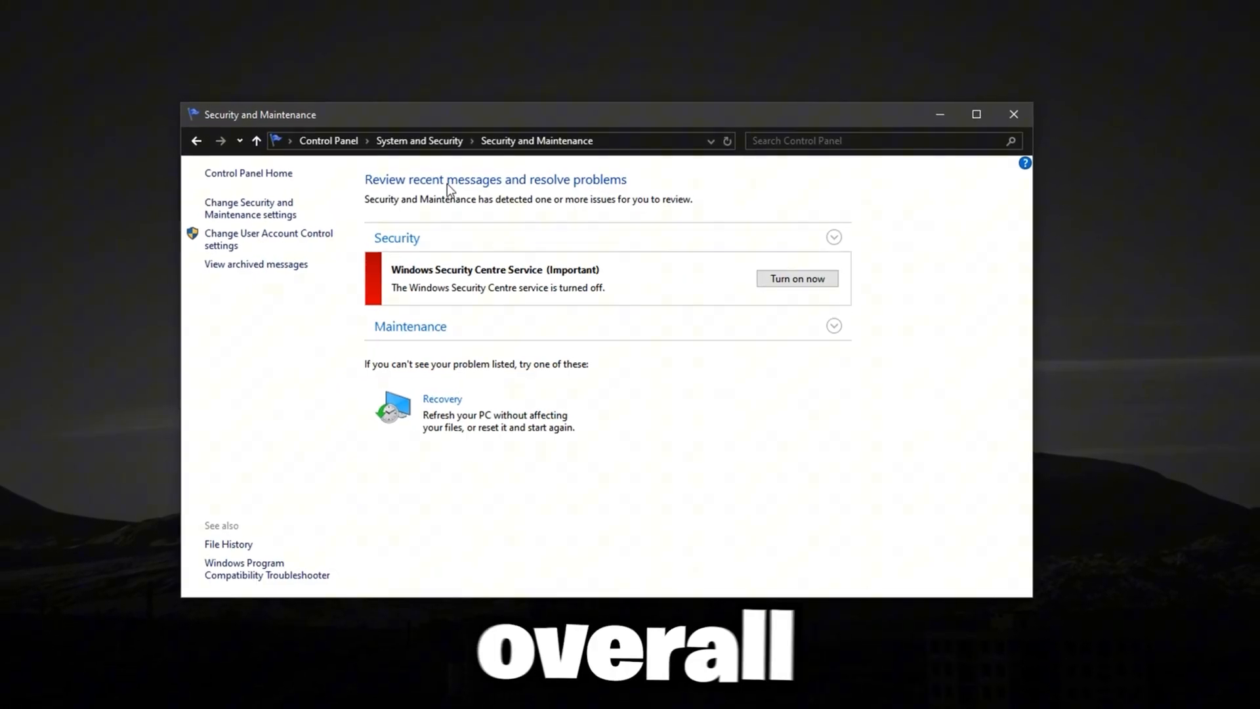
click(835, 326)
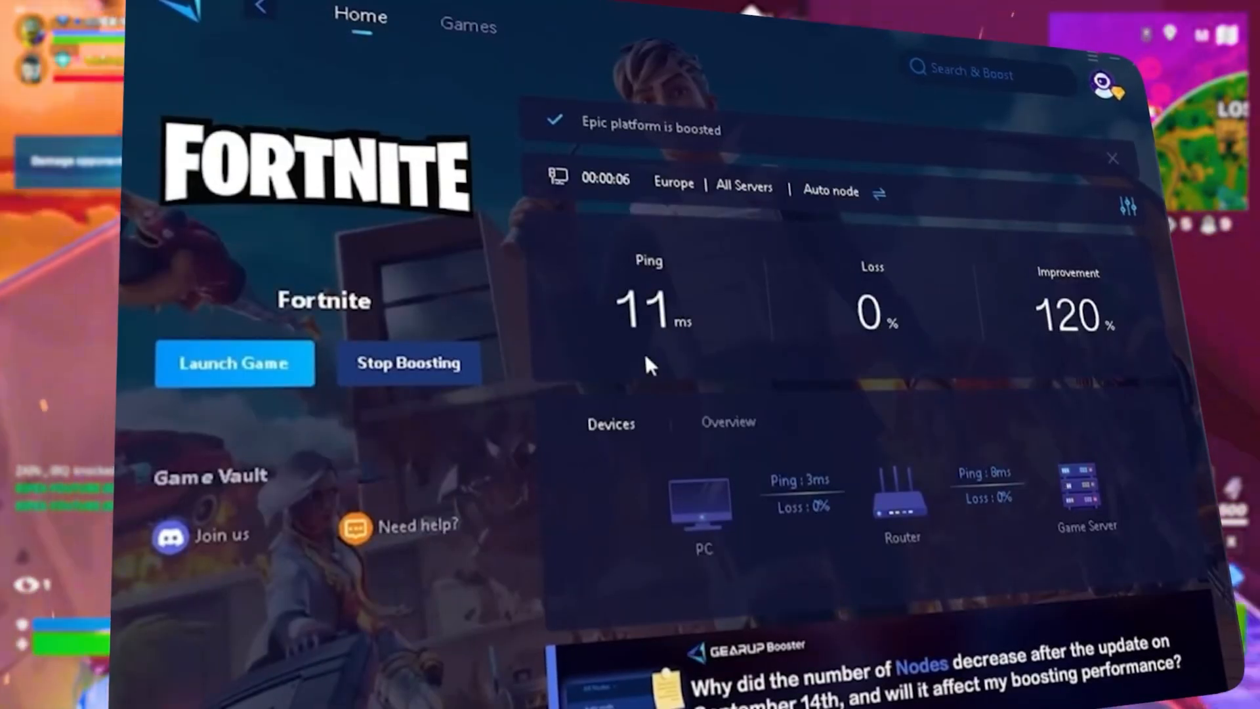
mouse_move(1114, 403)
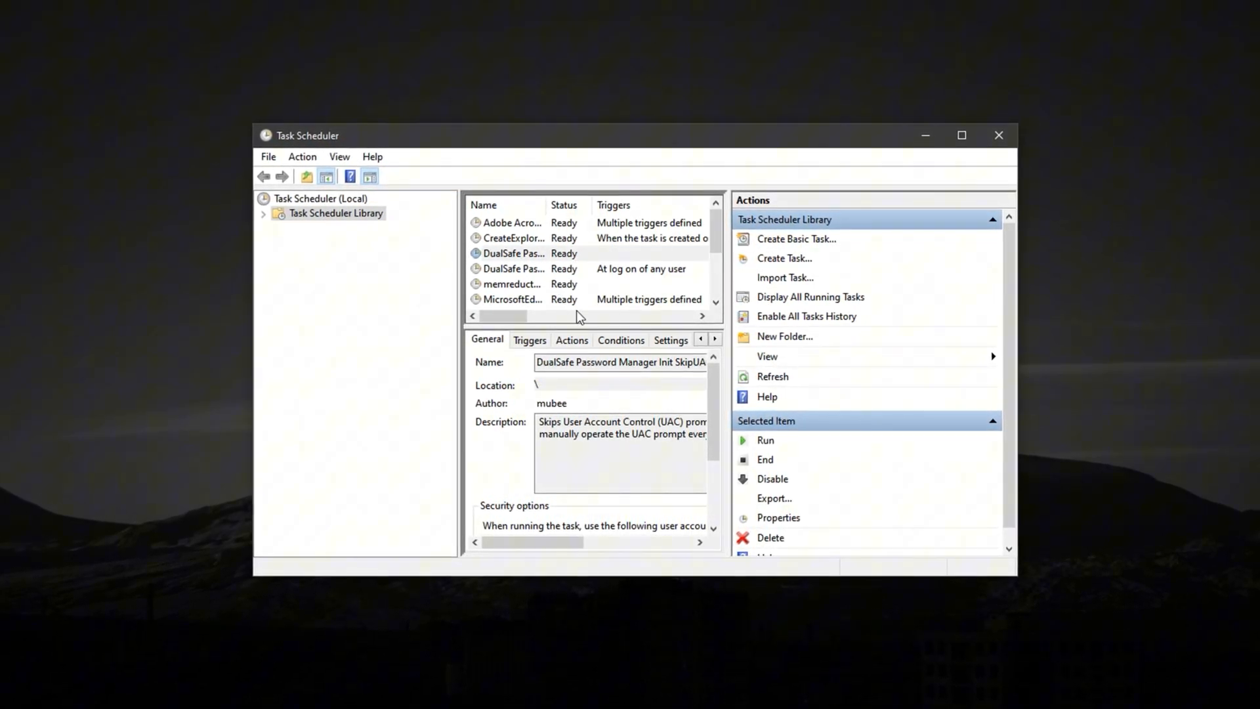
Step: Show the Run, End, Disable, Export, Properties and Delete actions for the DualSafe launch task
right_click(510, 268)
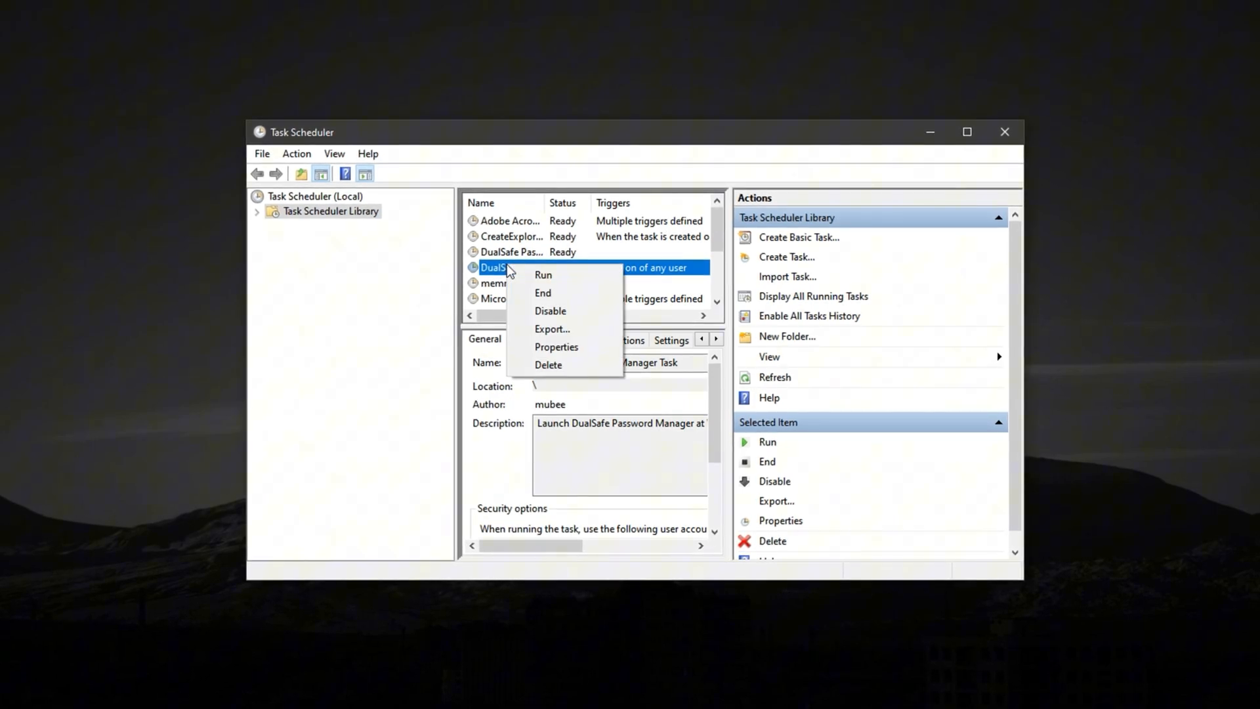
mouse_move(550, 310)
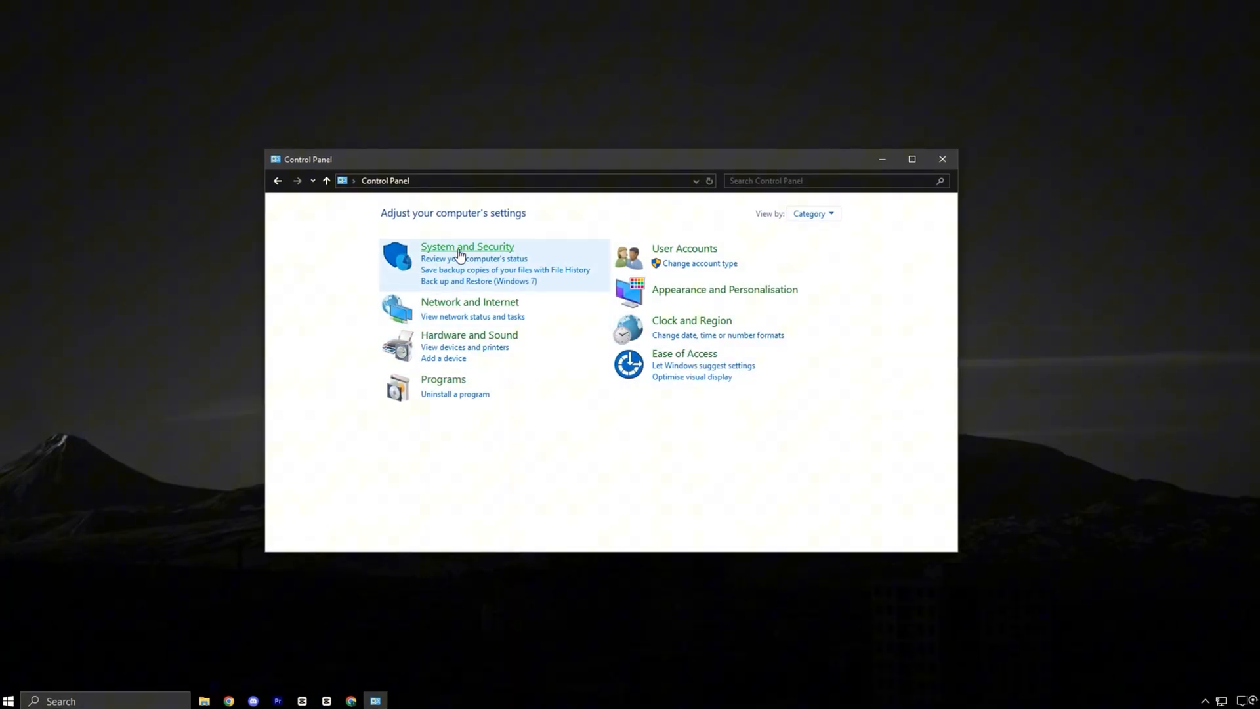
Step: Reach Automatic Maintenance settings via System and Security > Security and Maintenance > Maintenance
click(468, 246)
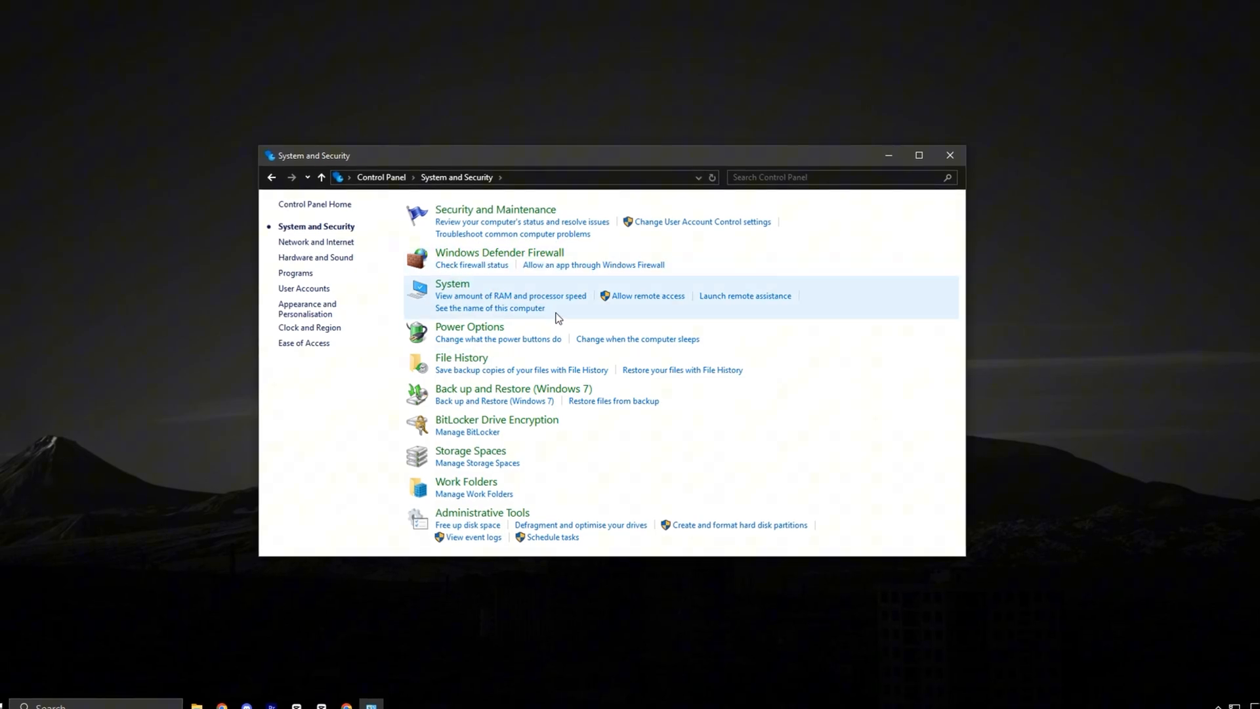
click(494, 208)
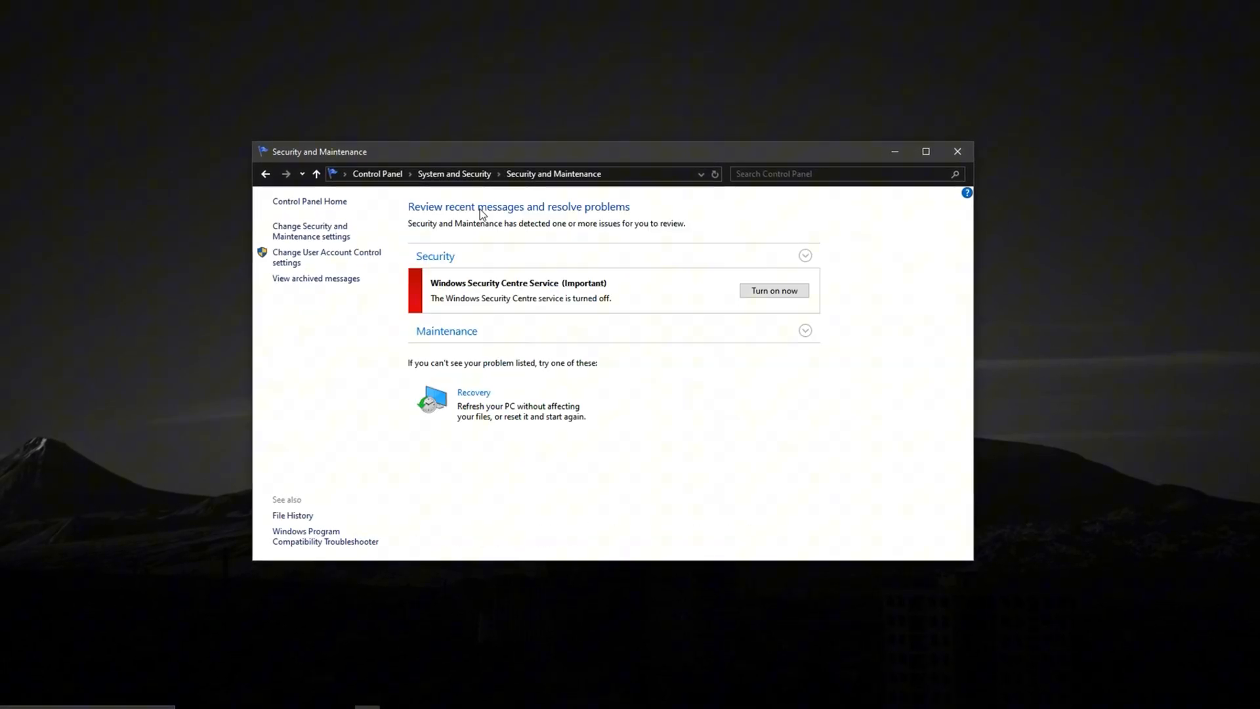
click(806, 330)
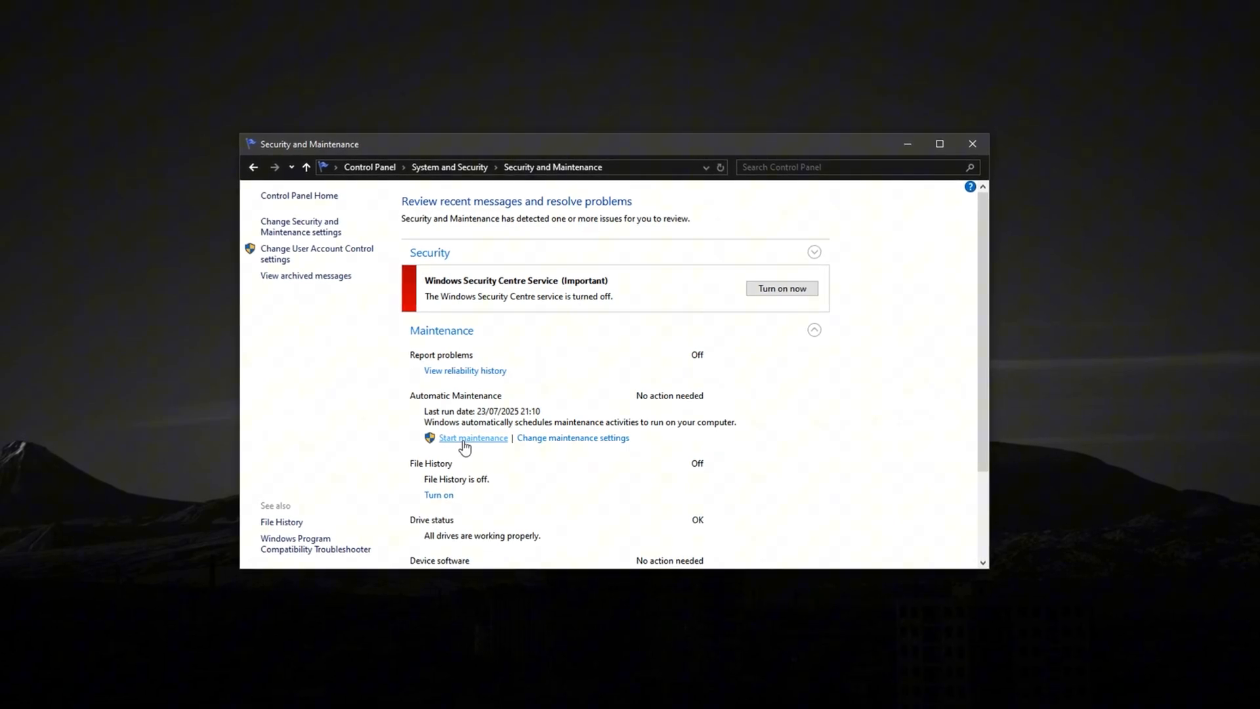
click(573, 439)
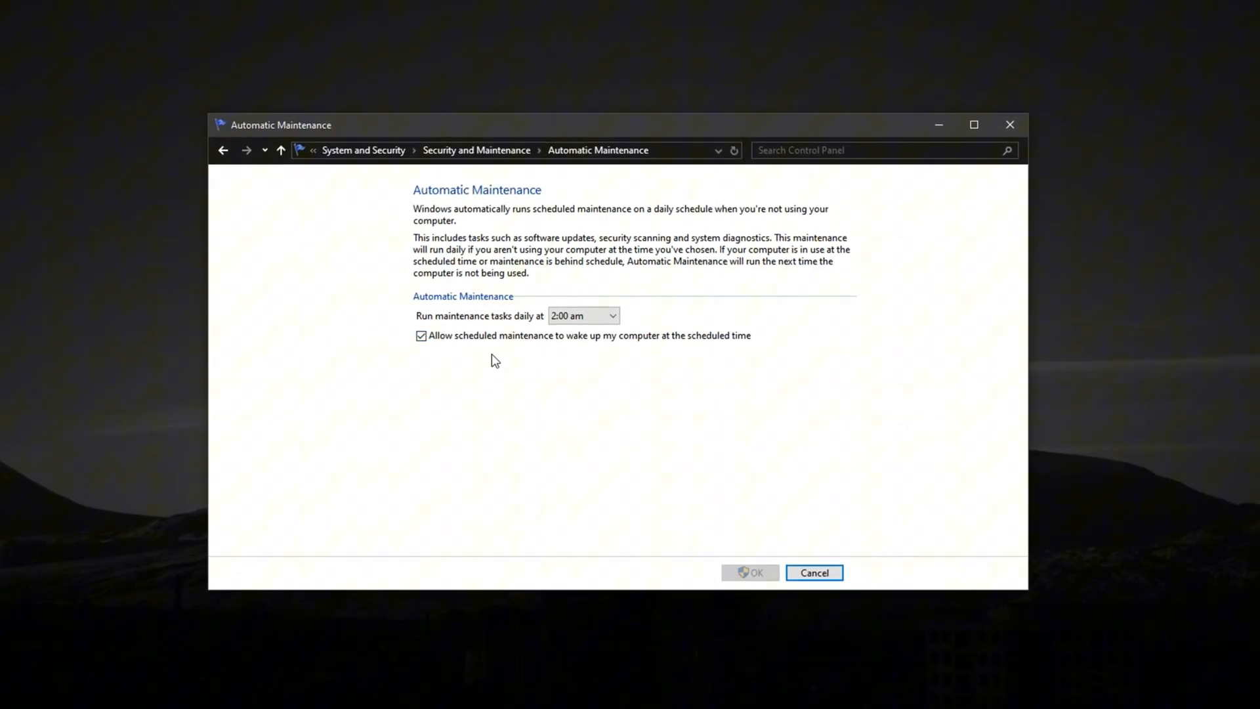
Step: Stop scheduled maintenance waking the computer and set daily maintenance to 3:00 am
click(420, 336)
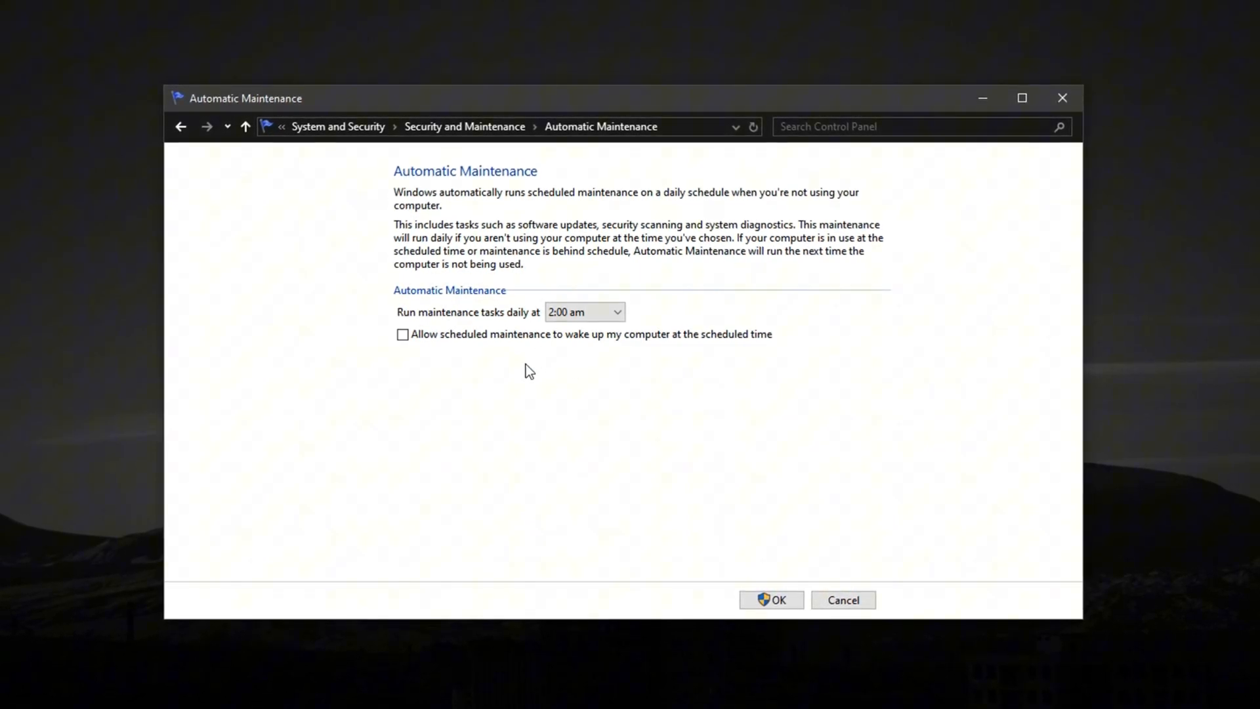
click(617, 311)
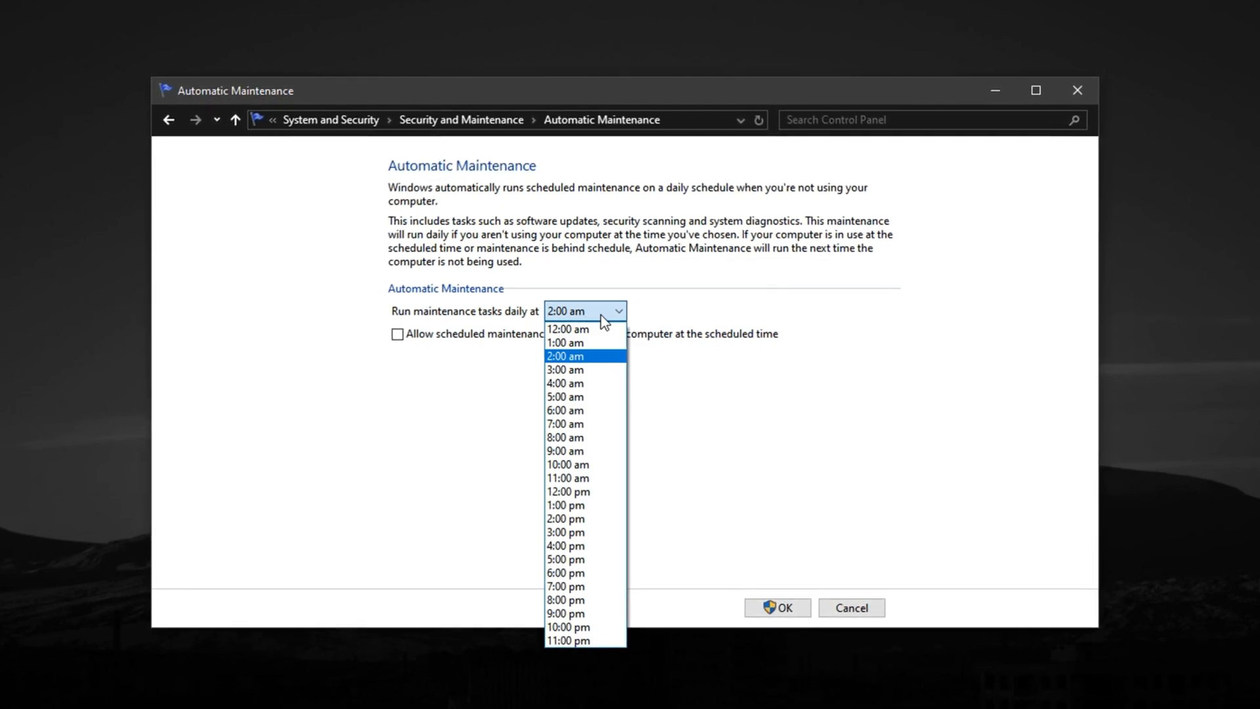
mouse_move(586, 359)
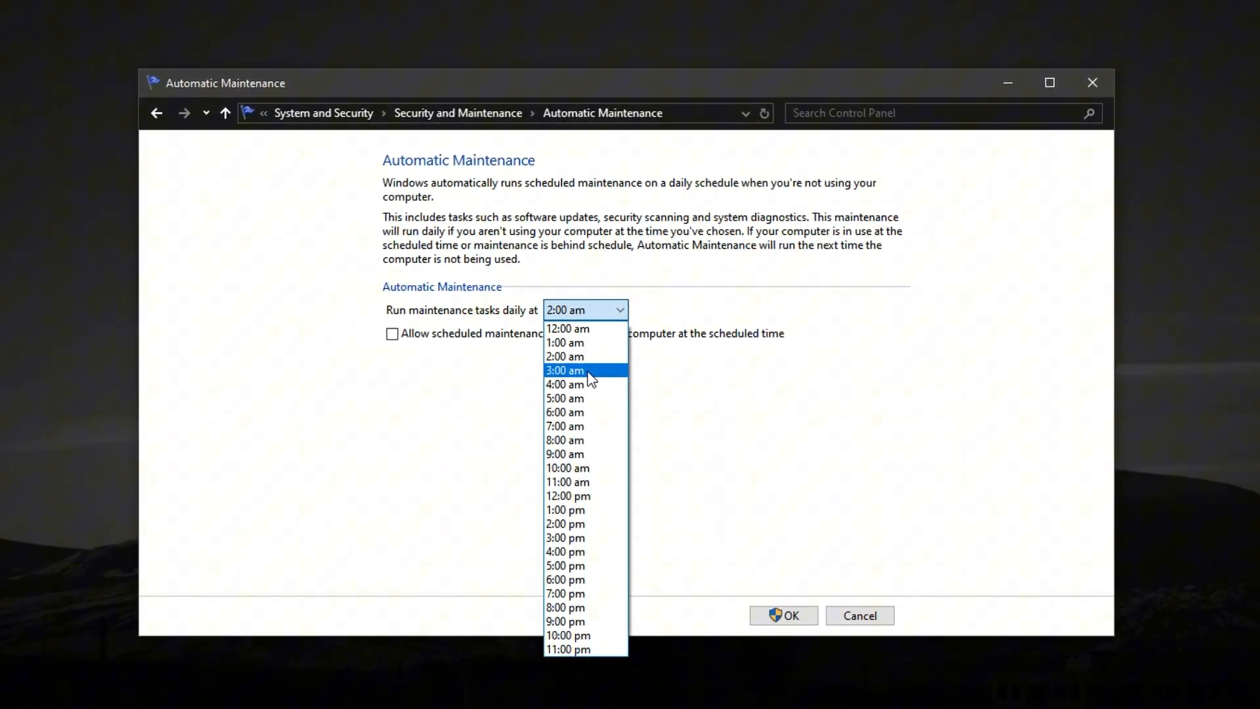
click(565, 370)
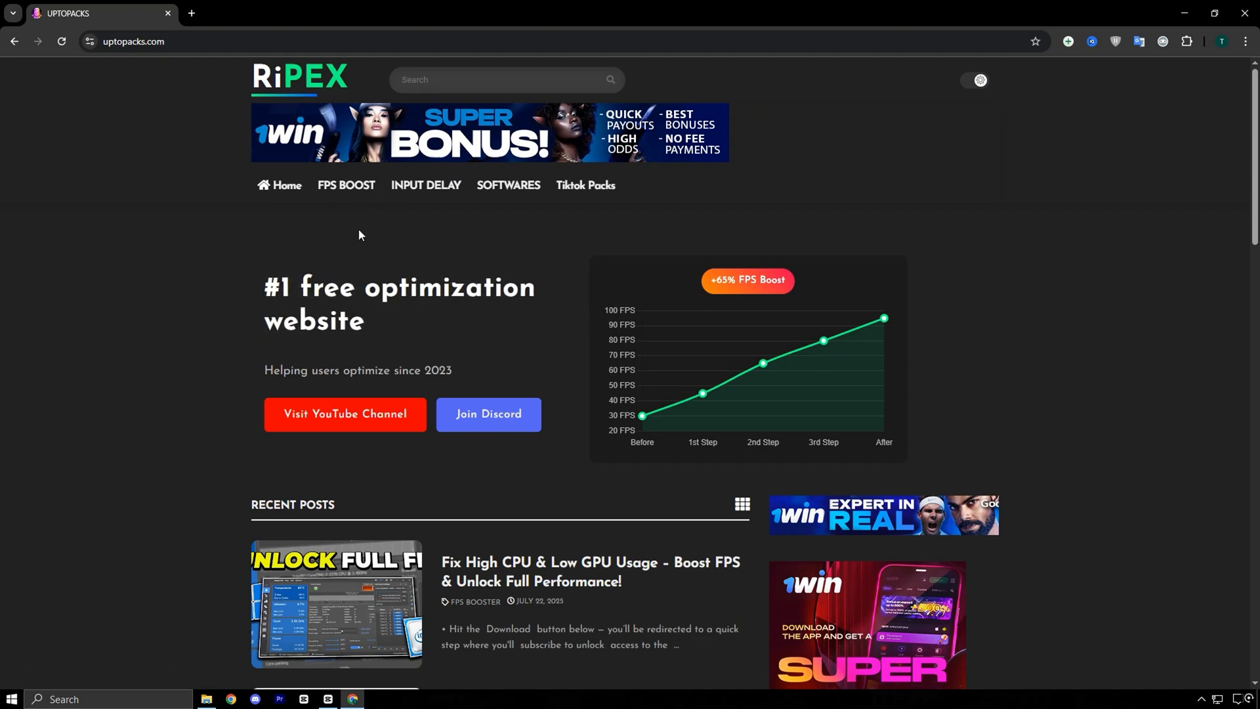
mouse_move(317, 281)
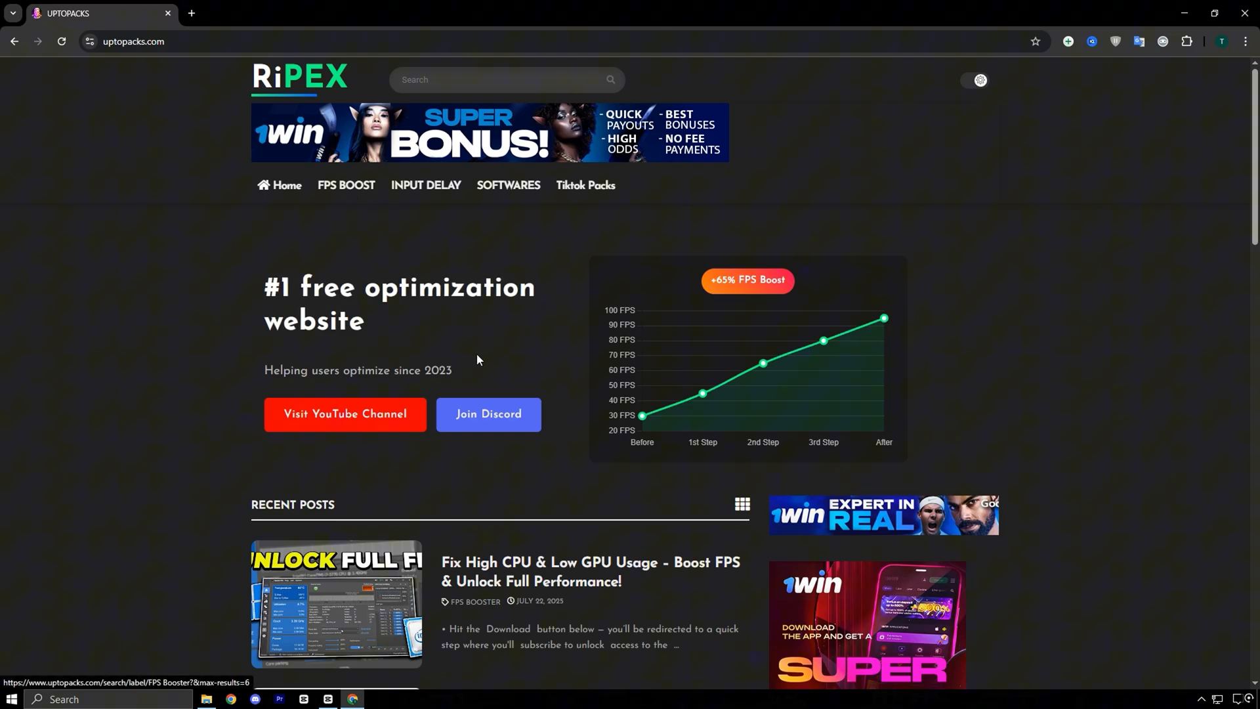
scroll(down, 3)
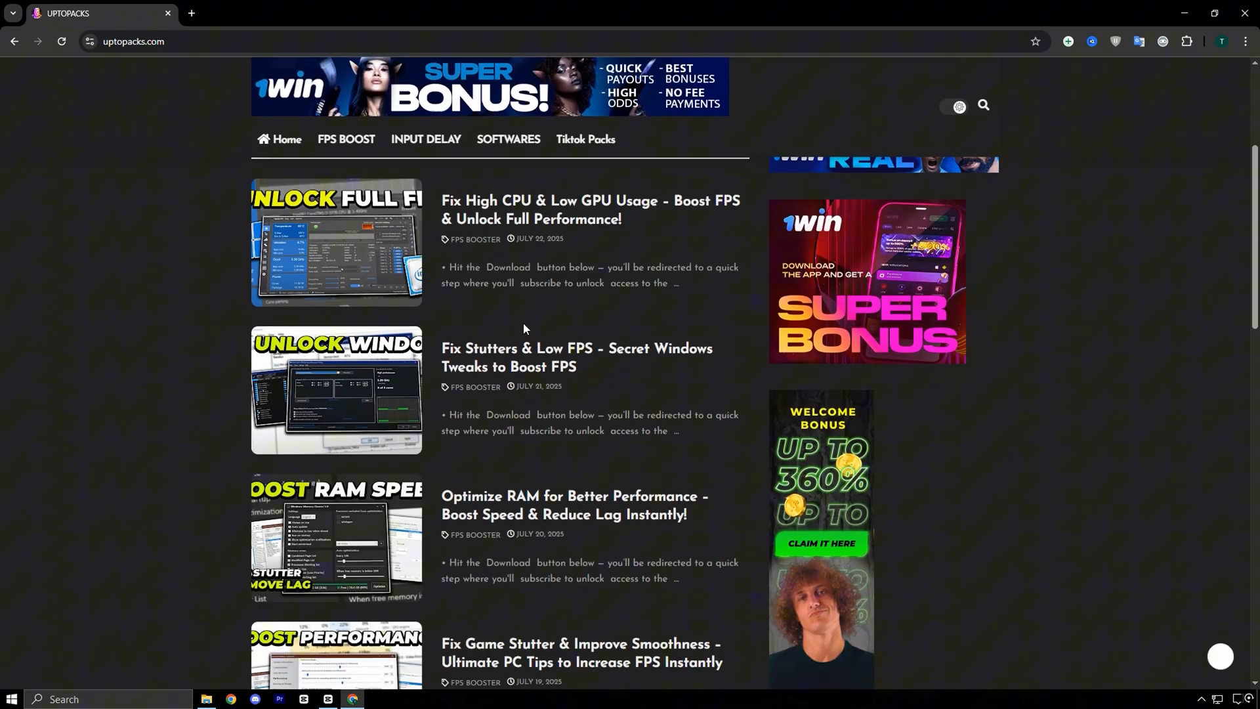
mouse_move(527, 344)
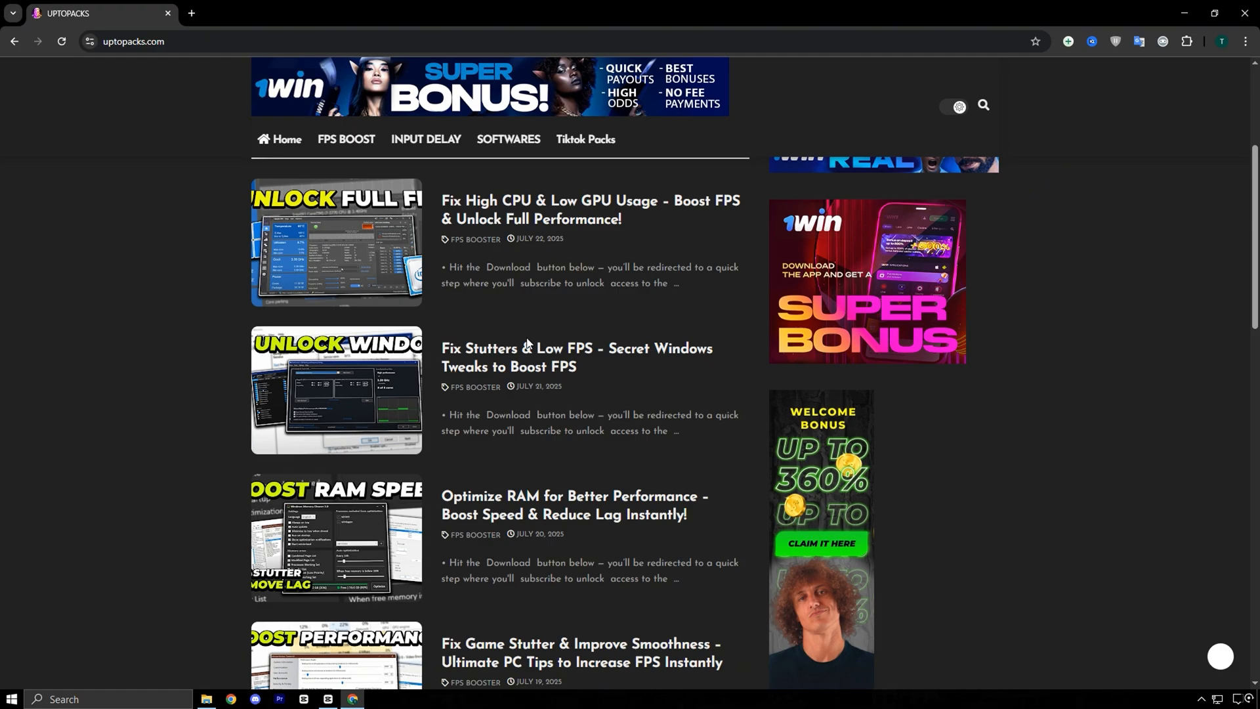
mouse_move(562, 467)
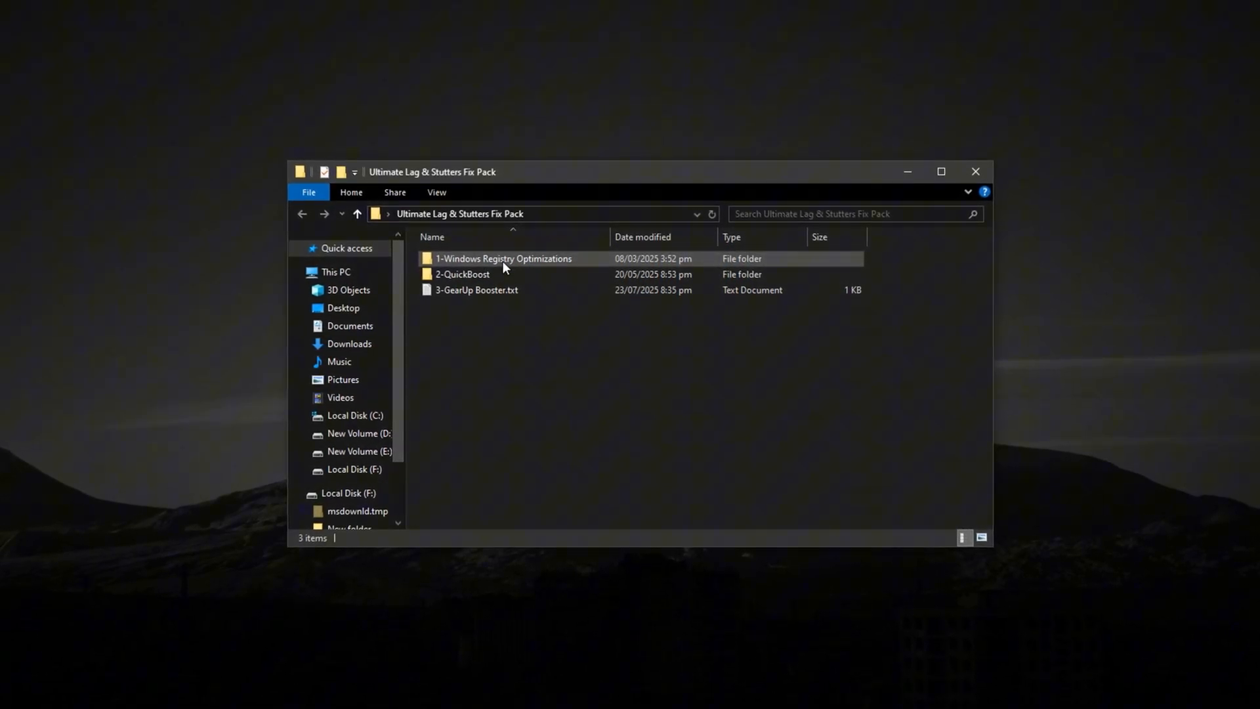
Step: Look inside the 1-Windows Registry Optimizations folder and return to the fix pack folder
click(499, 258)
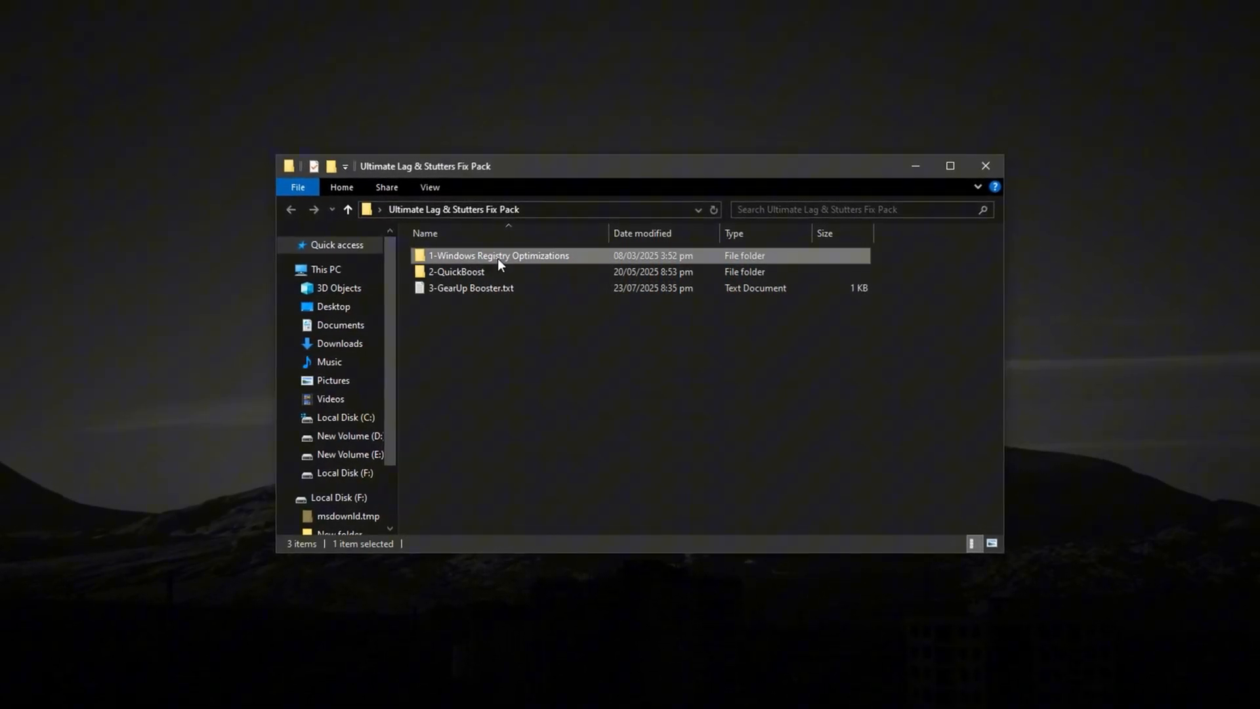
double_click(499, 255)
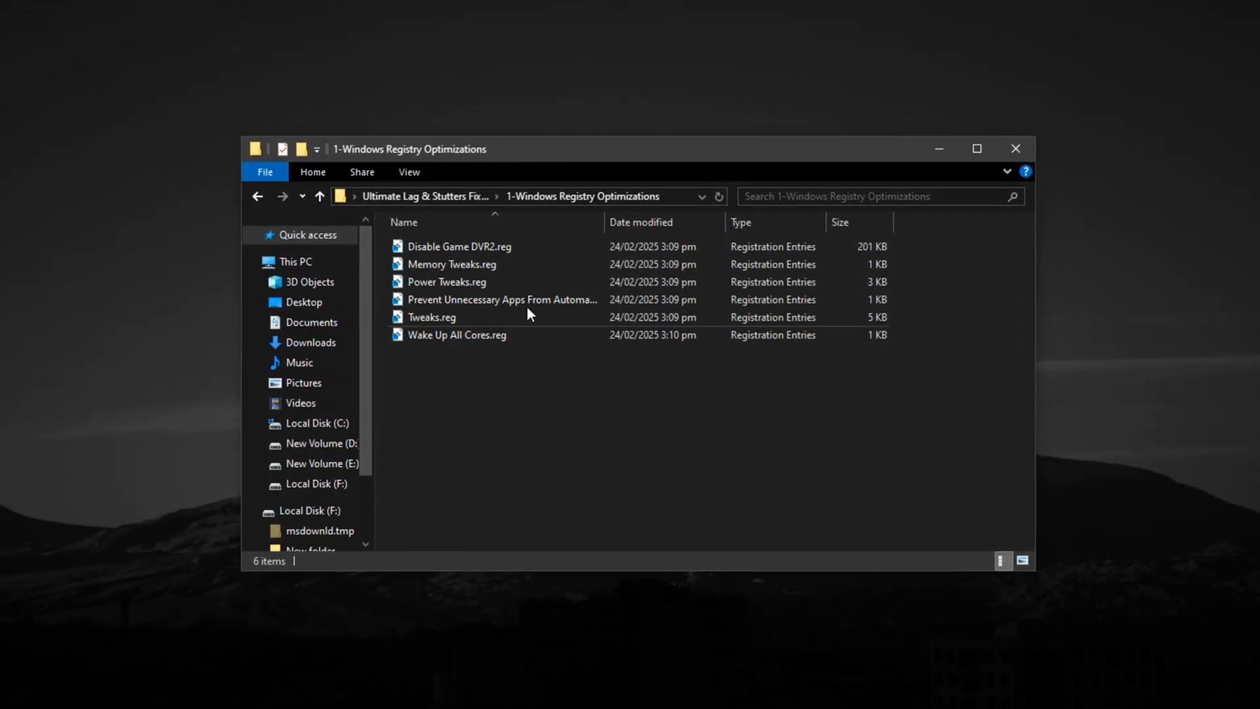
click(432, 317)
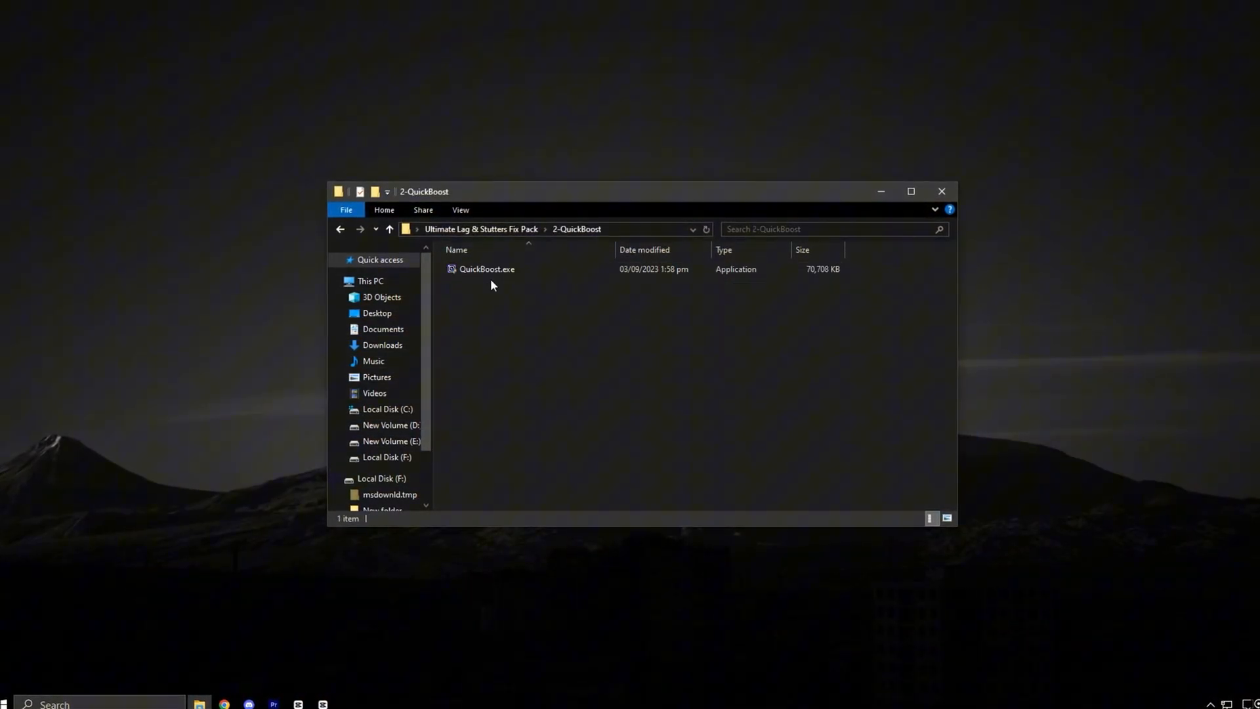
Step: Launch QuickBoost.exe from the 2-QuickBoost folder
click(488, 268)
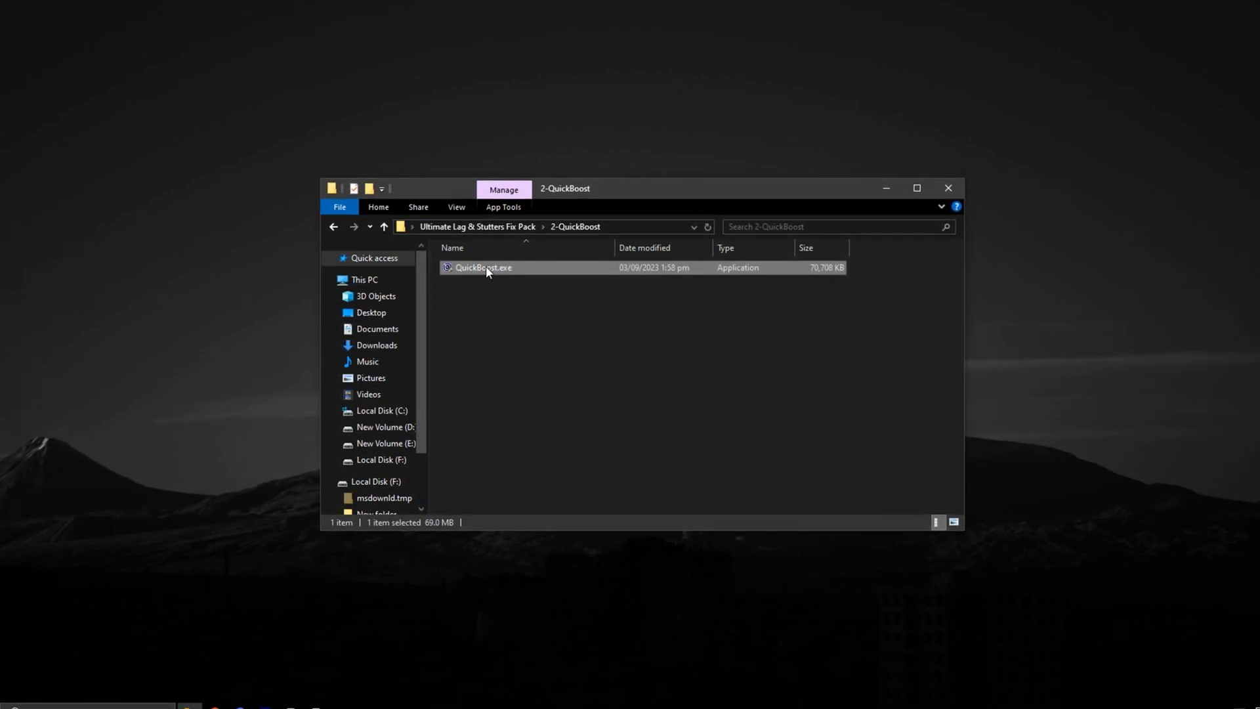
double_click(483, 268)
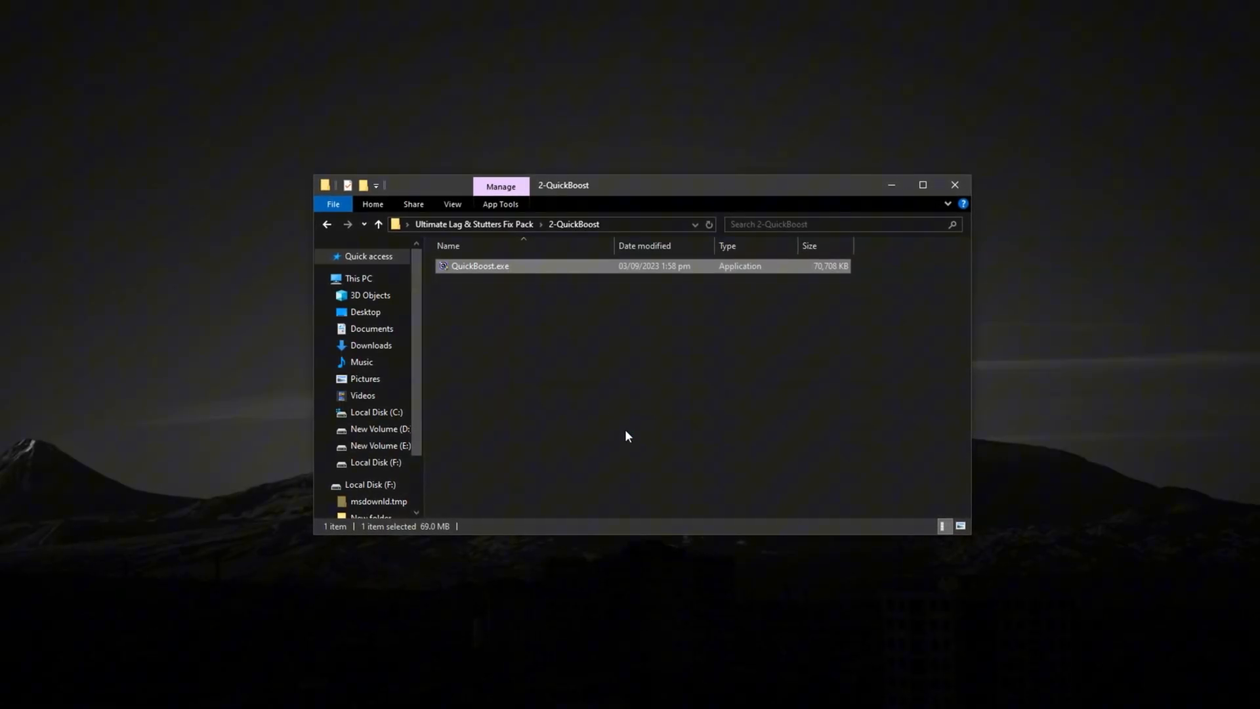
double_click(480, 266)
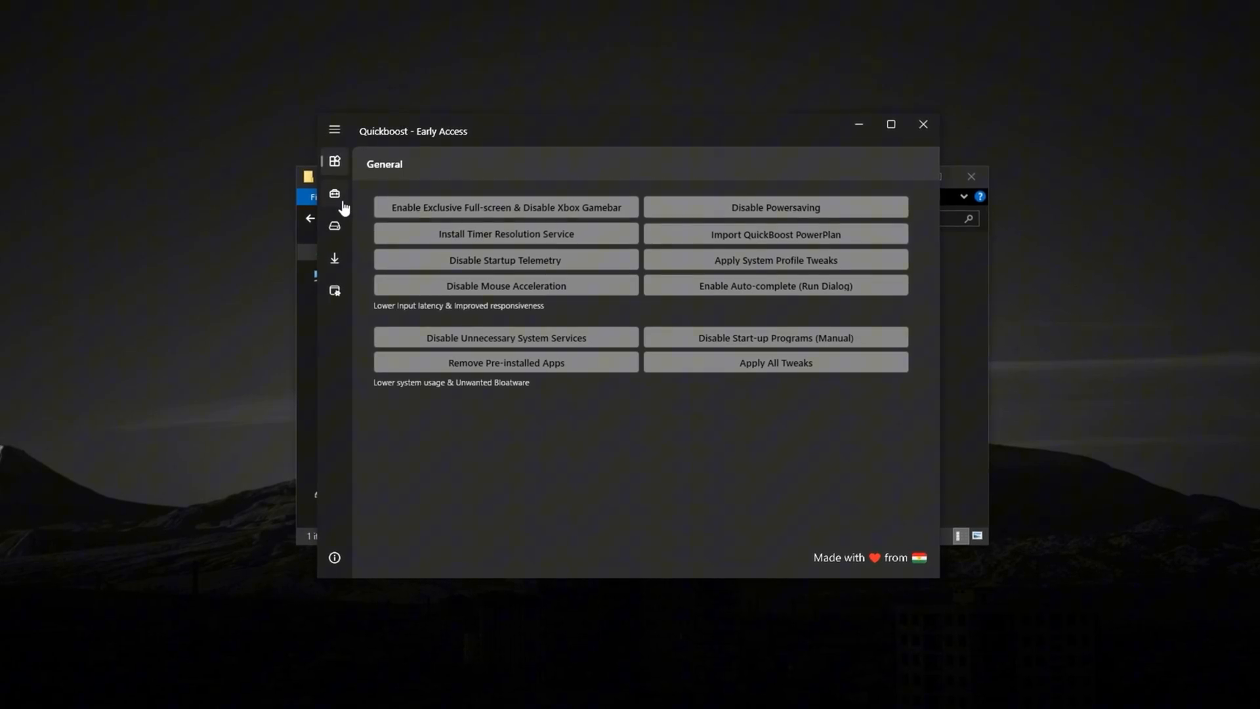
Step: Browse the Downloads page, then disable unnecessary system services from the General page
click(335, 257)
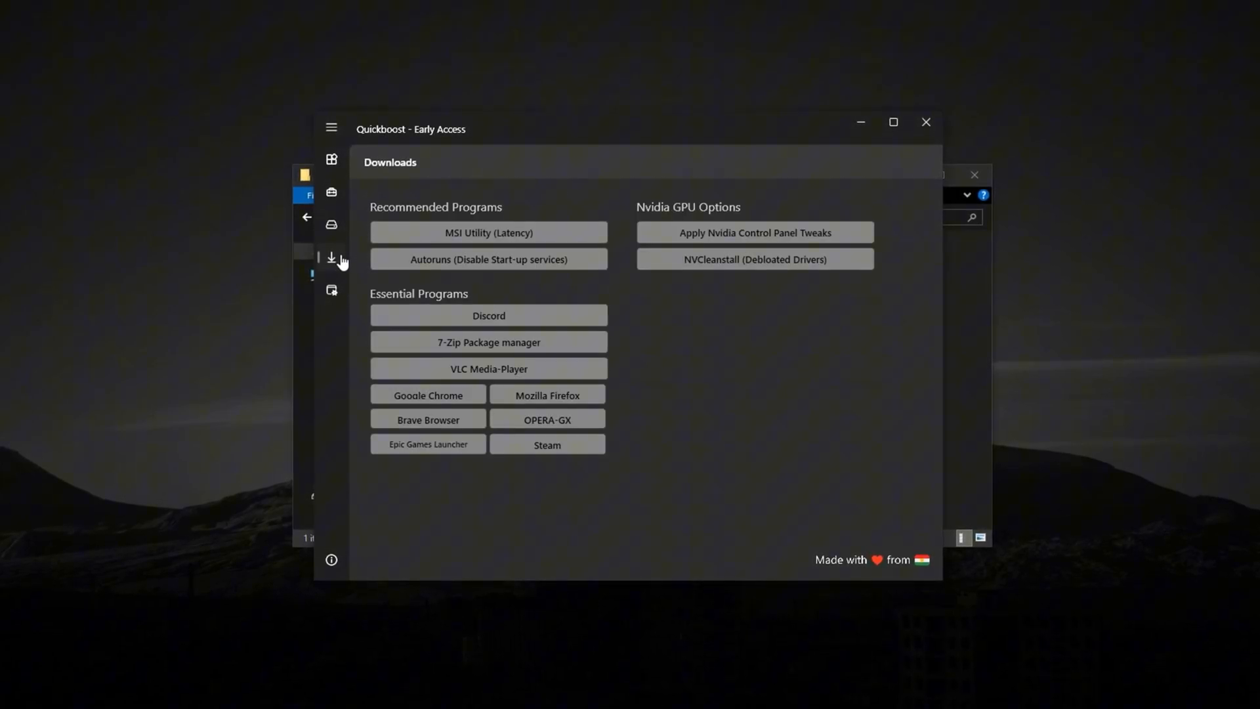
click(328, 158)
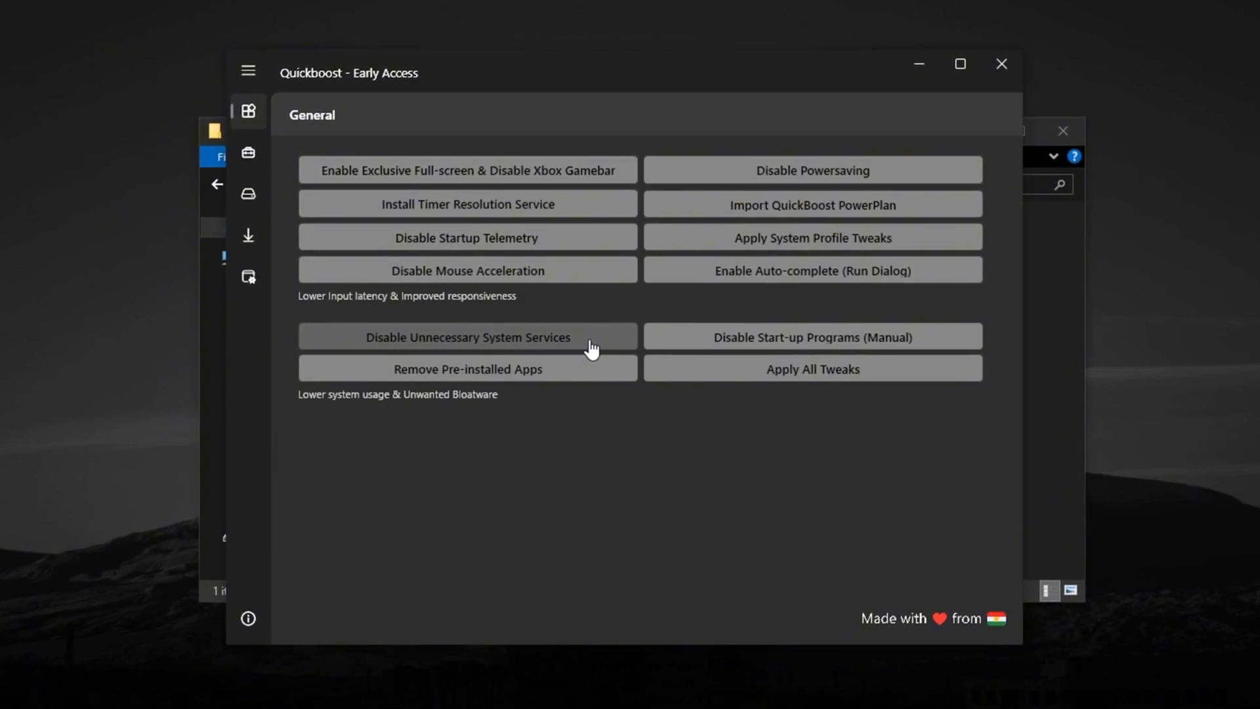
click(247, 153)
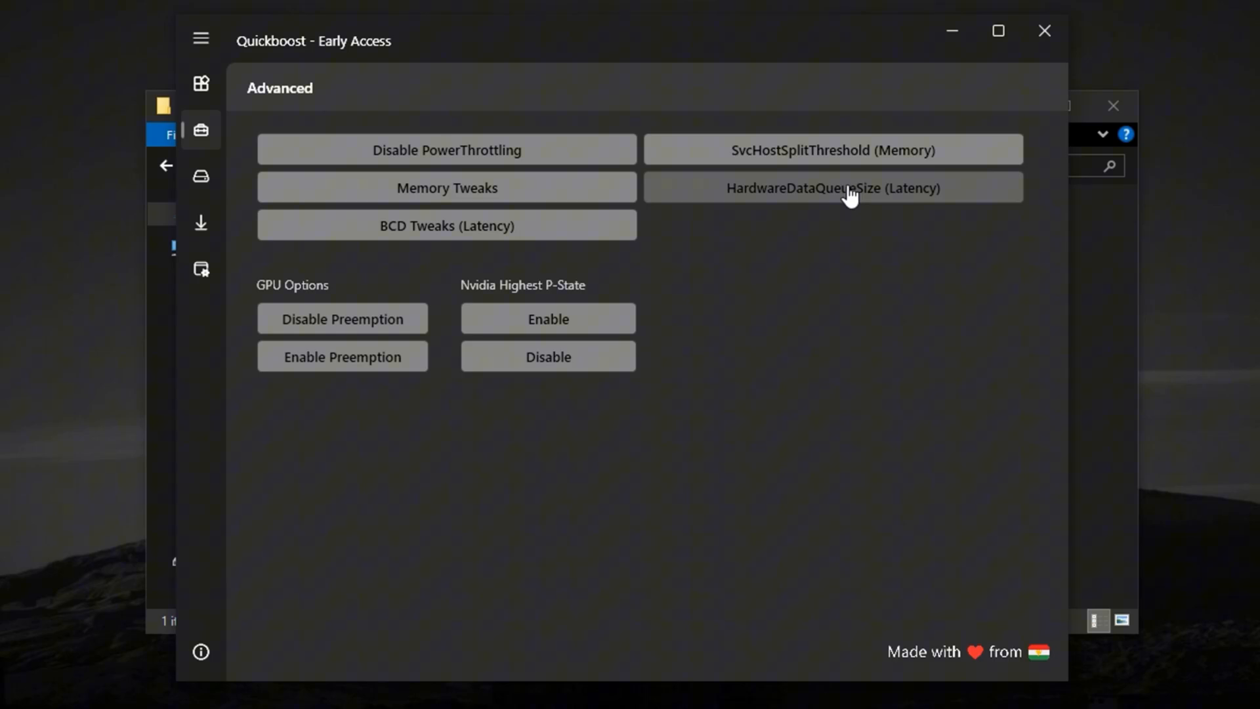
mouse_move(844, 214)
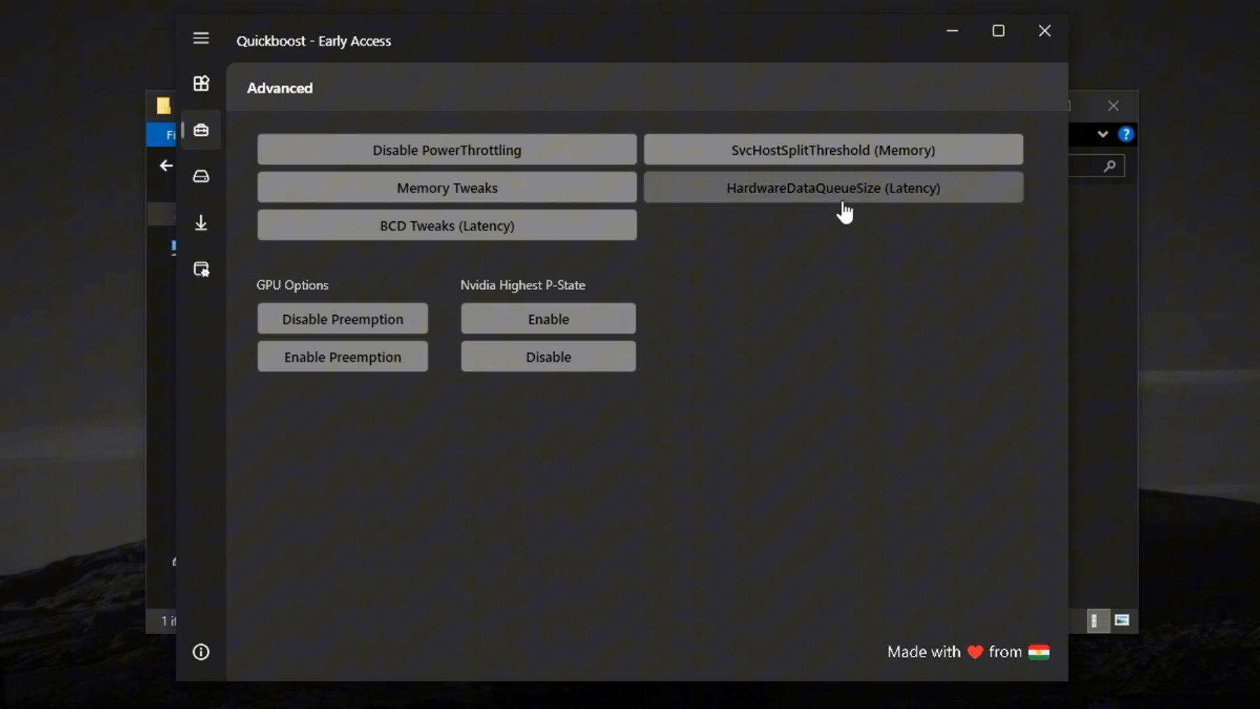
Step: Run 'Clean All Temporary Files' from the Clean-up page
click(200, 174)
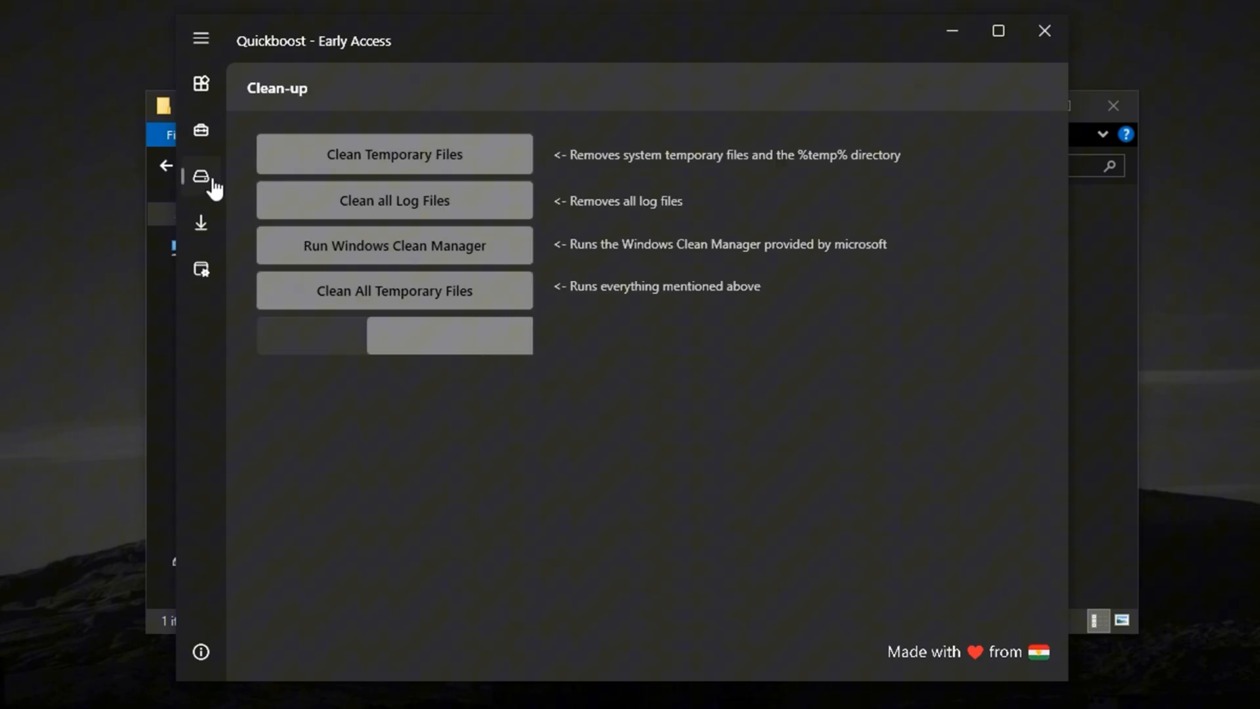
mouse_move(420, 207)
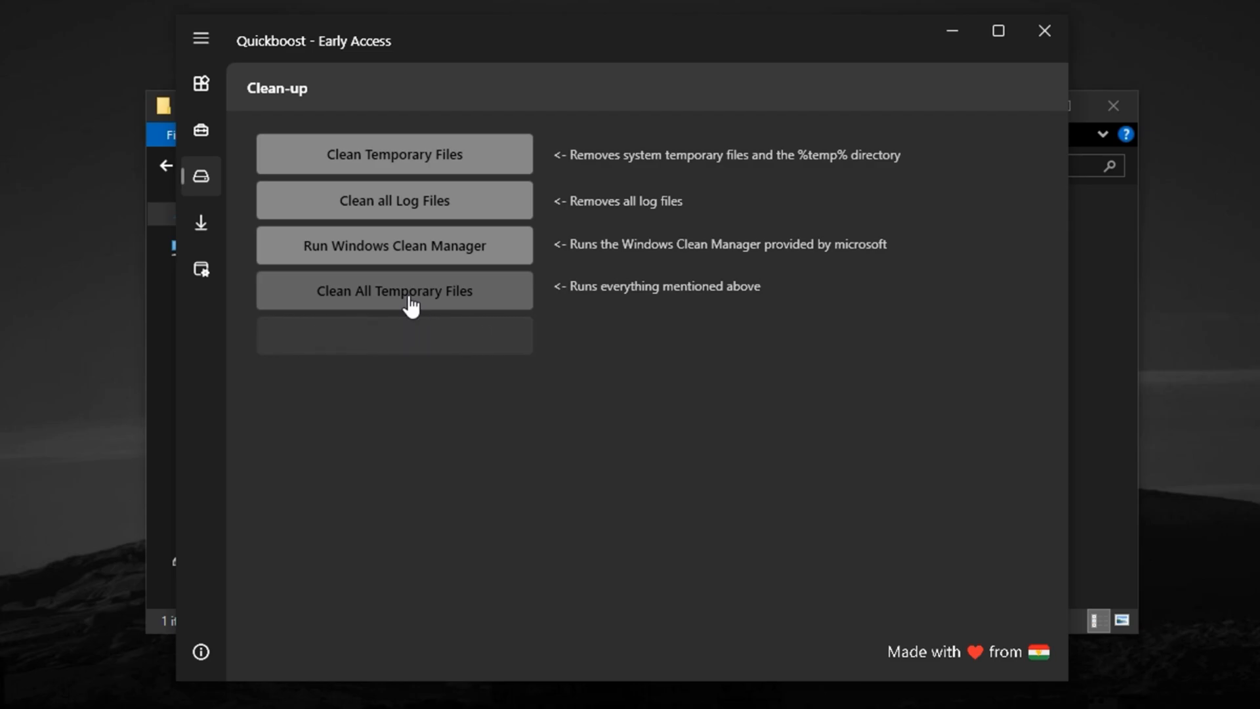
click(394, 290)
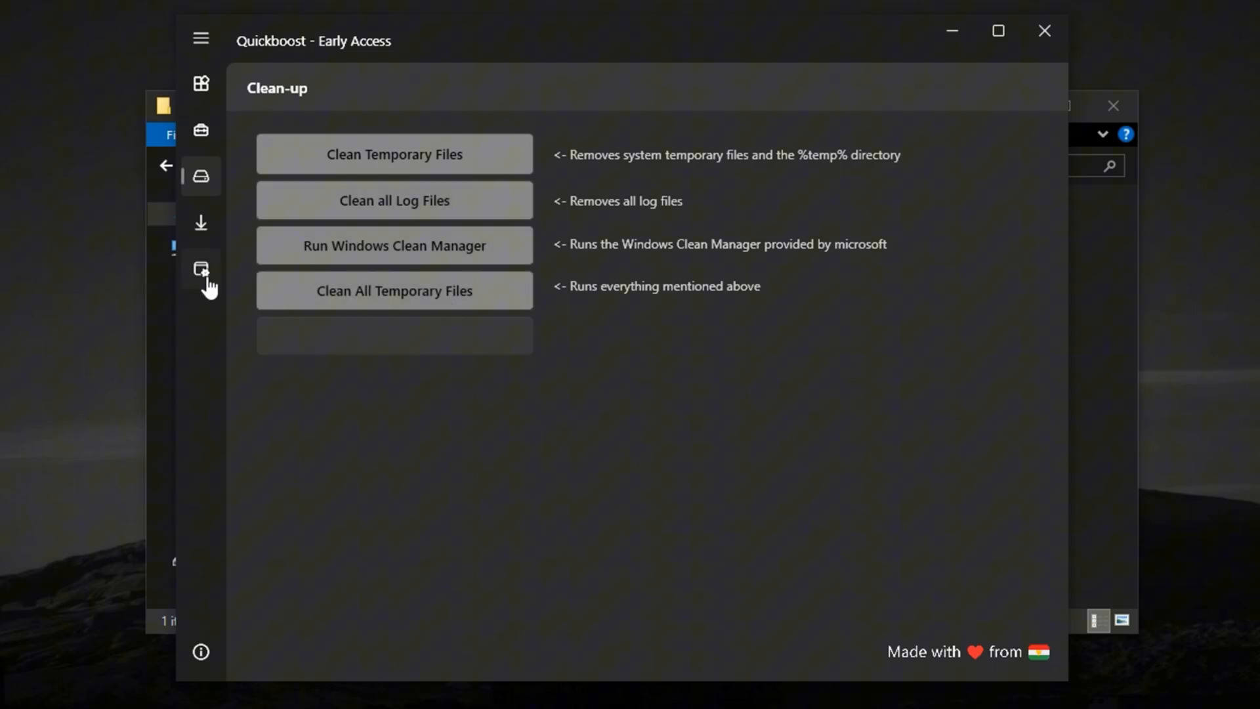
Step: Show the Windows page with Explorer, notification, clipboard and taskbar options
click(201, 268)
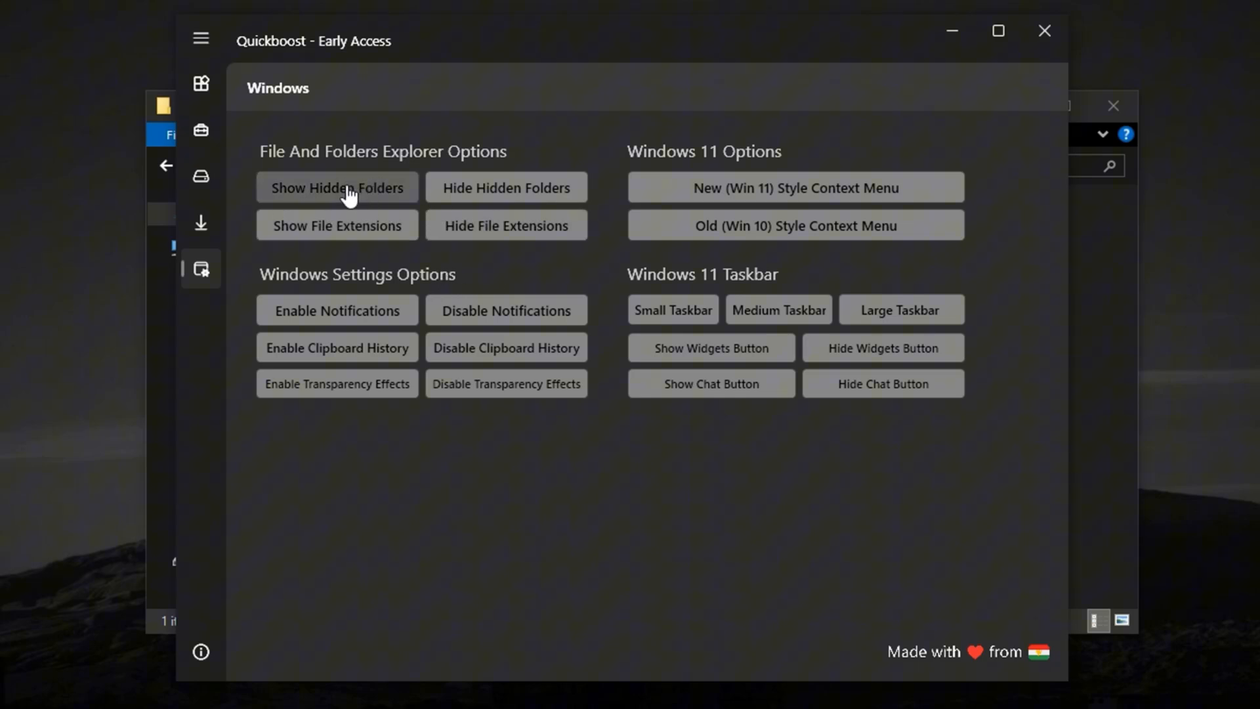
mouse_move(365, 230)
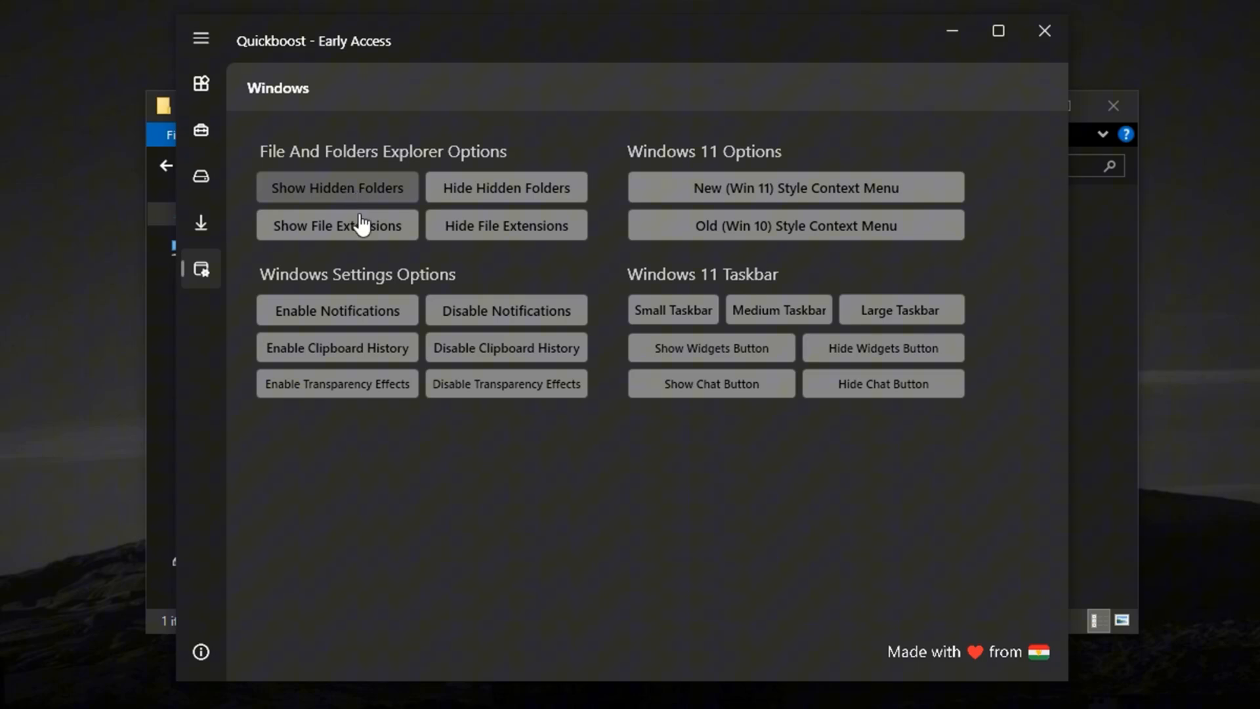
mouse_move(502, 322)
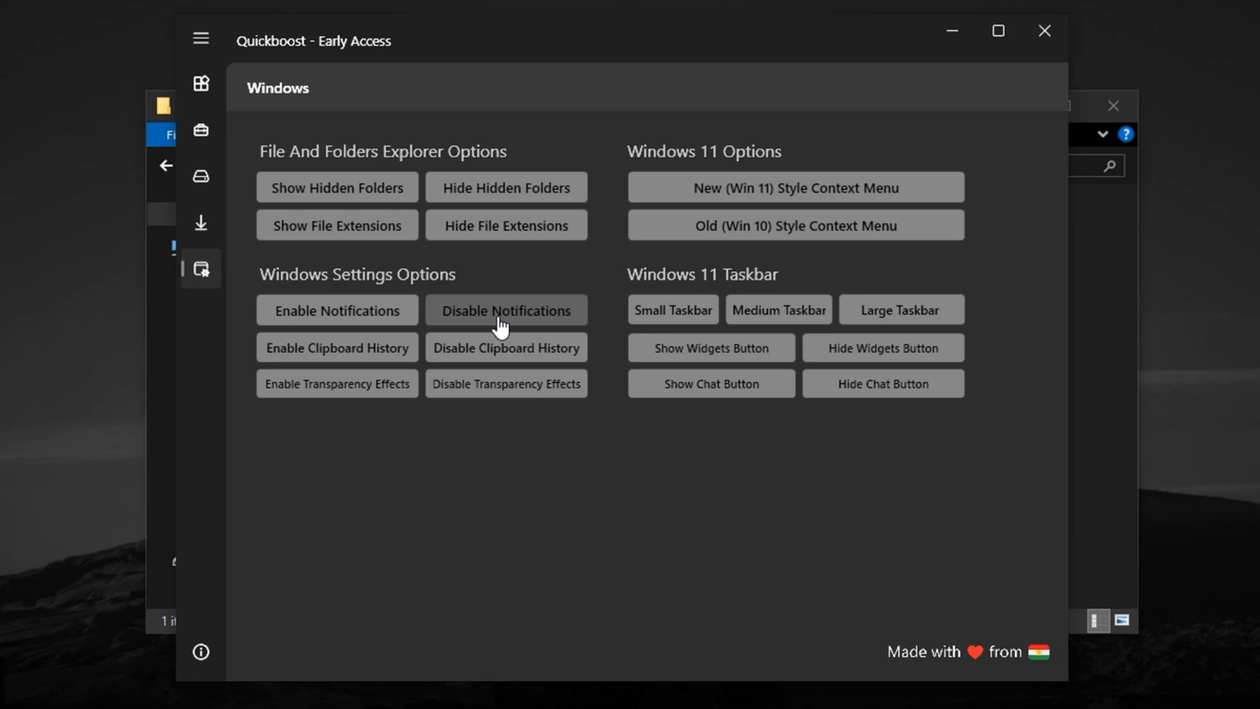
mouse_move(515, 363)
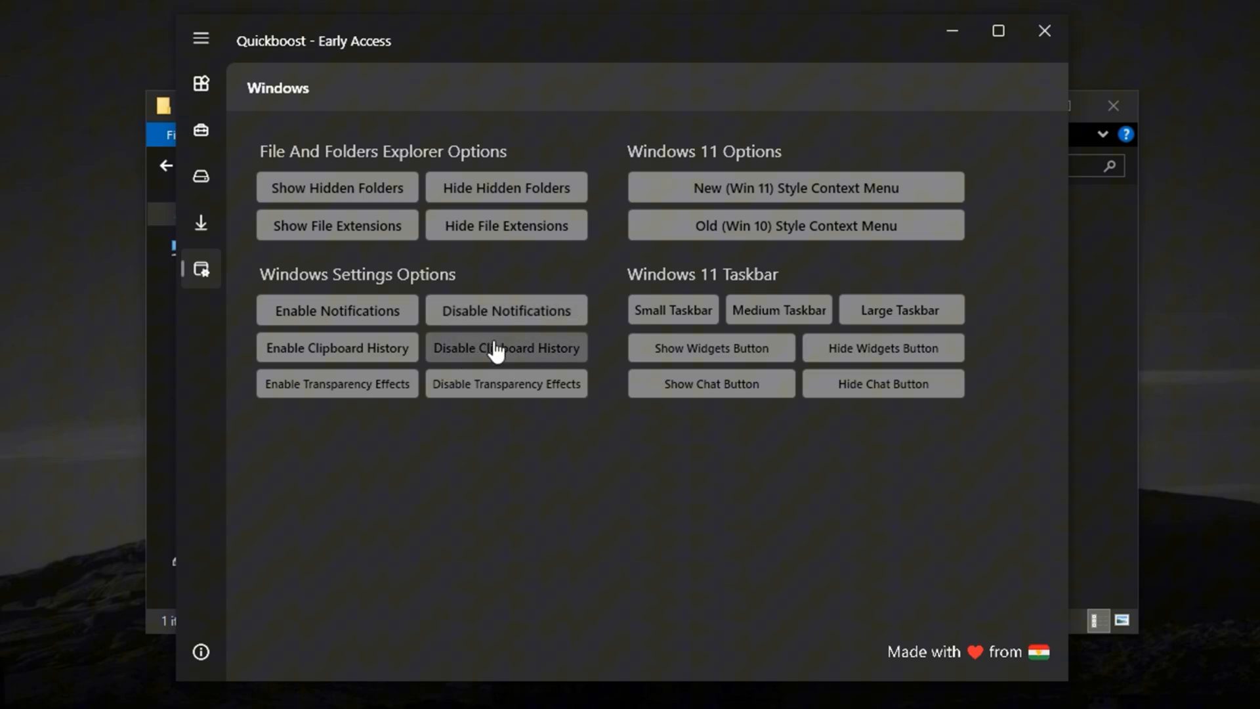
mouse_move(488, 399)
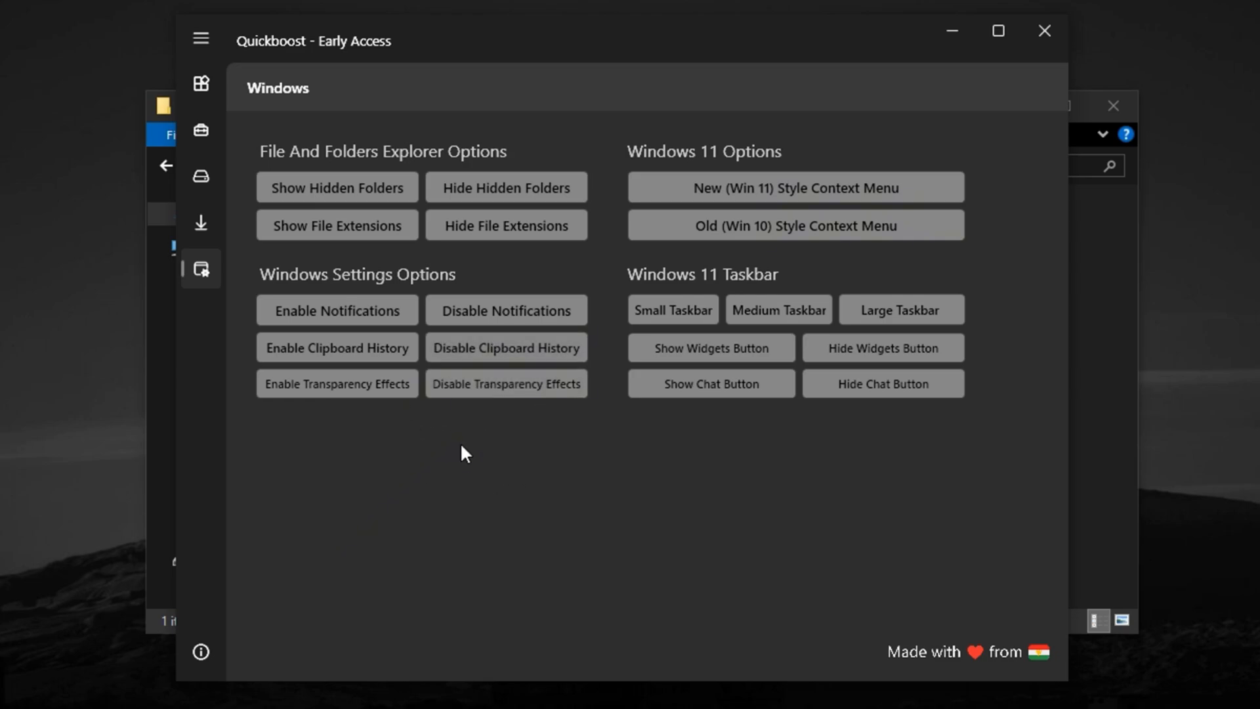
mouse_move(473, 423)
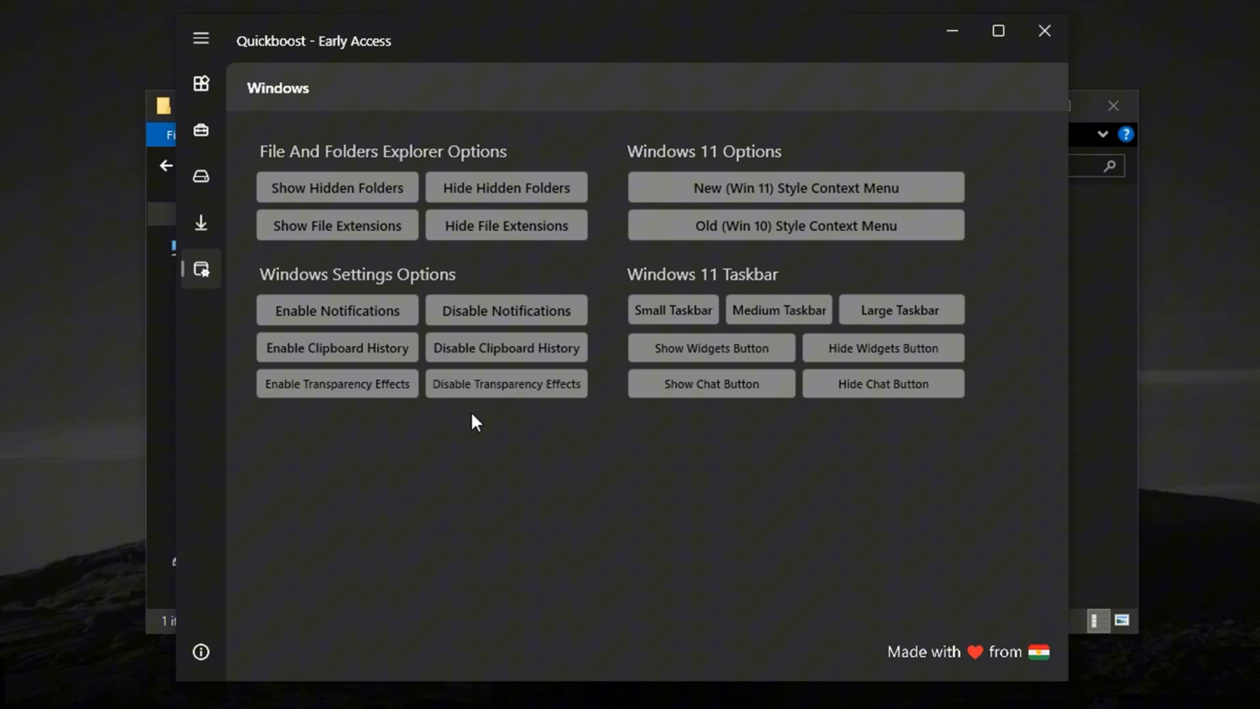
mouse_move(507, 391)
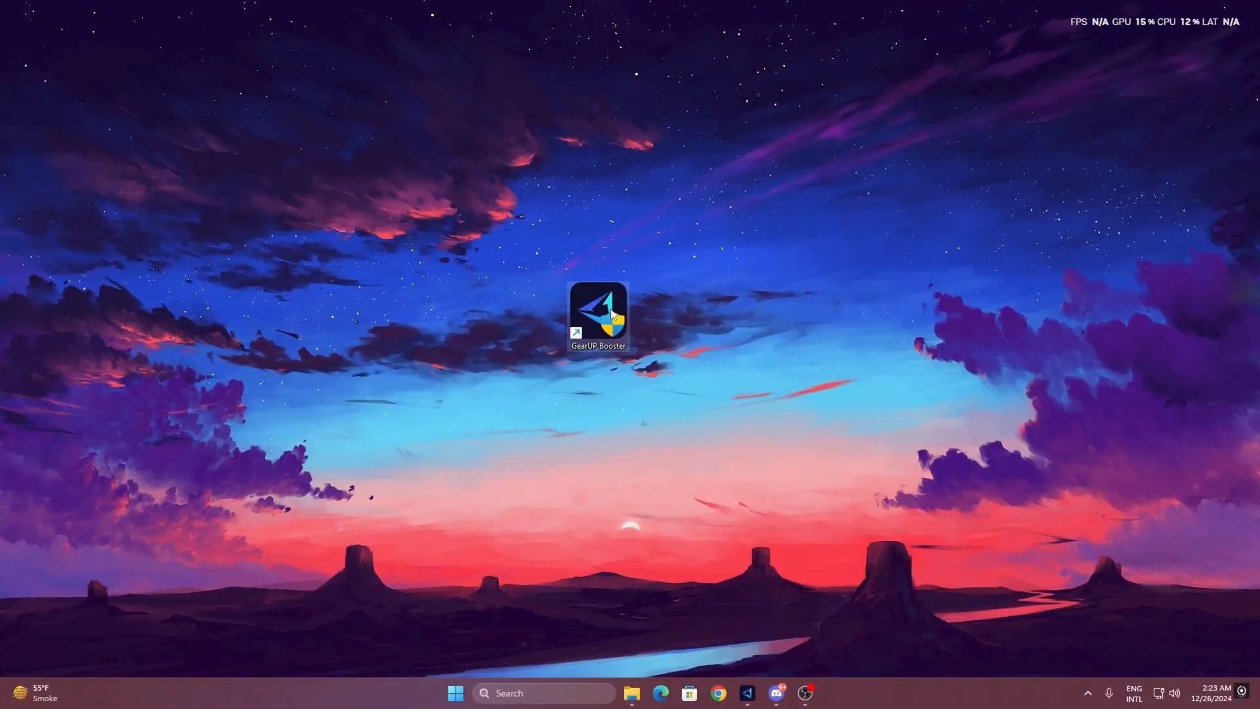
mouse_move(599, 318)
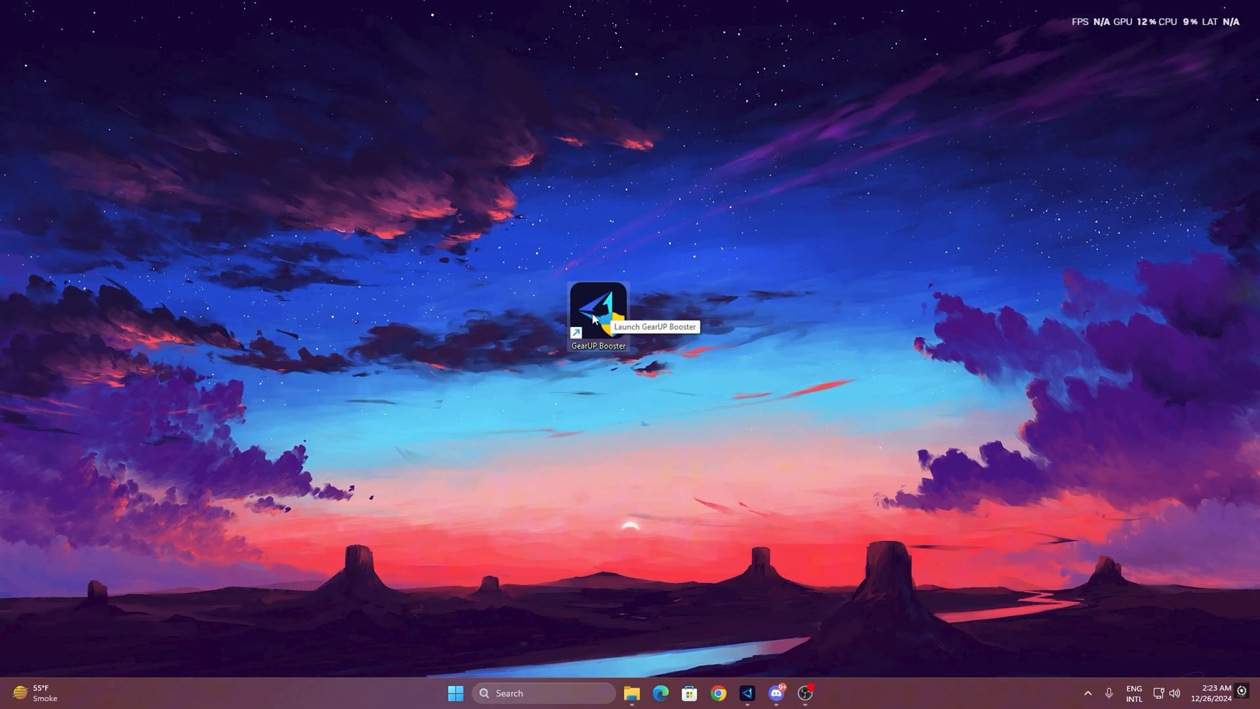
Step: Launch GearUP Booster from its desktop shortcut to its Home page
double_click(596, 313)
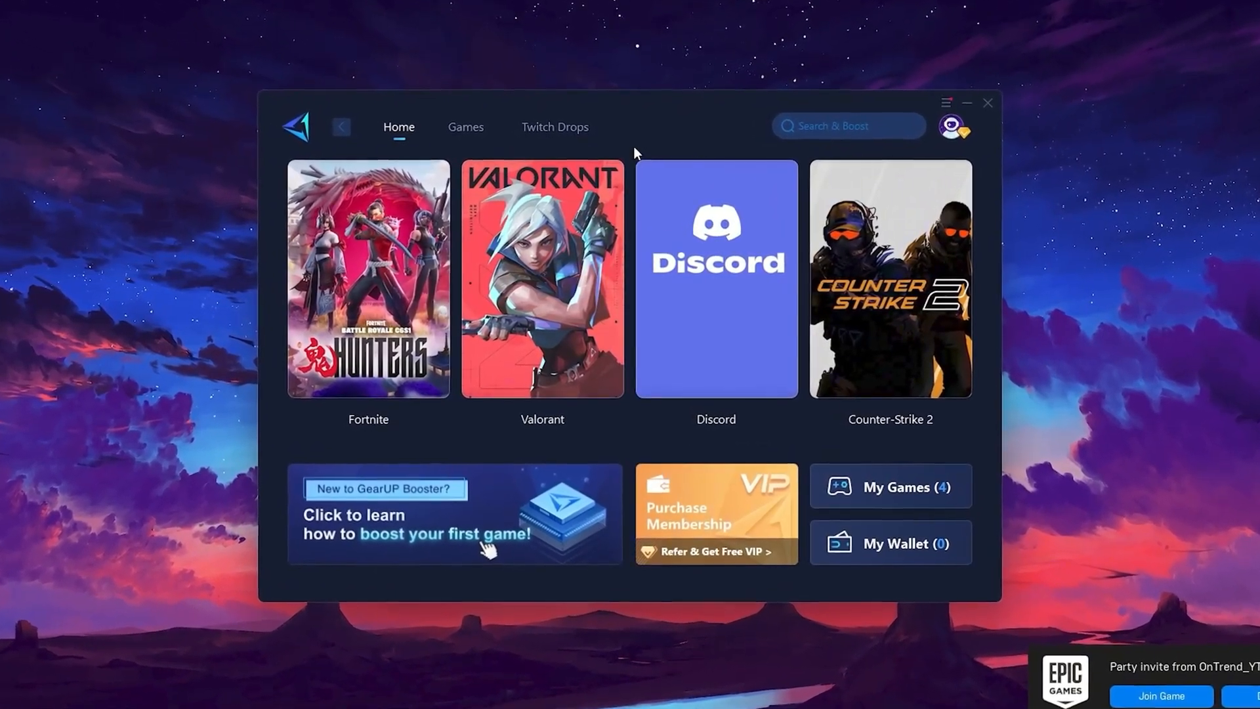
click(952, 124)
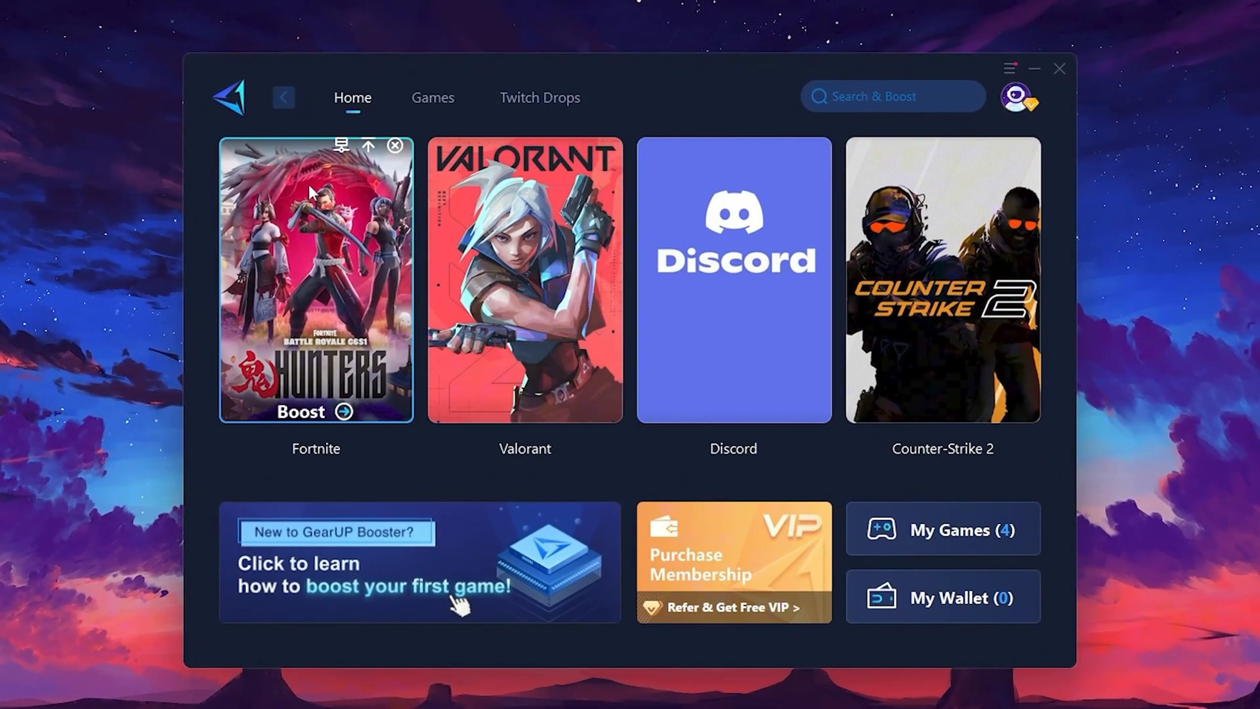
mouse_move(958, 254)
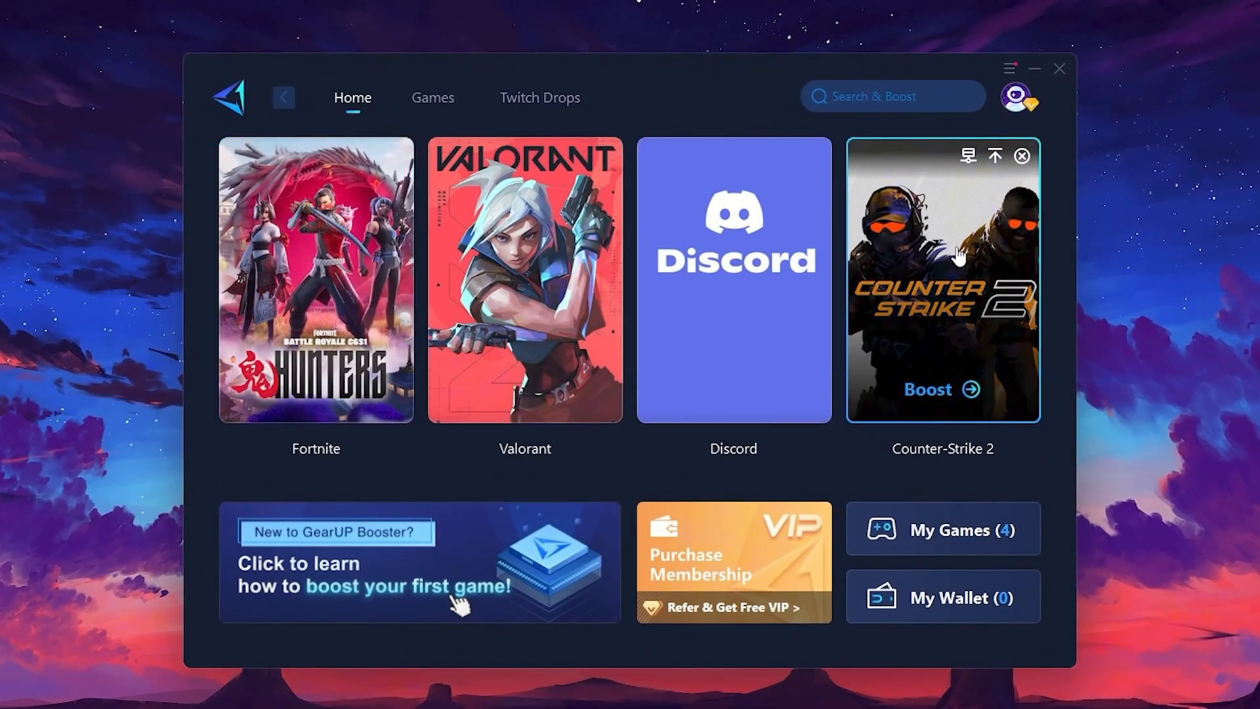
Step: Browse the Games catalogue of popular titles and return to the Home game cards
click(434, 97)
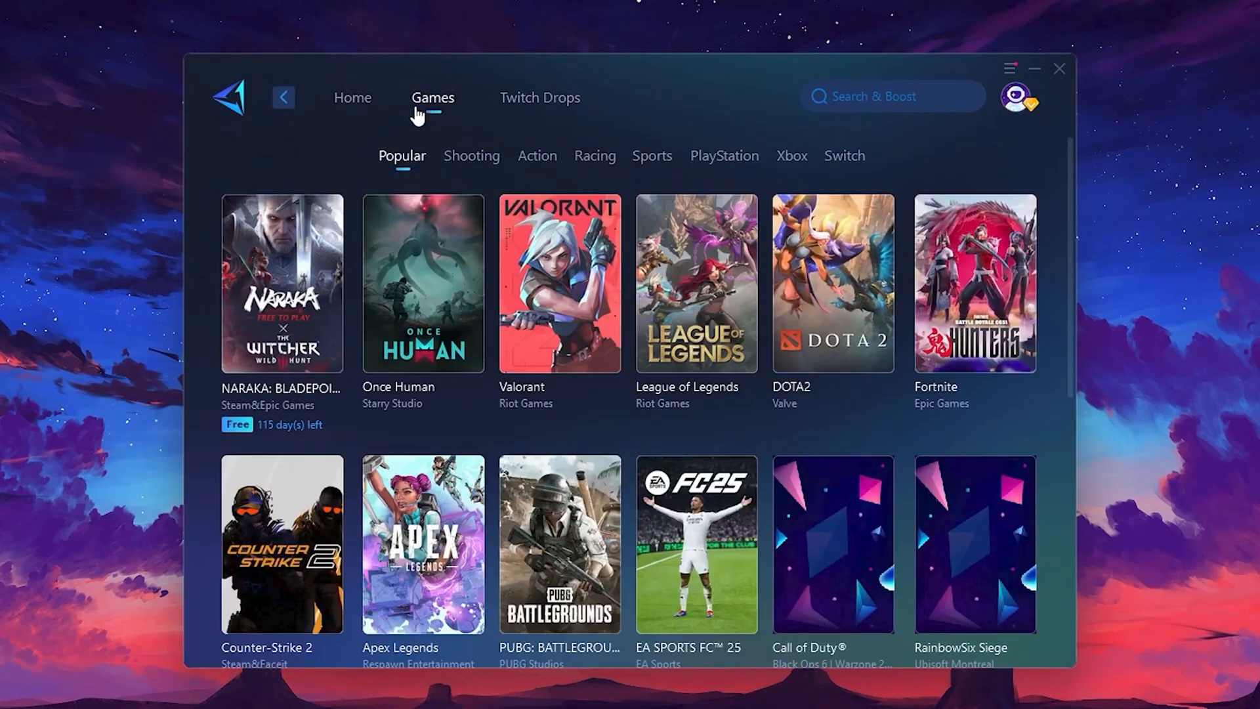
mouse_move(869, 237)
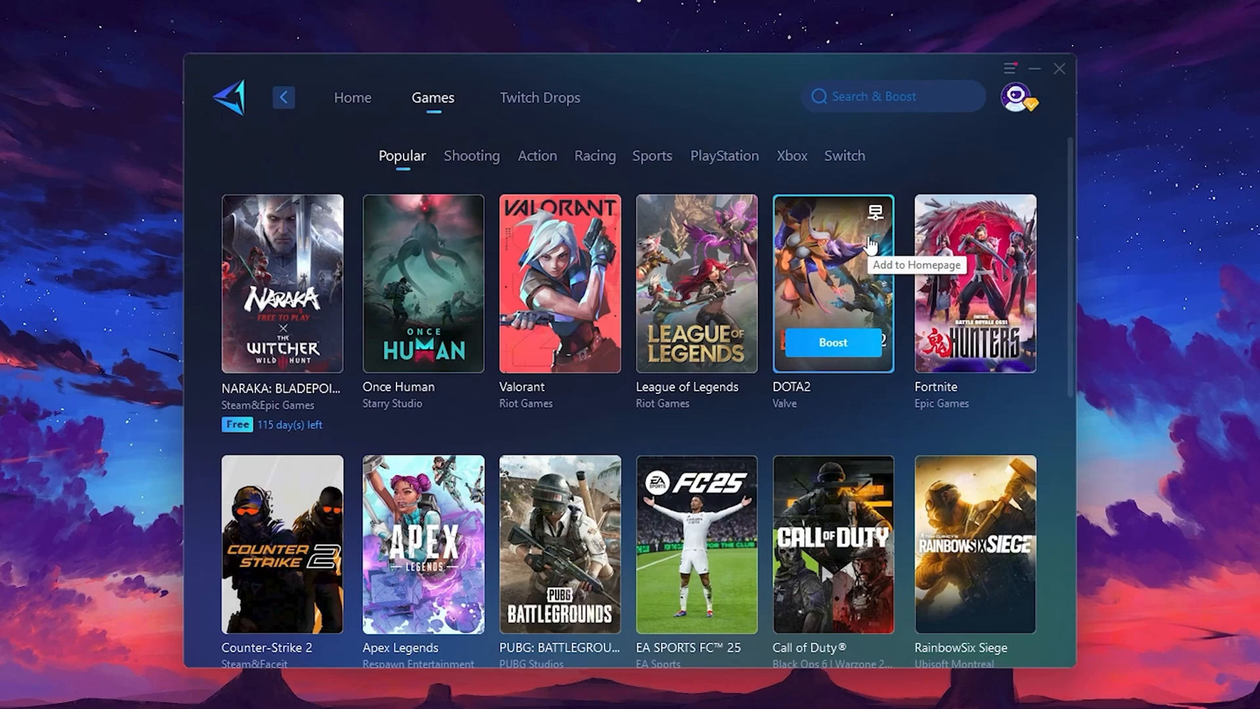
click(352, 97)
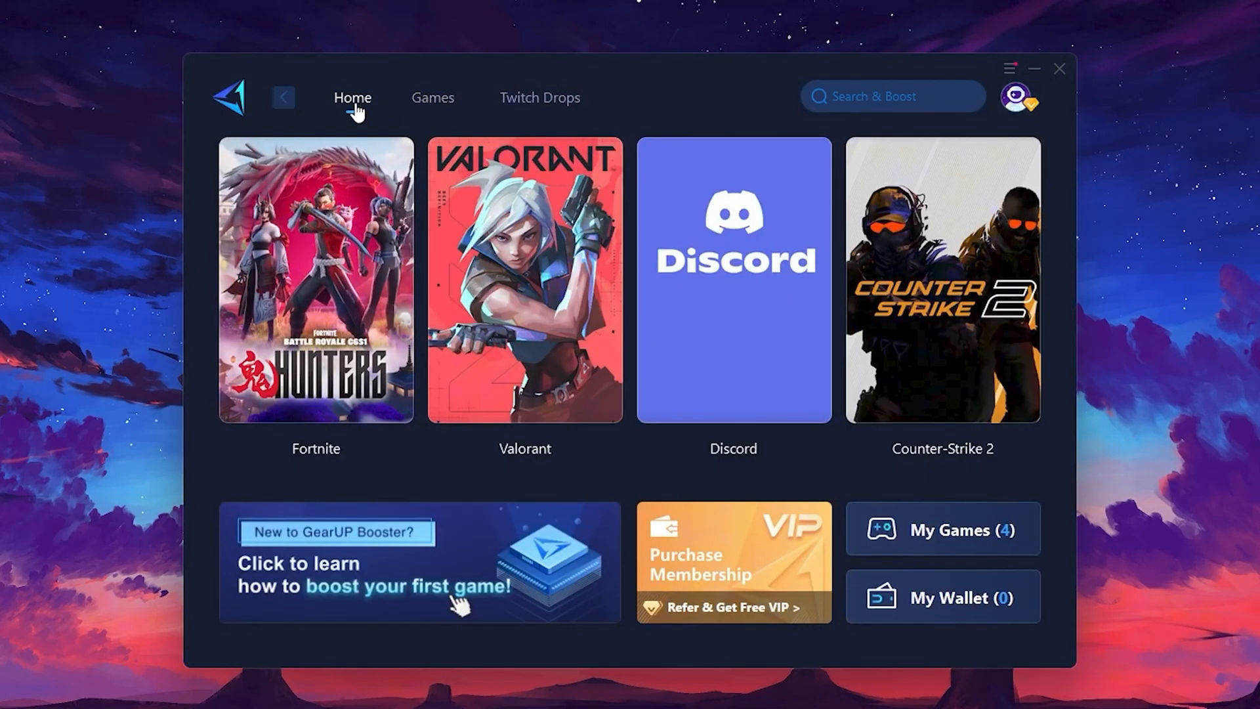
mouse_move(335, 260)
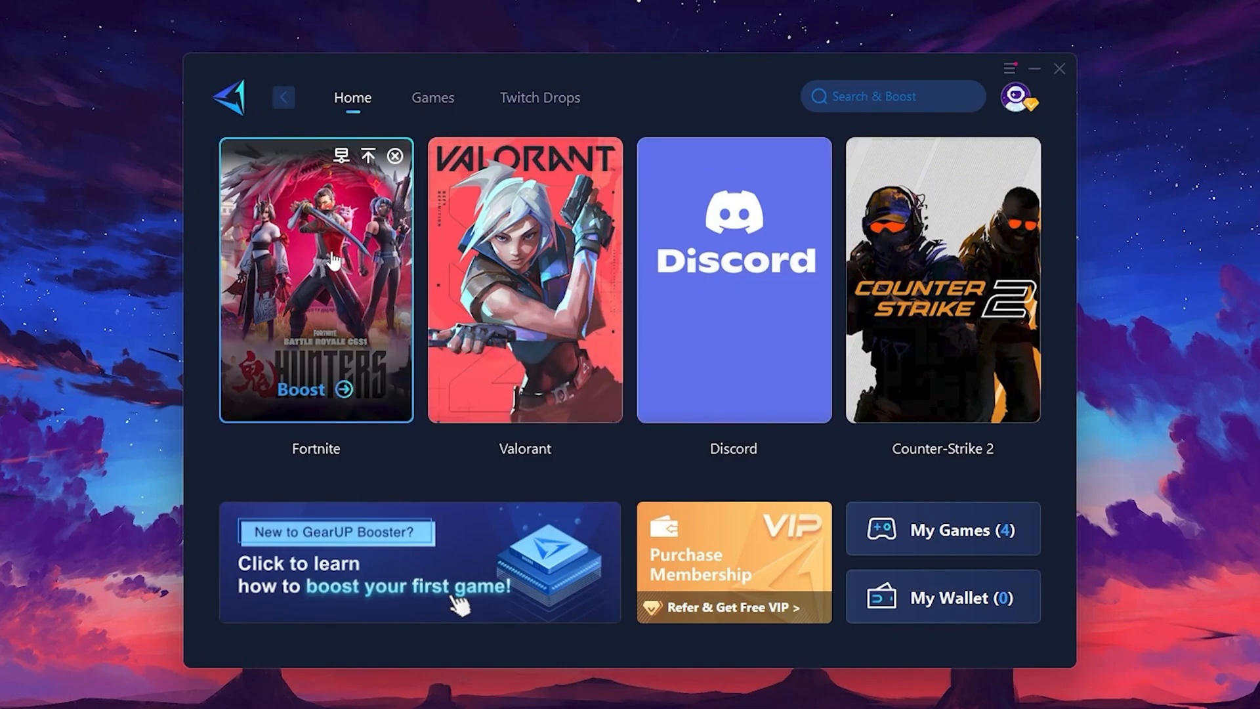
mouse_move(336, 386)
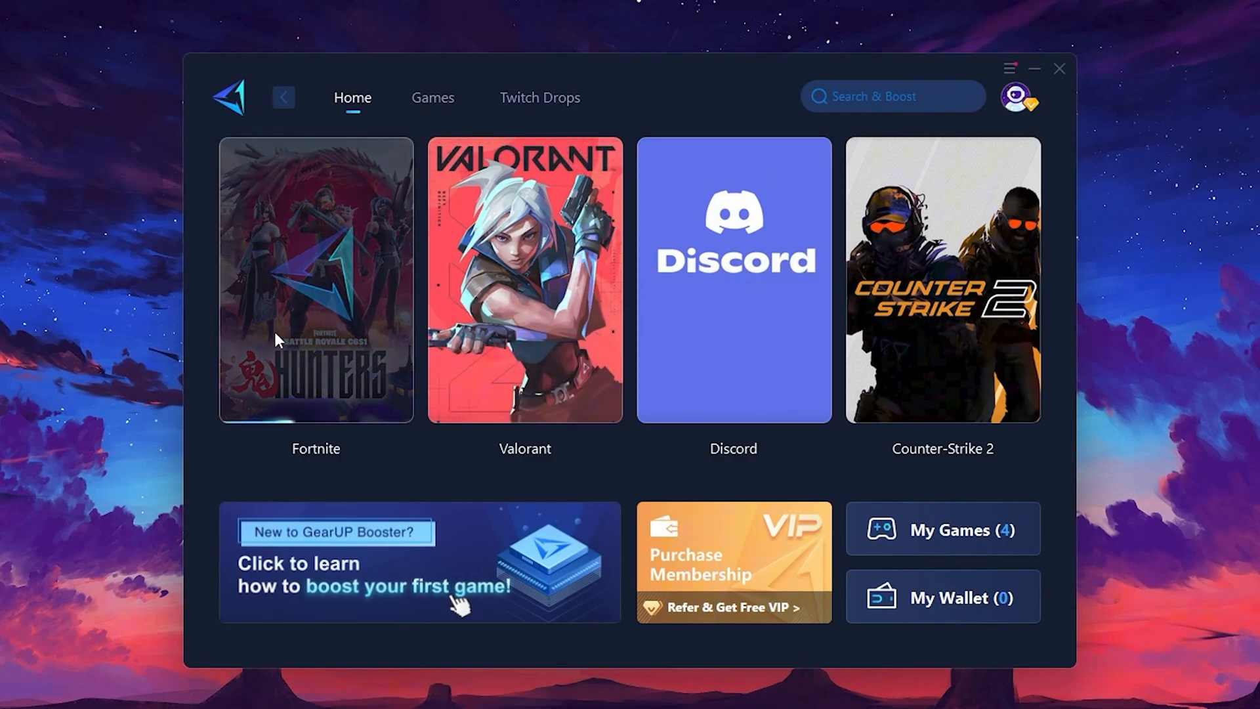
mouse_move(331, 352)
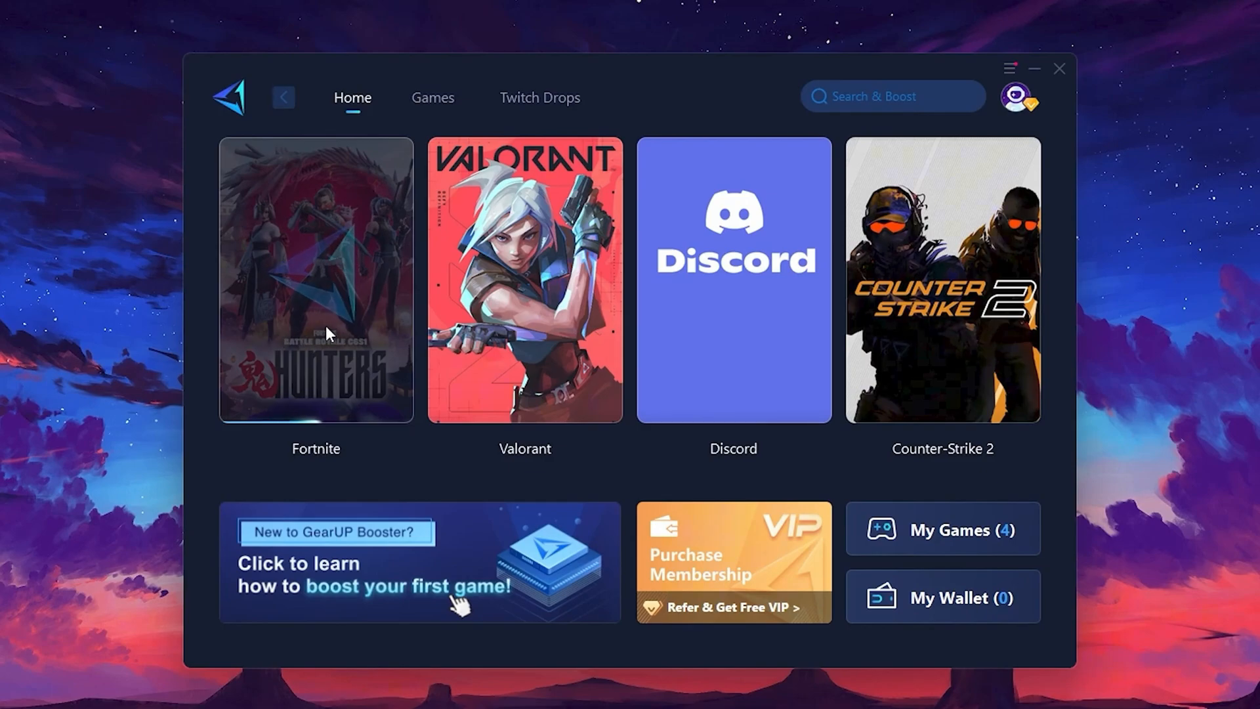
click(315, 285)
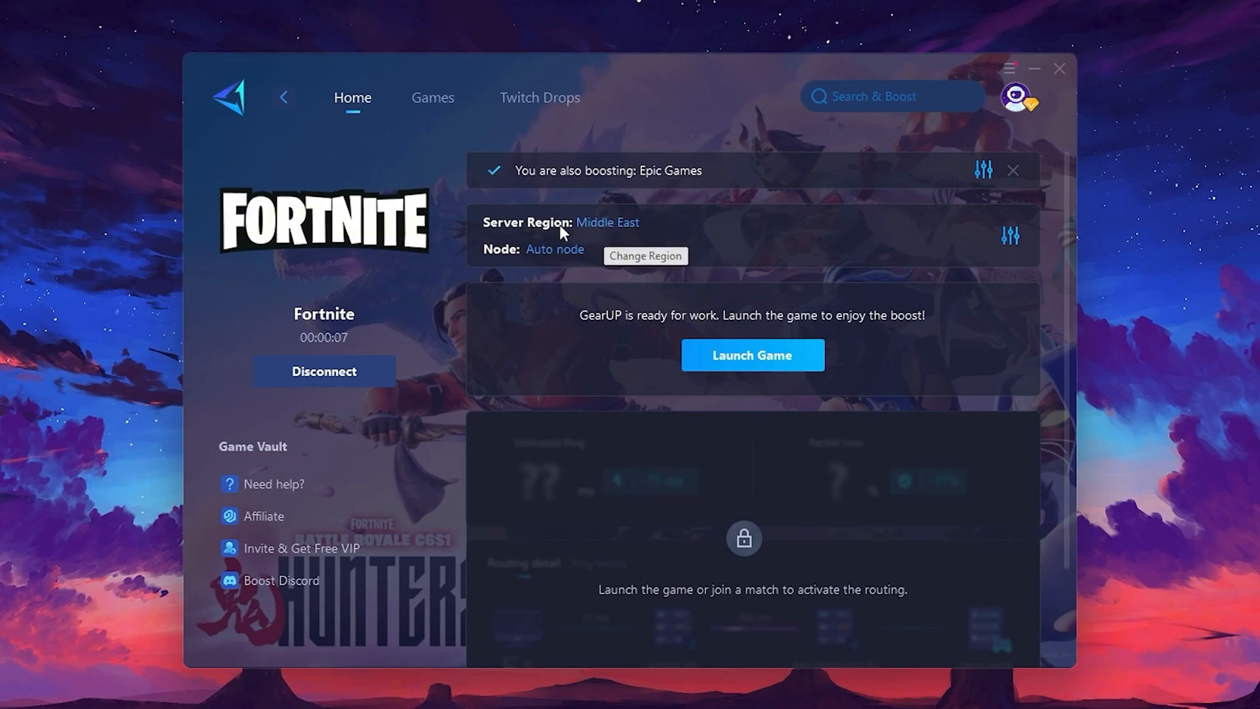
click(646, 256)
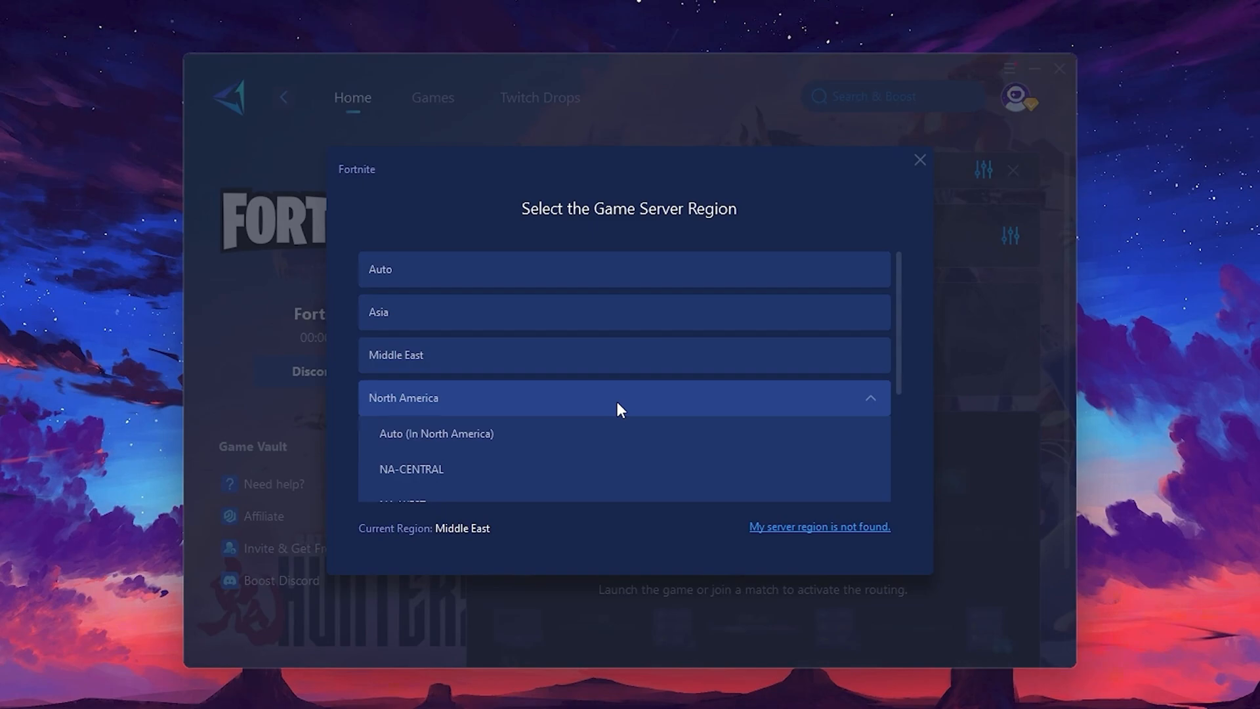
scroll(down, 3)
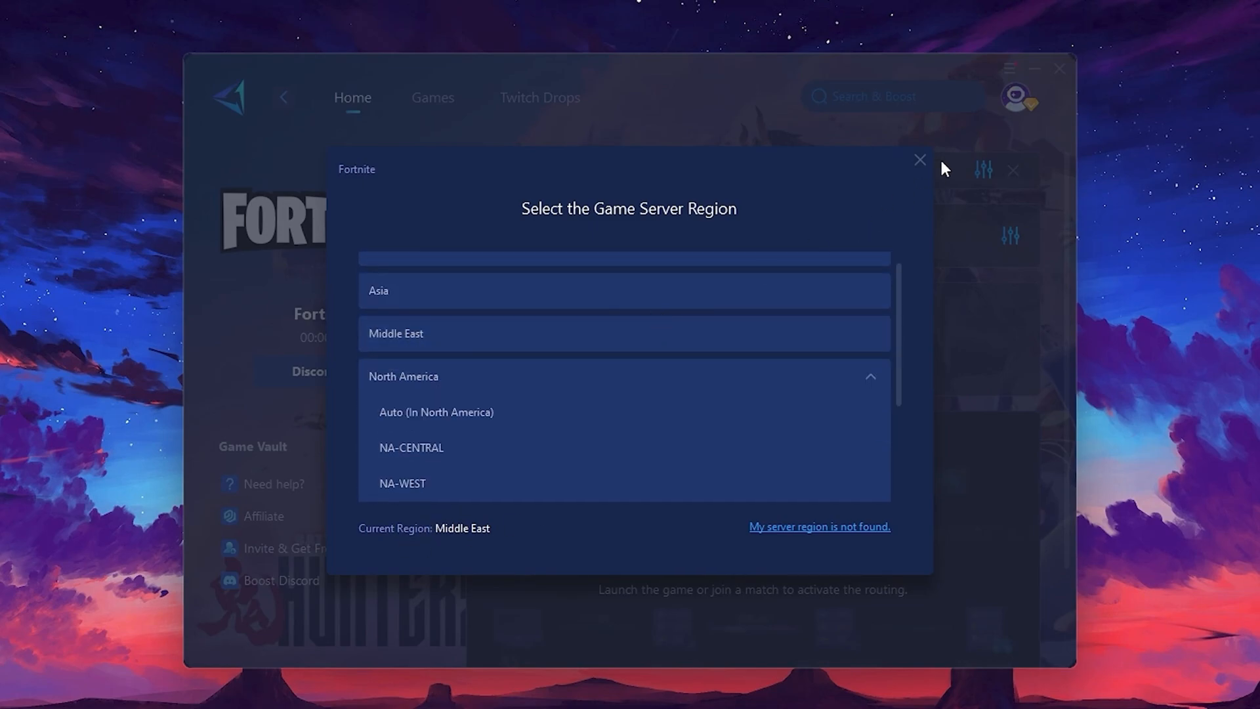
click(920, 159)
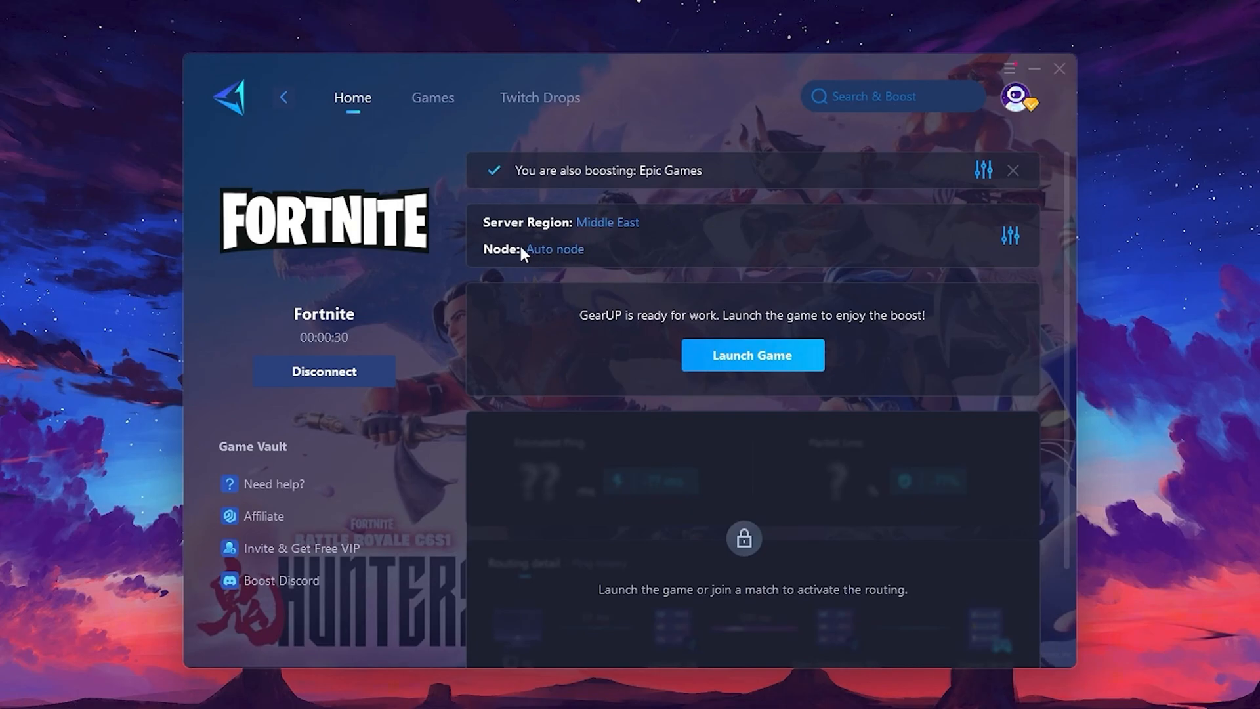
Step: Show the Middle East game-server node options for Fortnite in GearUP Booster
click(554, 250)
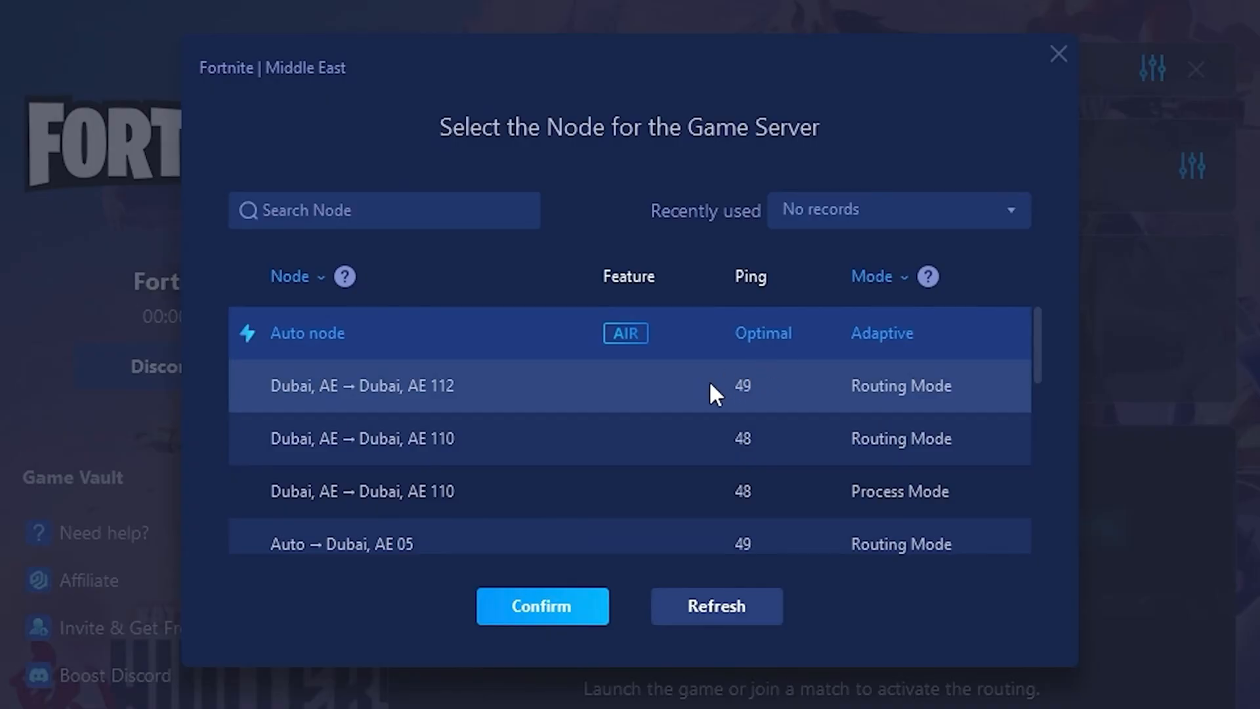
scroll(down, 3)
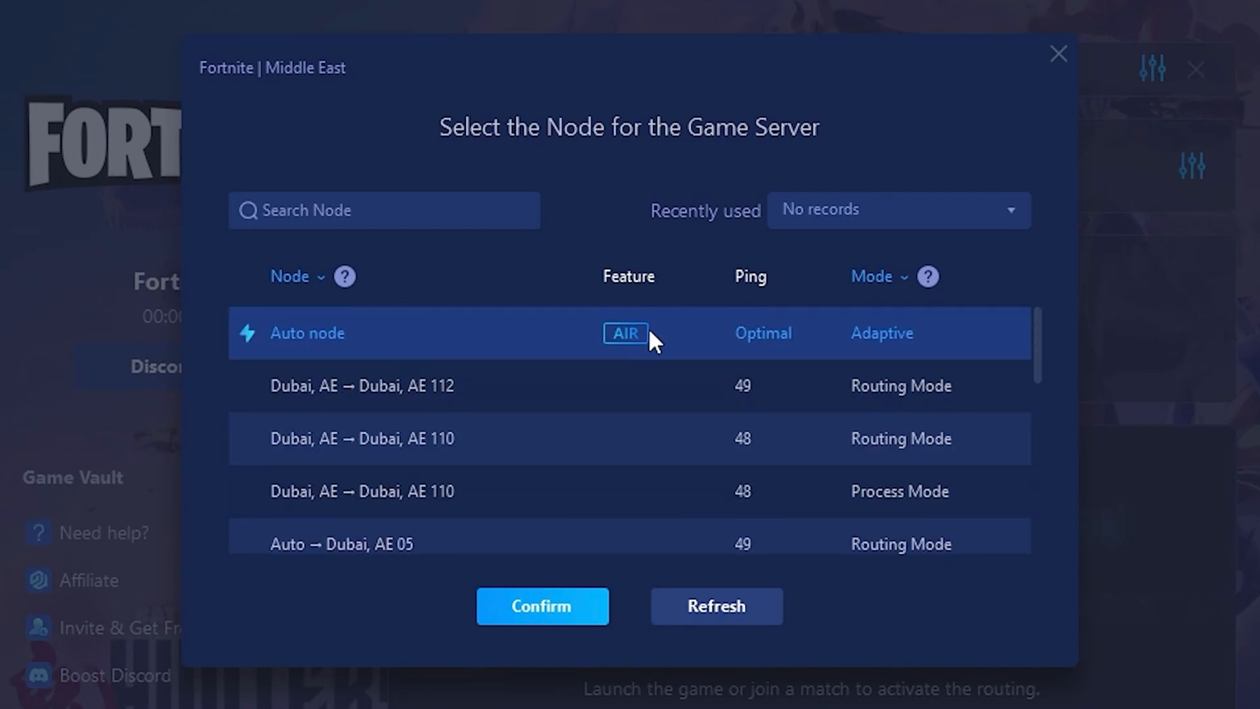
mouse_move(732, 389)
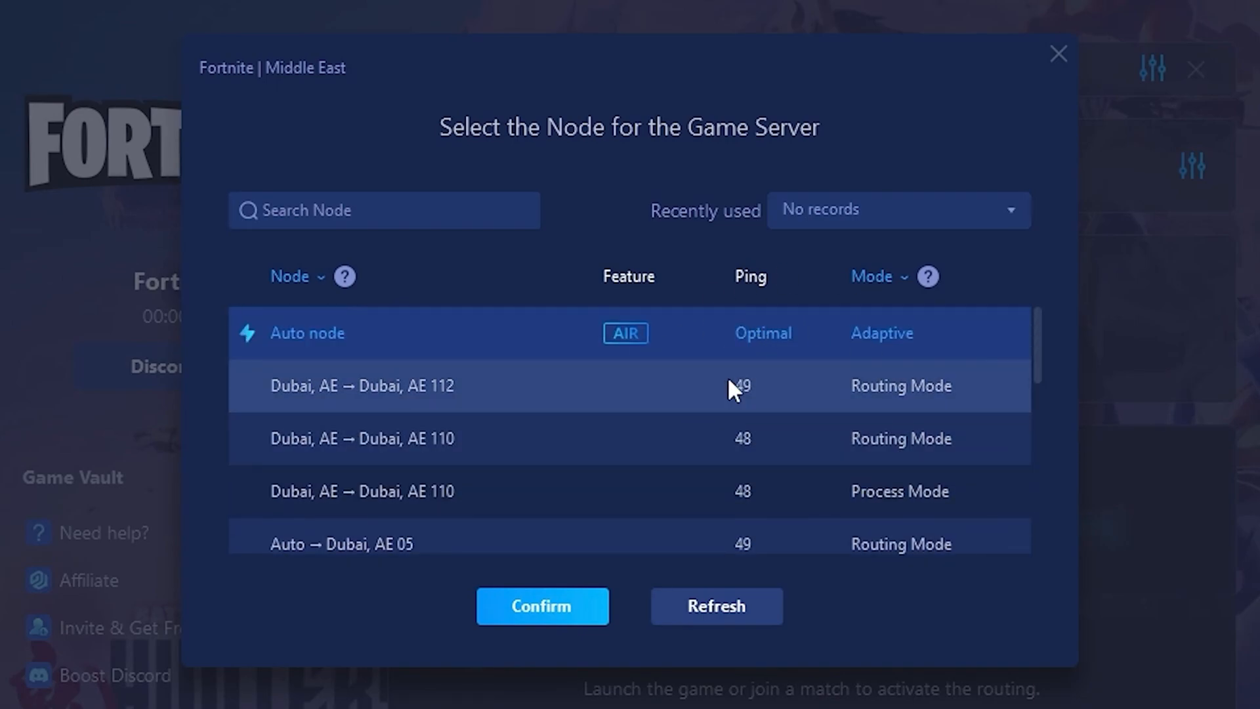
click(542, 607)
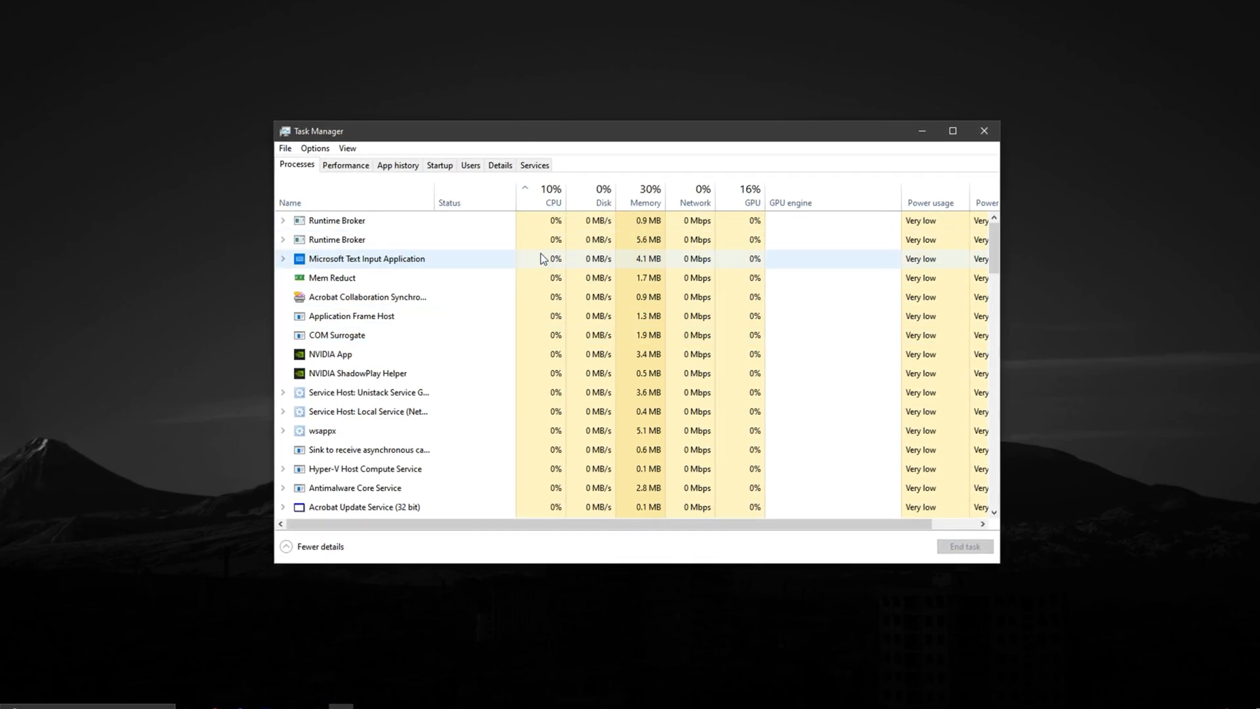
Step: Reach the Set affinity choice for Discord.exe from the Details process list
click(499, 166)
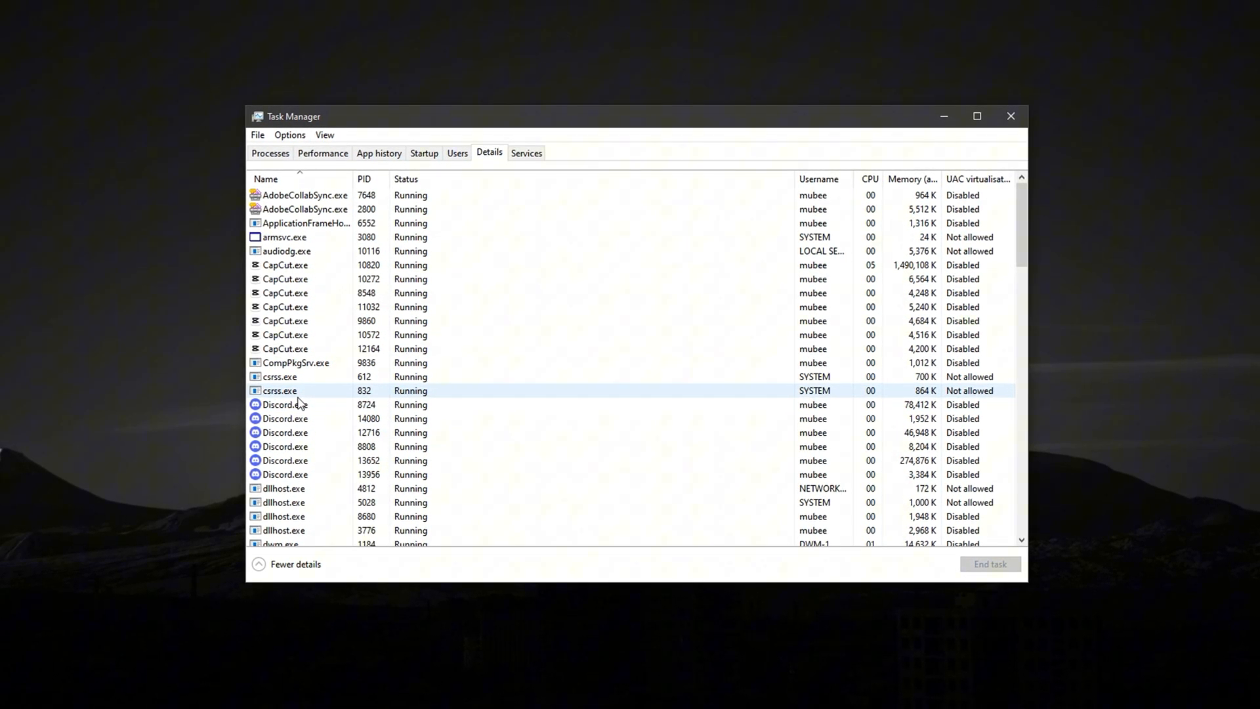
right_click(281, 404)
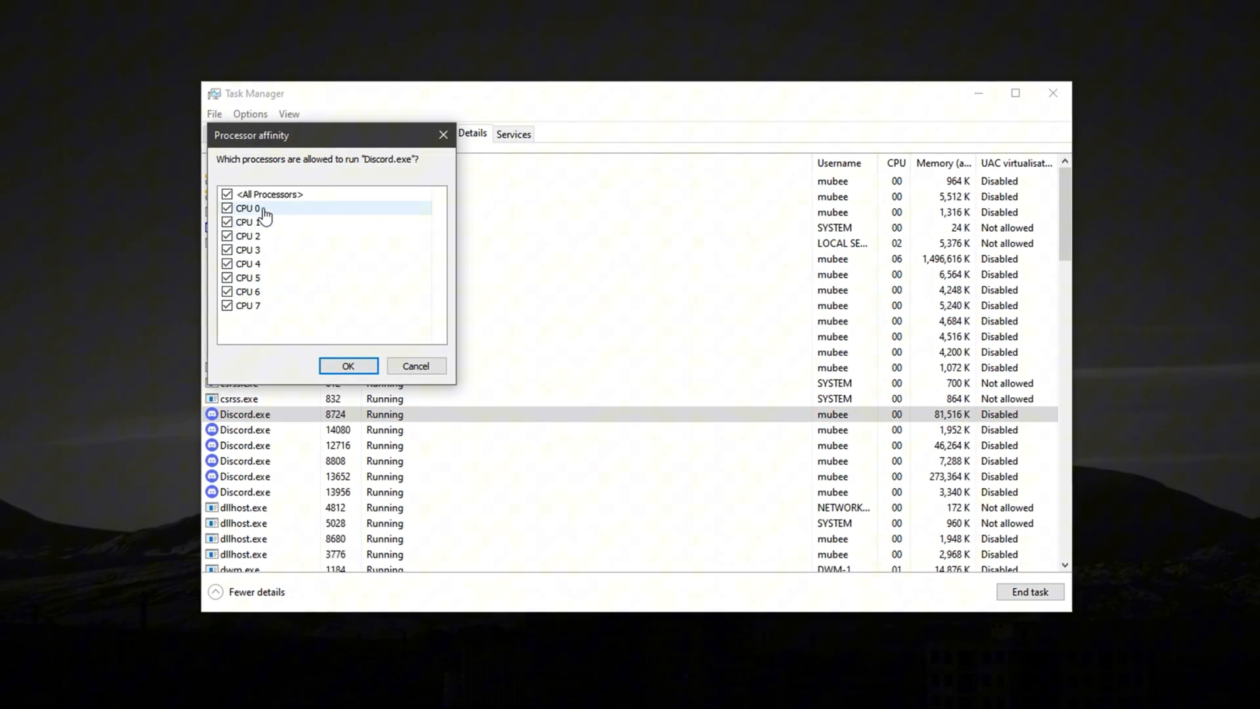
Step: Restrict Discord.exe's affinity to CPUs 2-7 by clearing CPU 0 and CPU 1
click(226, 207)
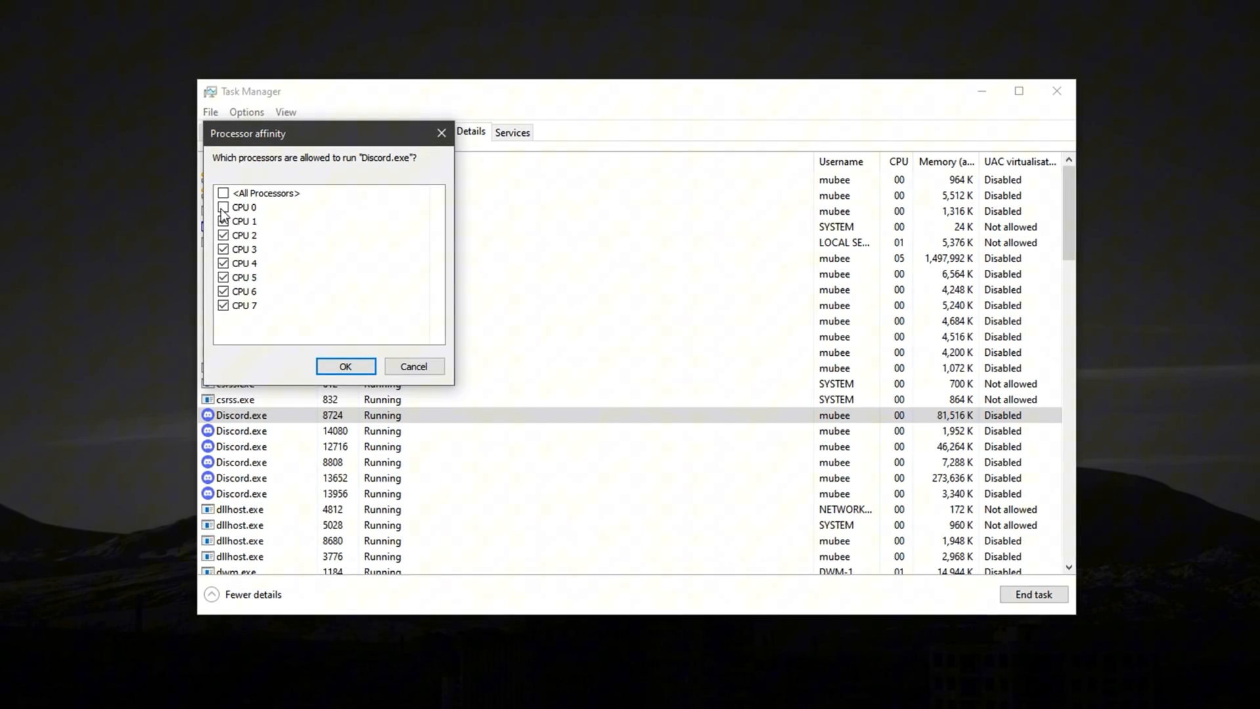
click(222, 220)
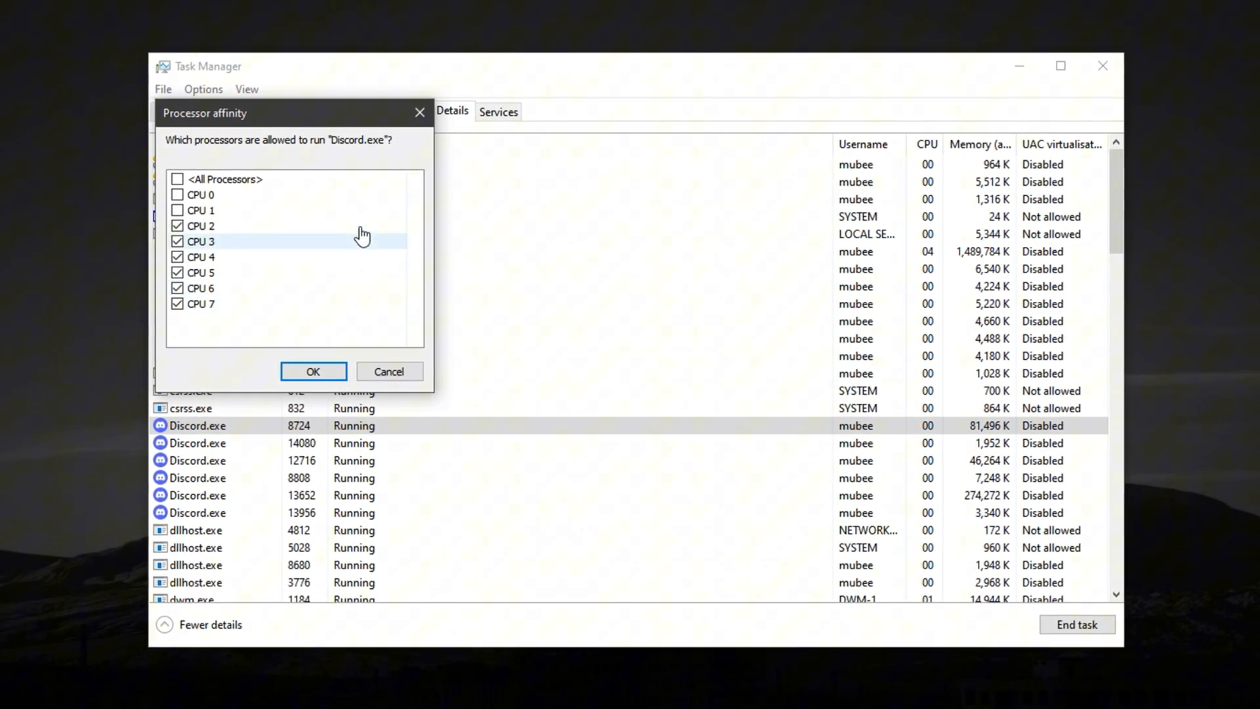
click(312, 371)
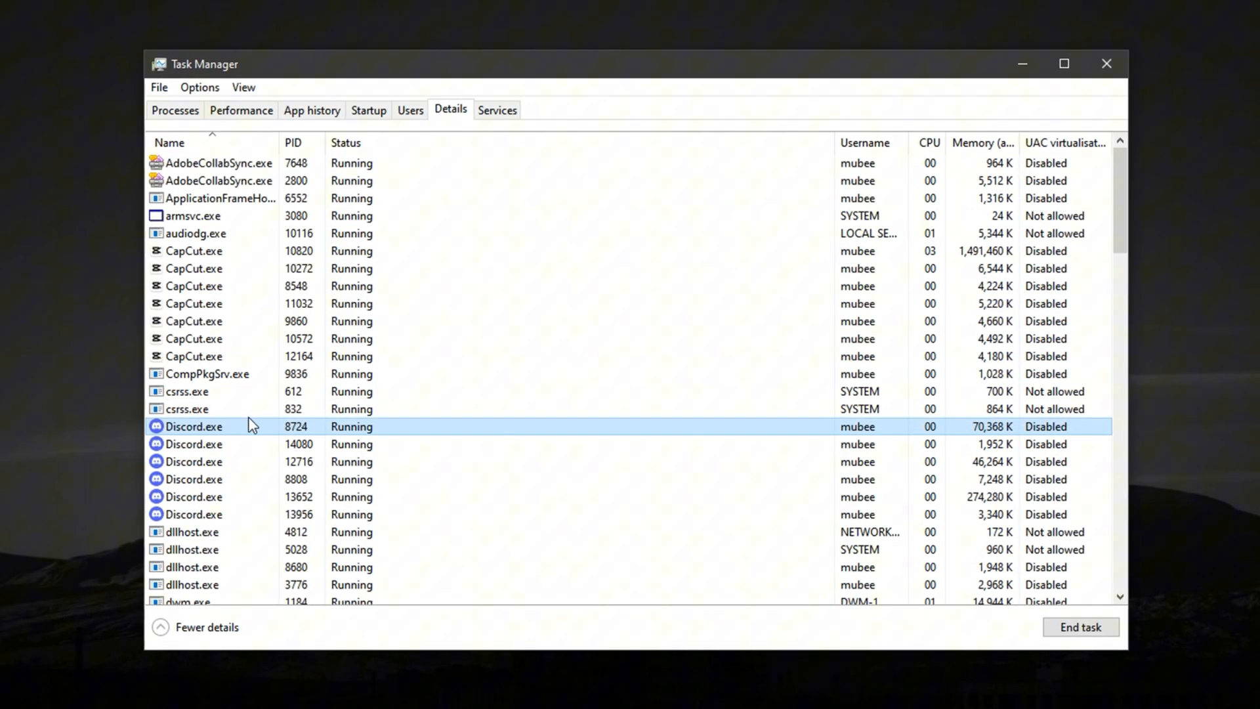
Step: Show the Set priority levels for Discord.exe, currently Normal, pointing at High
right_click(197, 427)
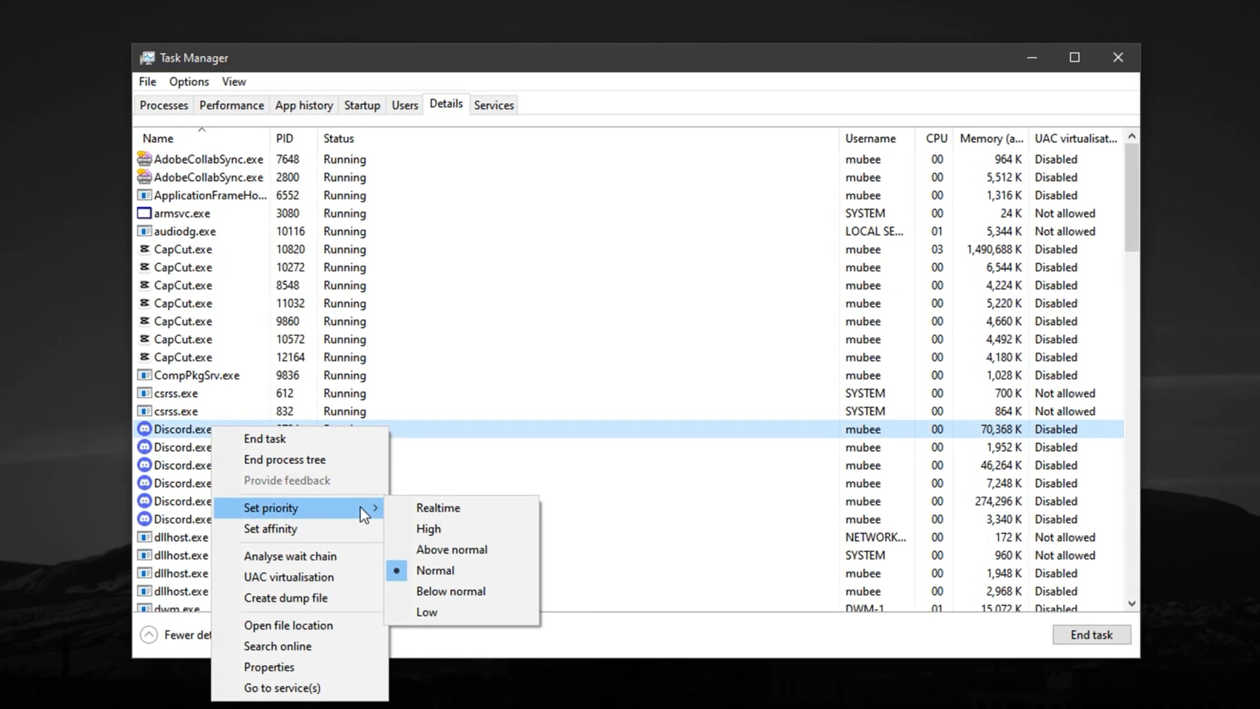
mouse_move(427, 534)
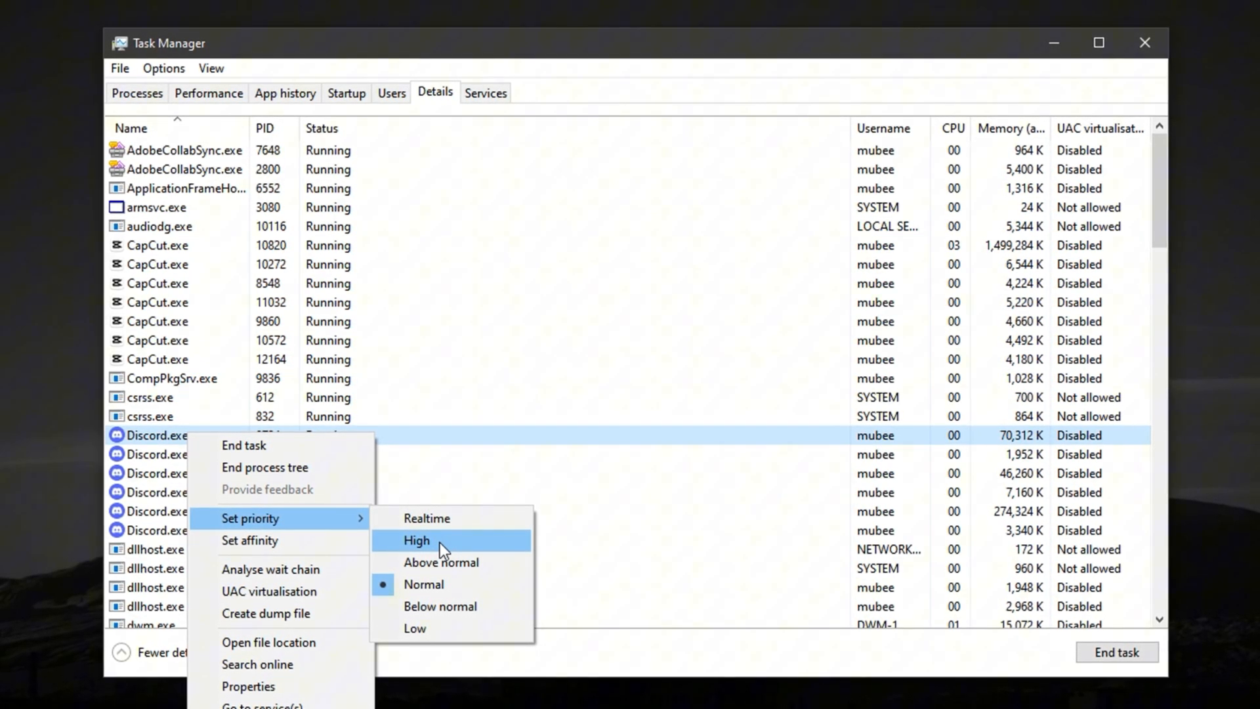
mouse_move(440, 549)
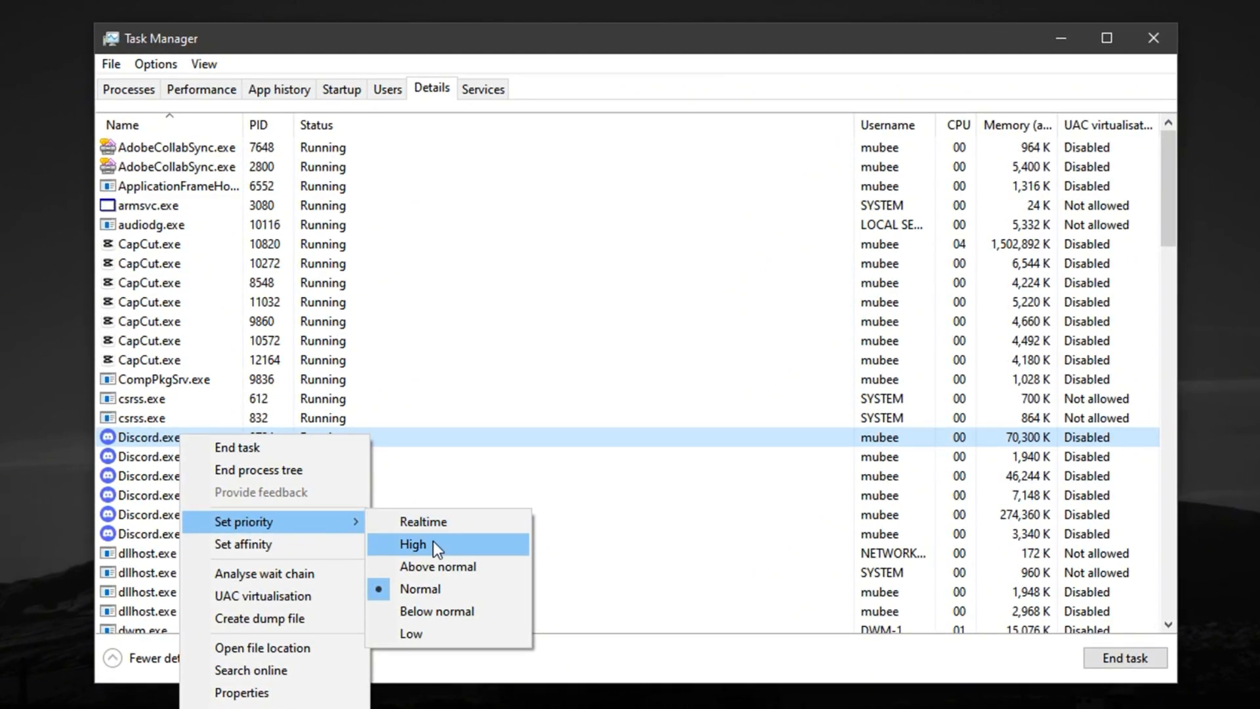
mouse_move(441, 560)
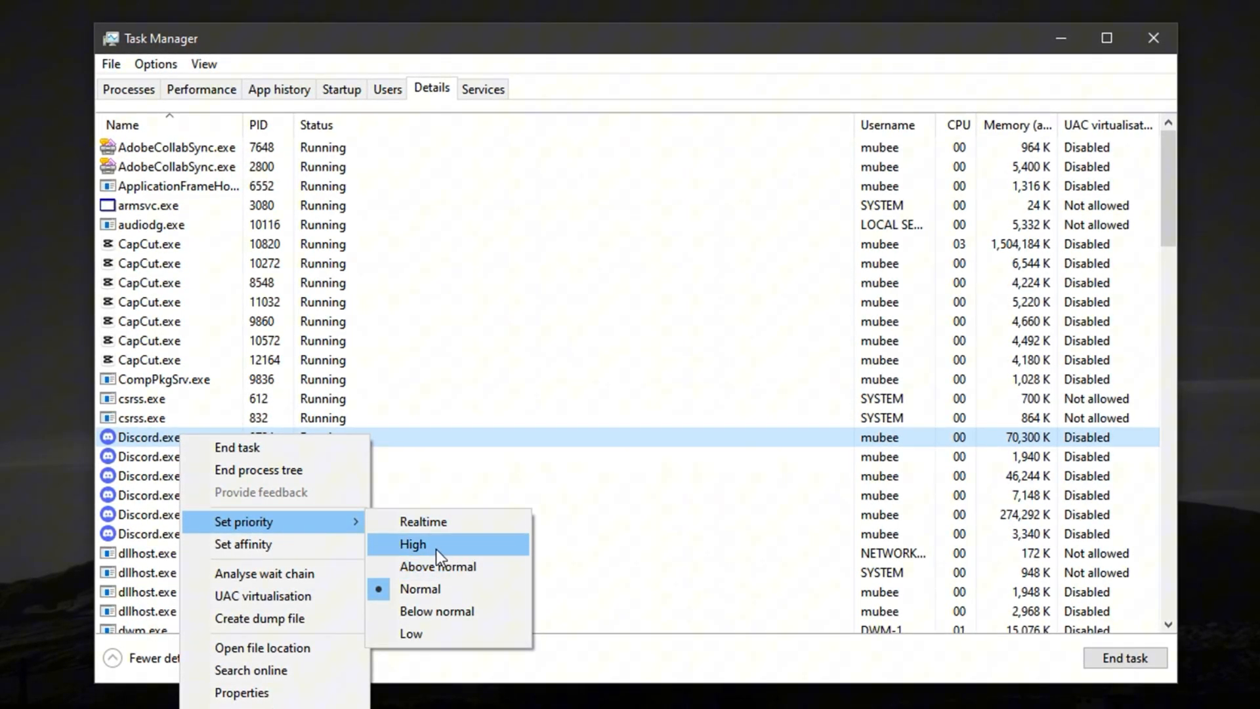
mouse_move(458, 557)
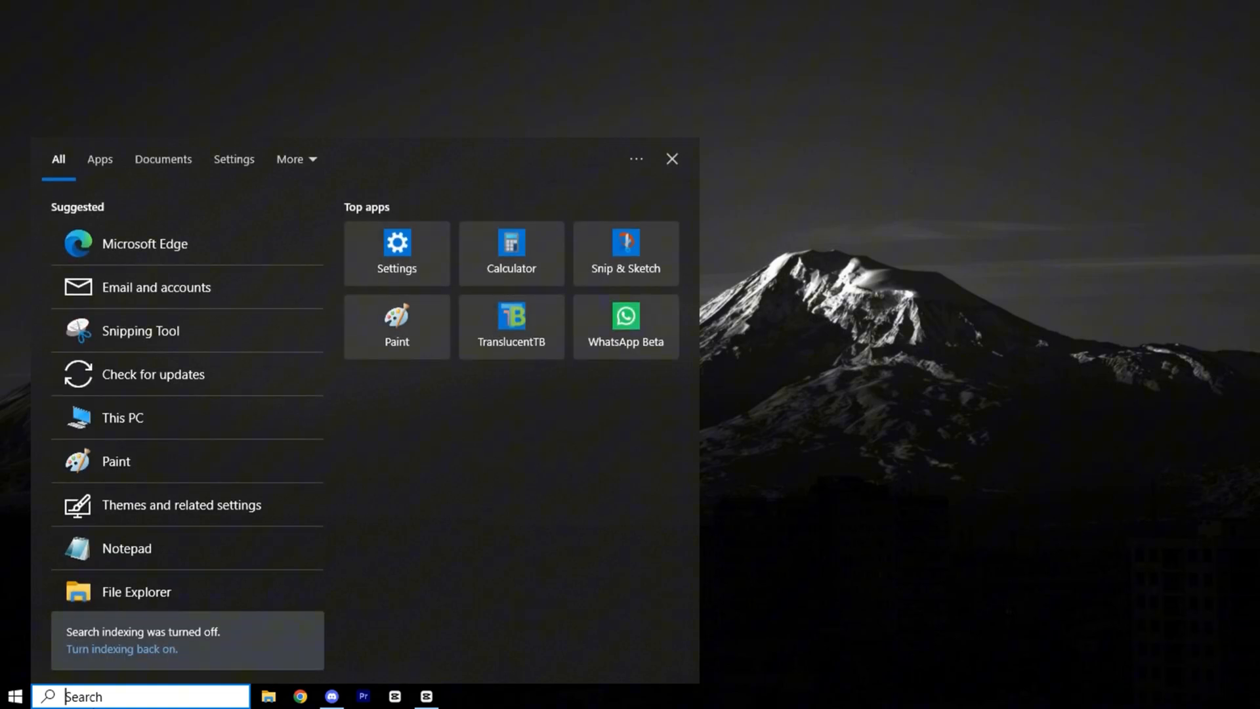
Step: Search Windows for 'advanced syst' and reach System Properties' Advanced tab
text(advanced syst)
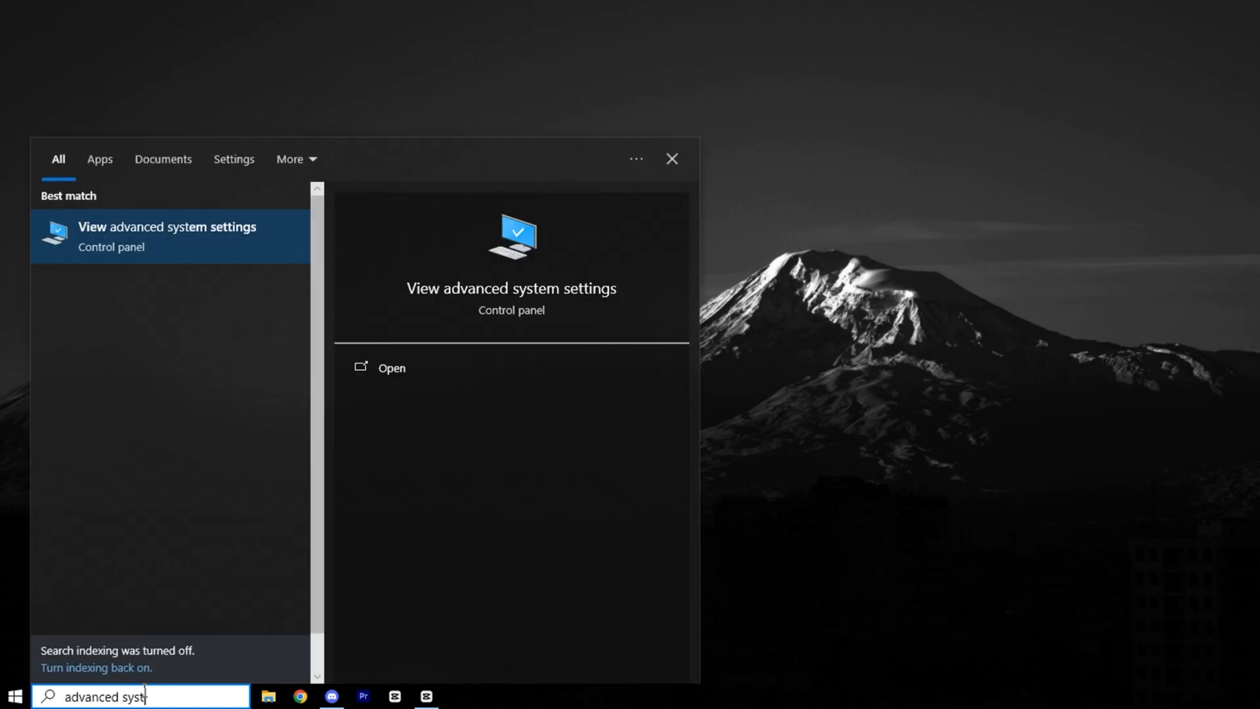
mouse_move(194, 239)
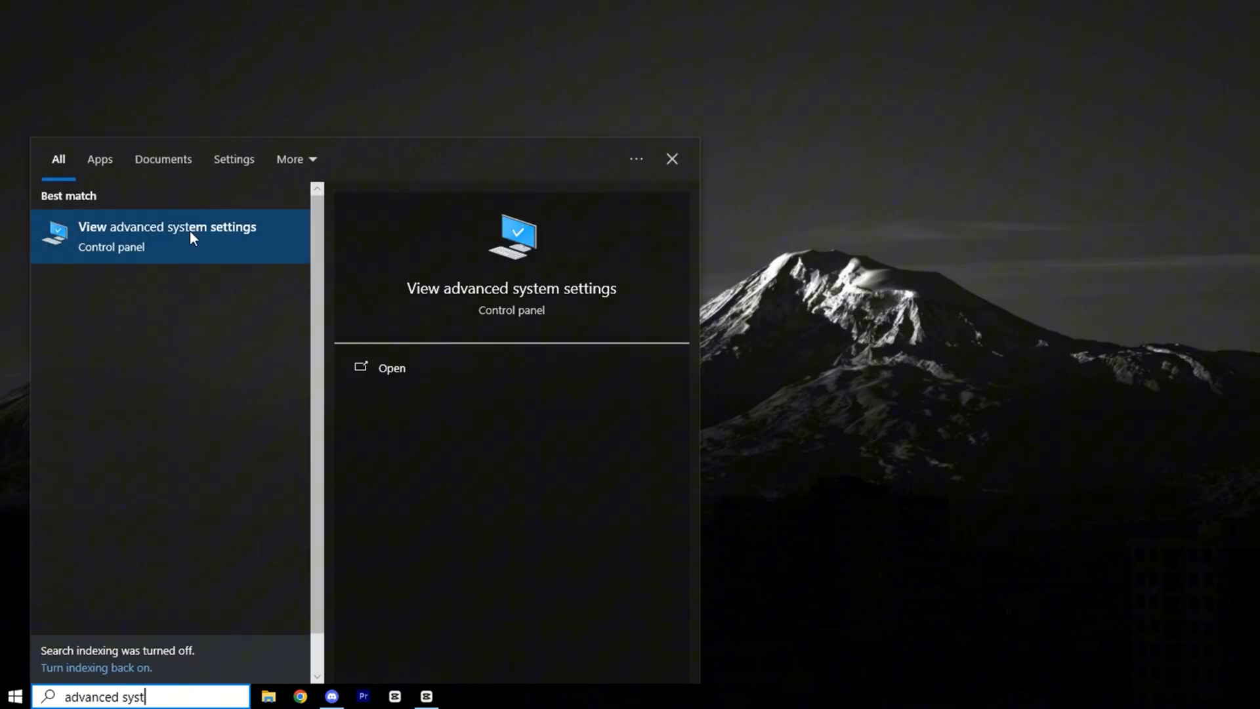
click(190, 237)
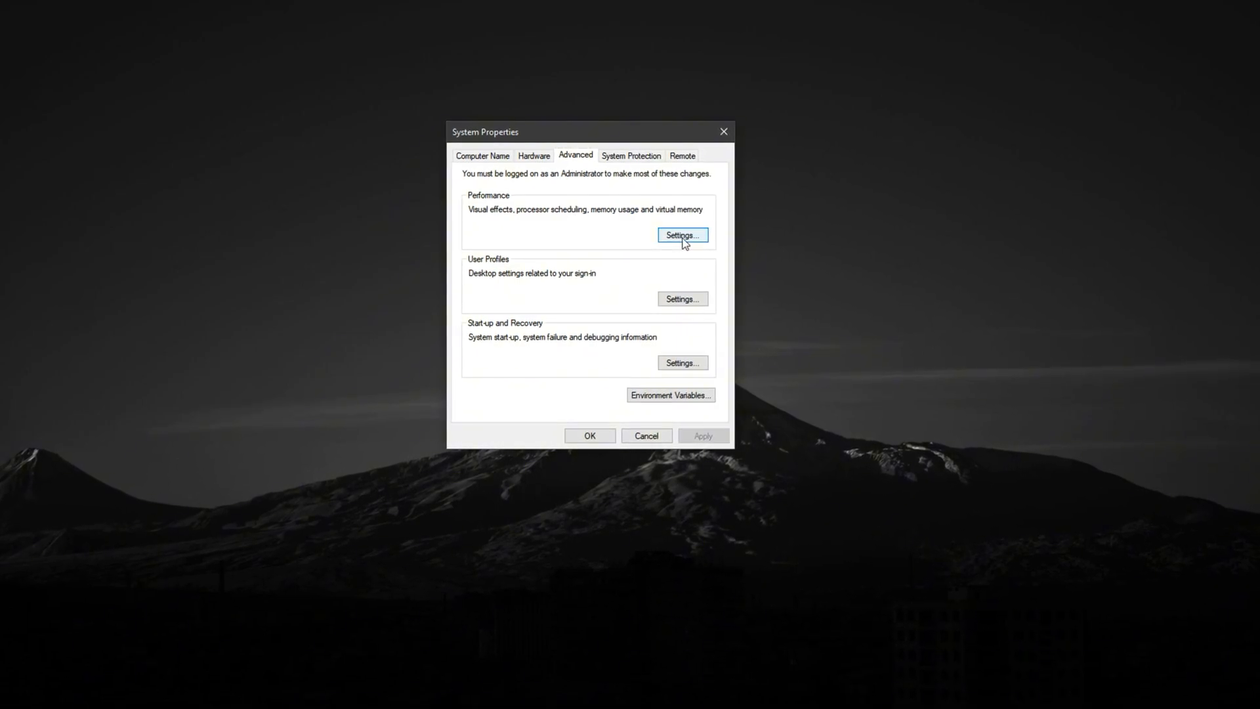
Step: Set Performance Options processor scheduling to favour Programs
click(682, 235)
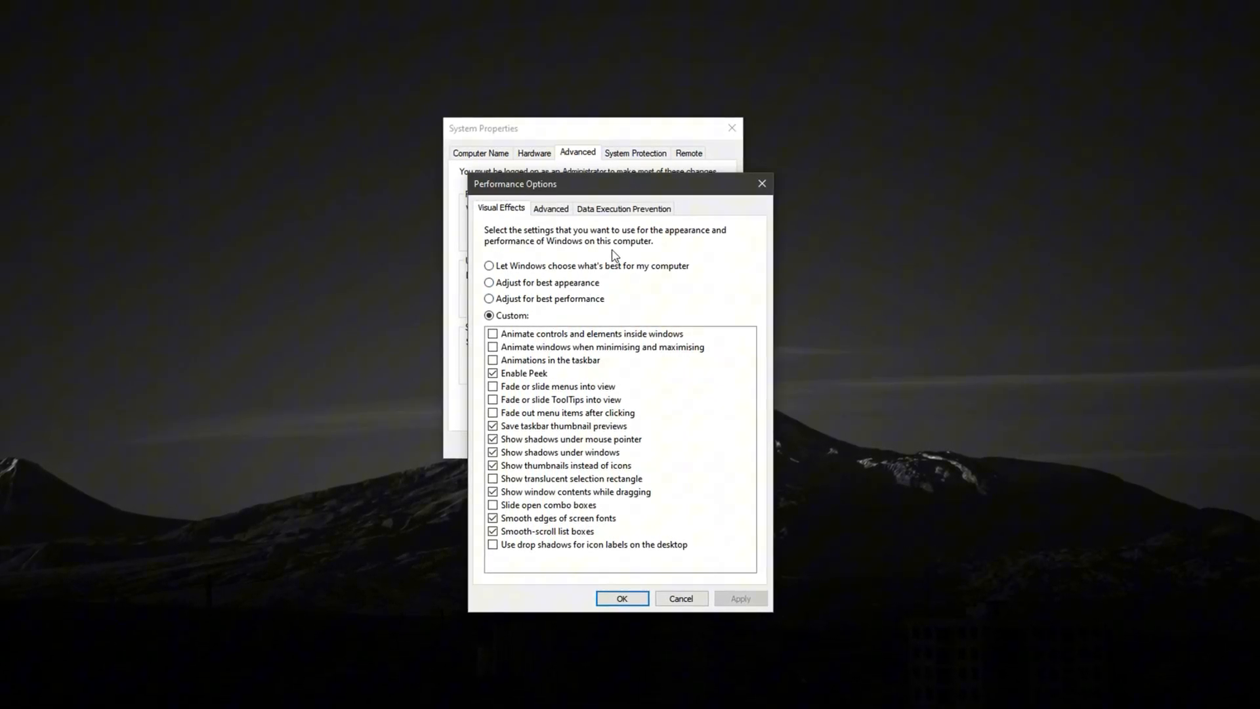
click(551, 207)
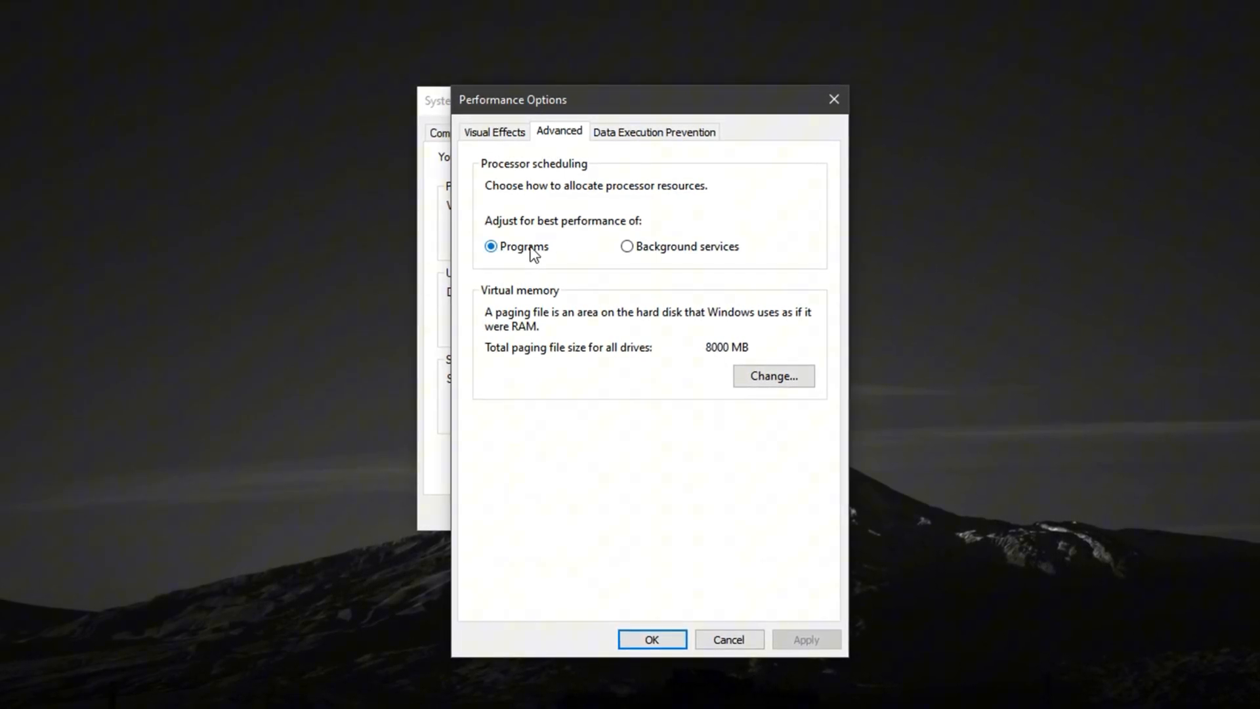
click(652, 638)
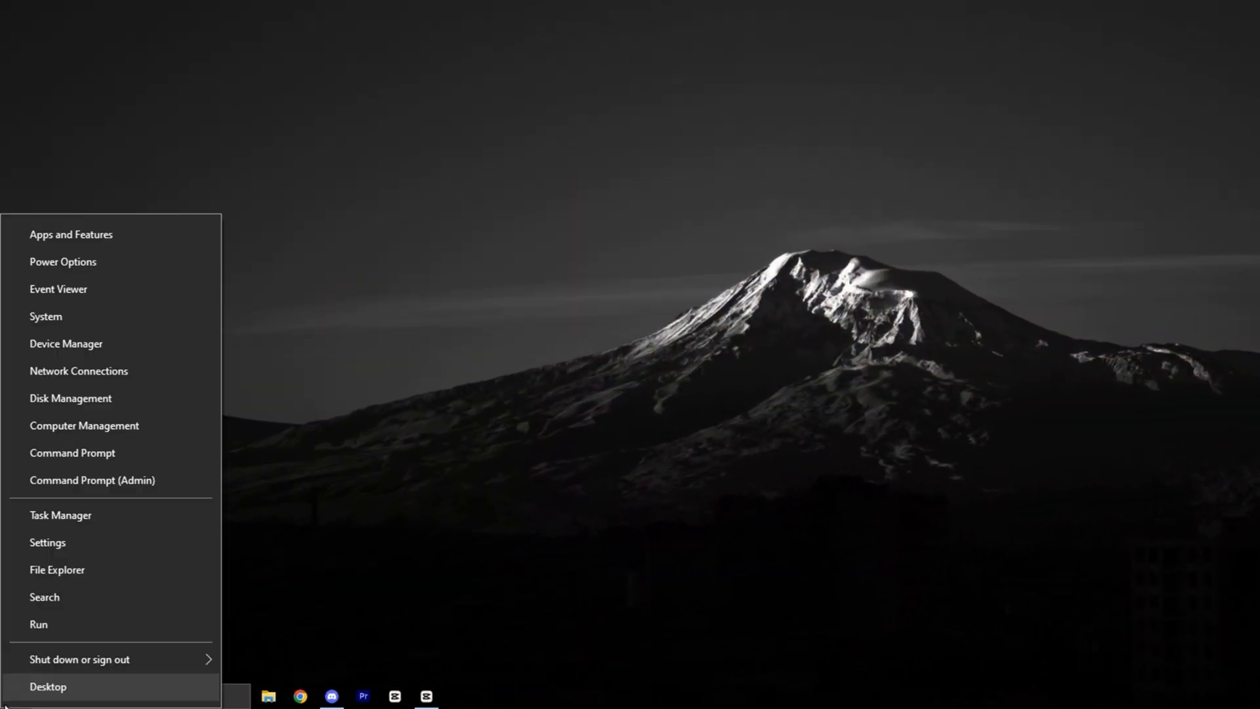
Step: Run msconfig to launch System Configuration
click(37, 625)
text(msconfig)
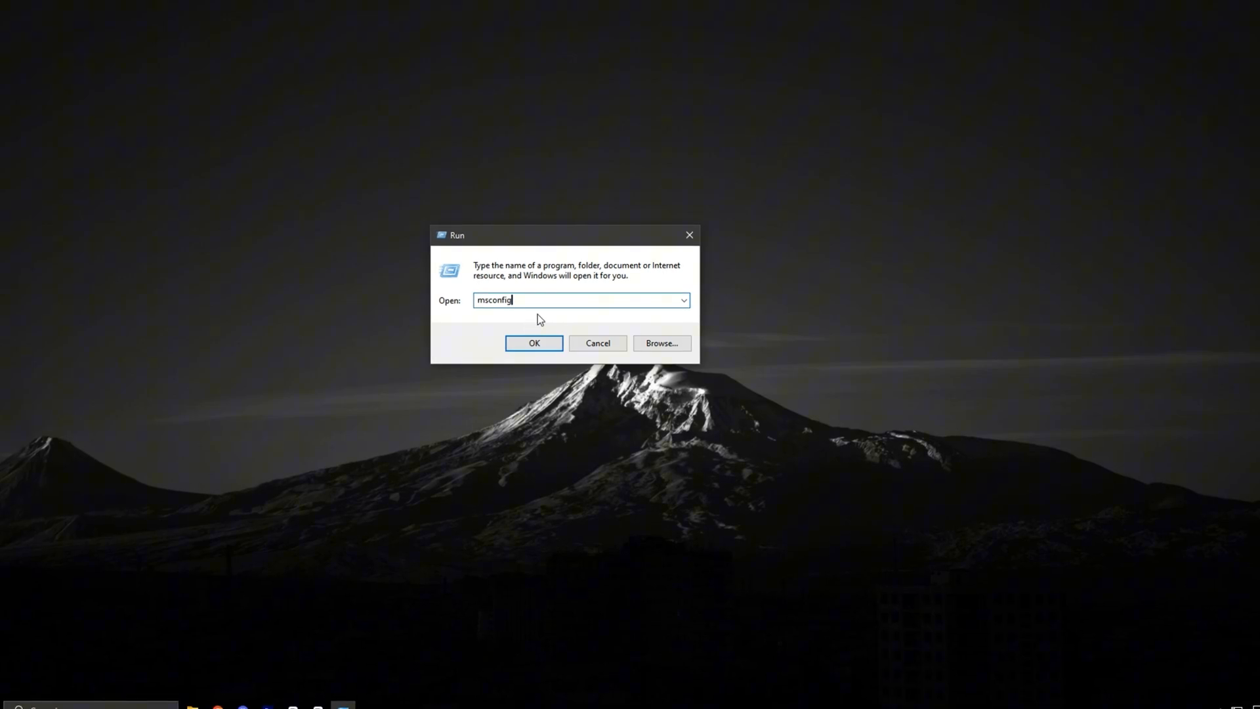
click(533, 342)
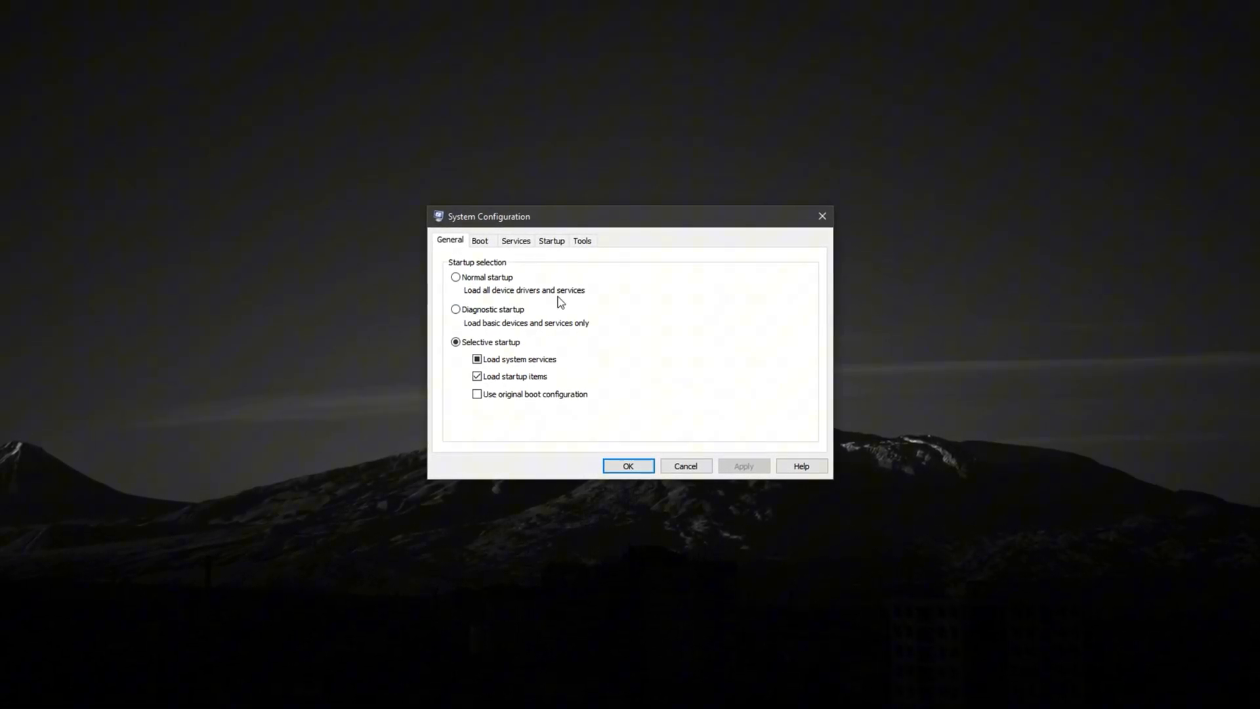
Step: Hide all Microsoft services to review third-party services, then close System Configuration
click(515, 240)
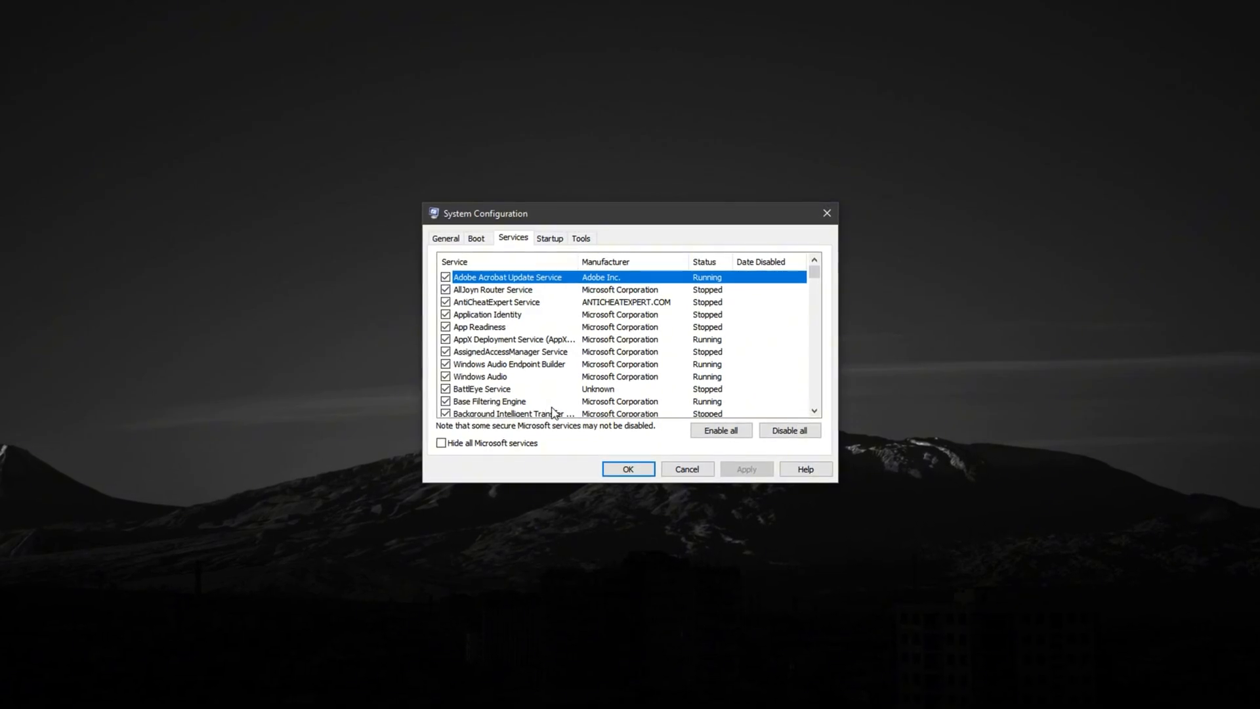
click(441, 444)
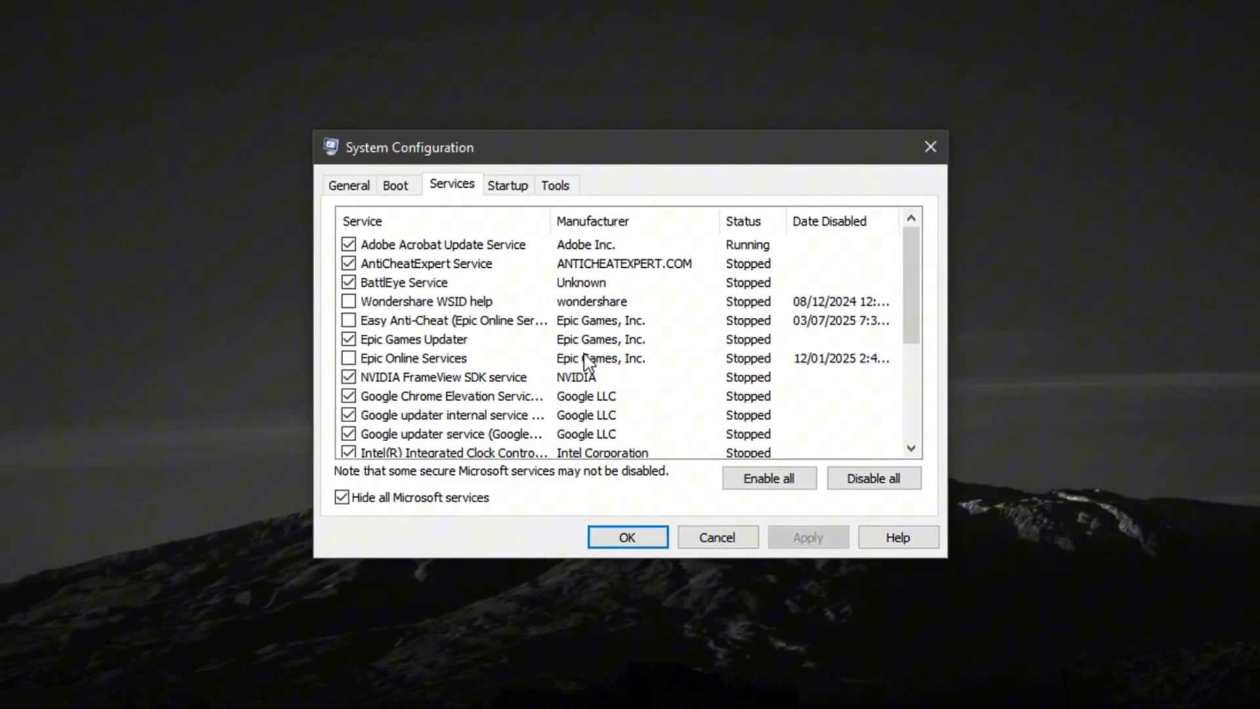
click(628, 537)
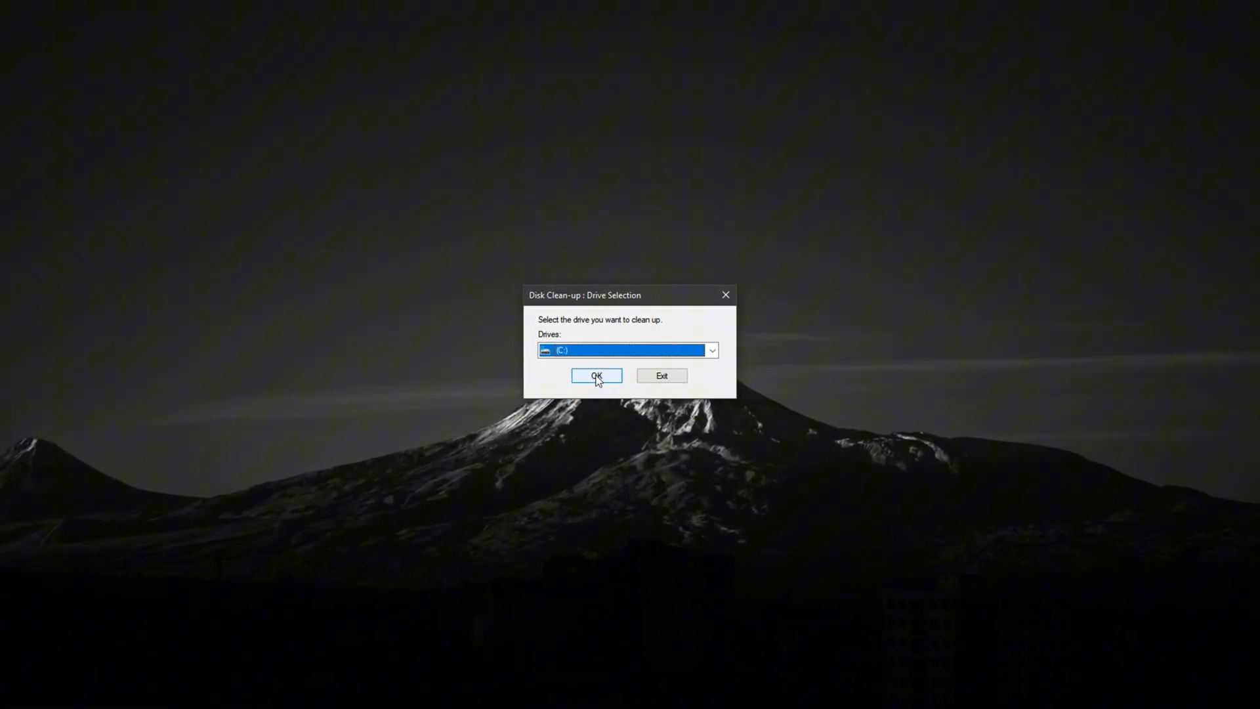
Step: Scan drive C: in Disk Clean-up including system files, finding about 3.22 GB
click(596, 375)
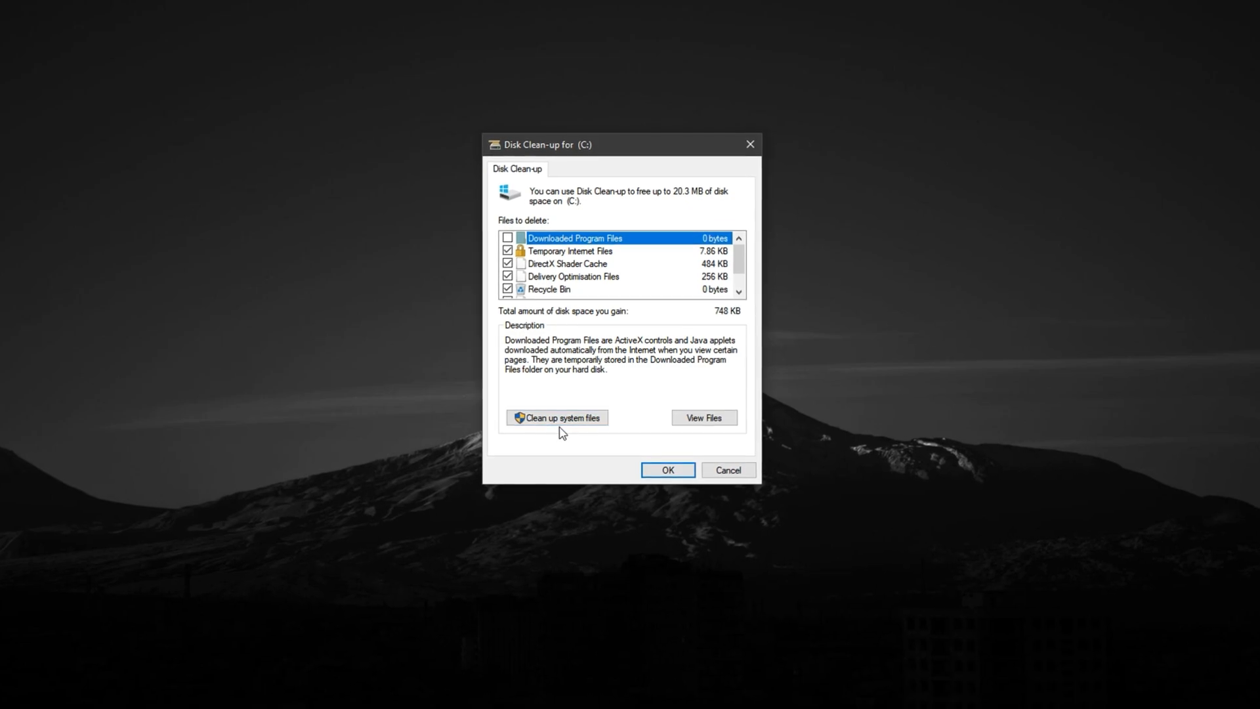
click(556, 417)
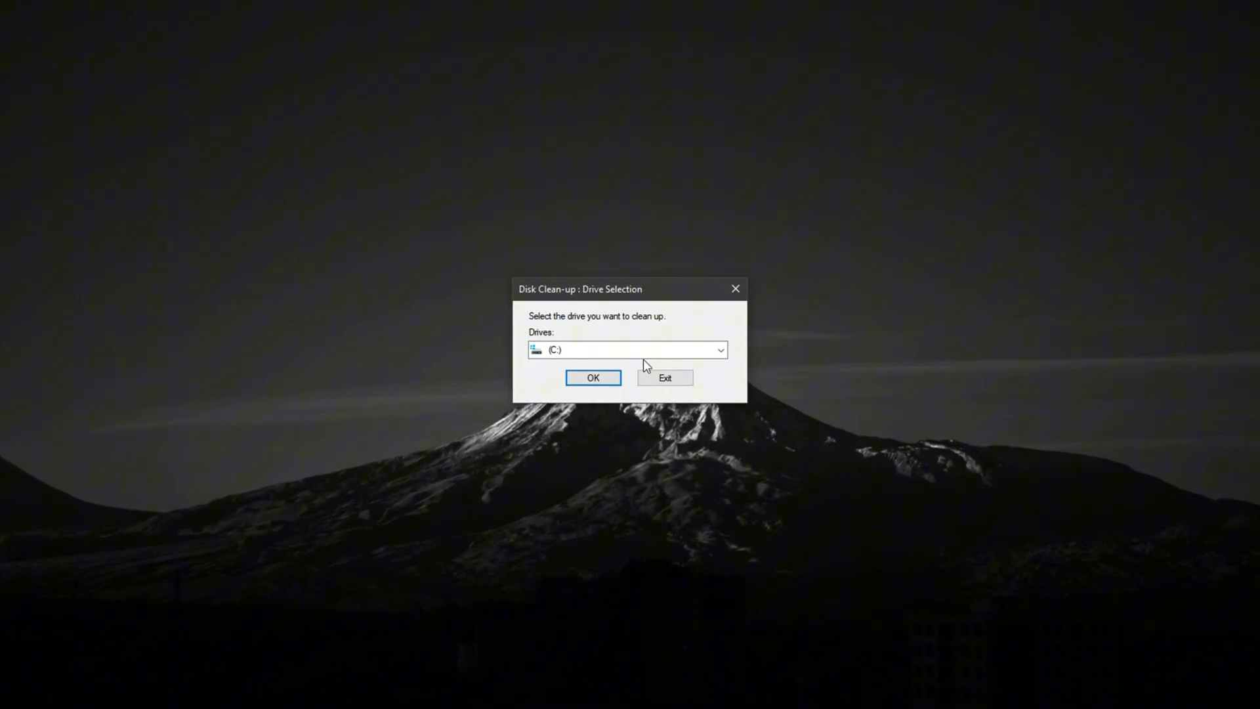
click(628, 349)
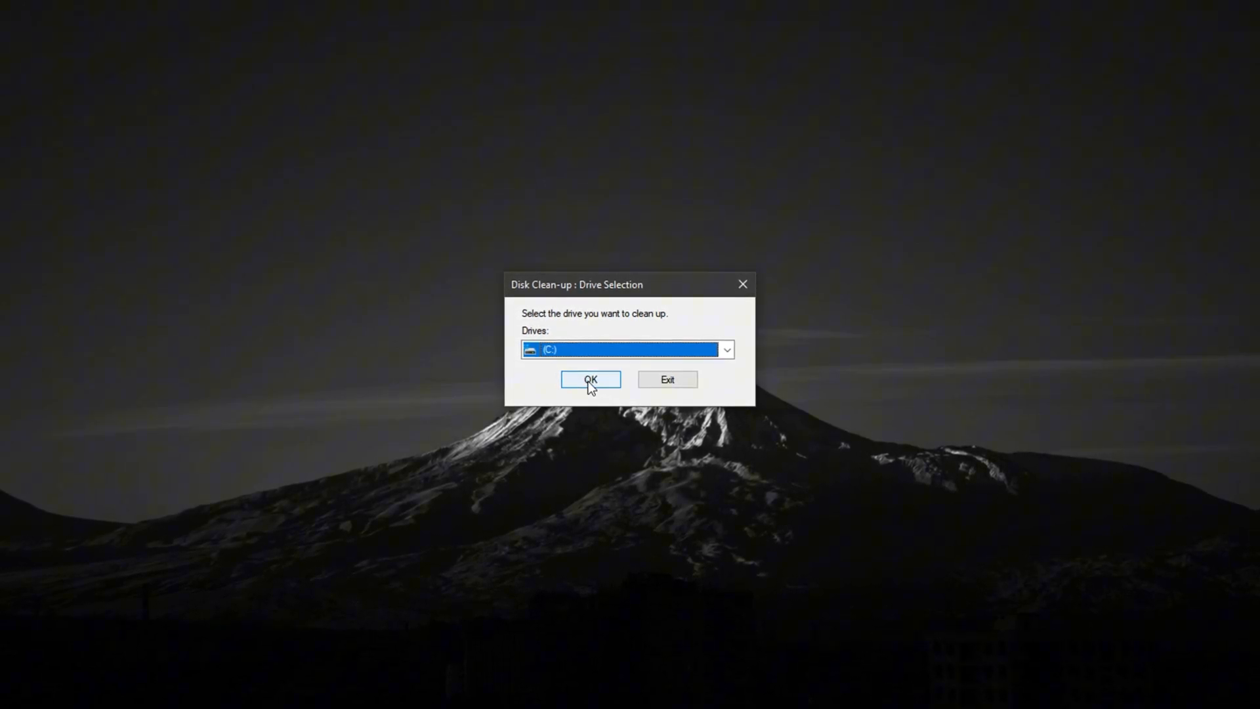
click(591, 380)
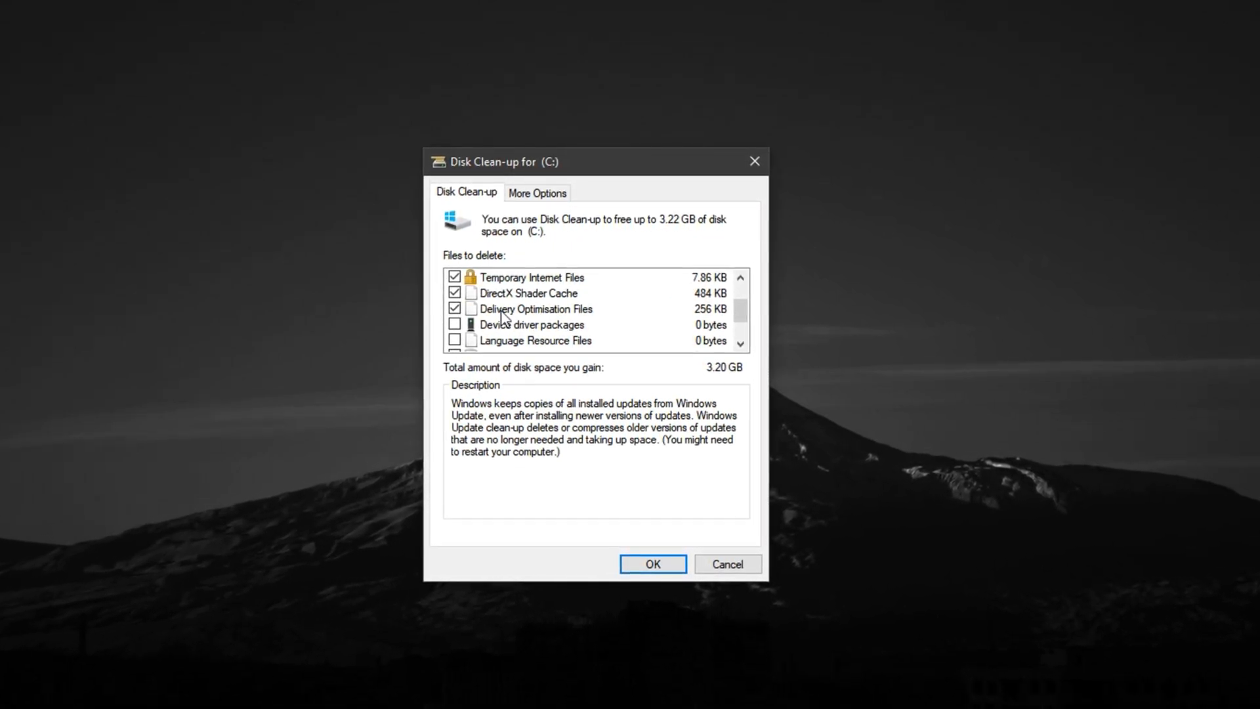
Step: Delete the checked temporary and system file types from drive C:
scroll(down, 3)
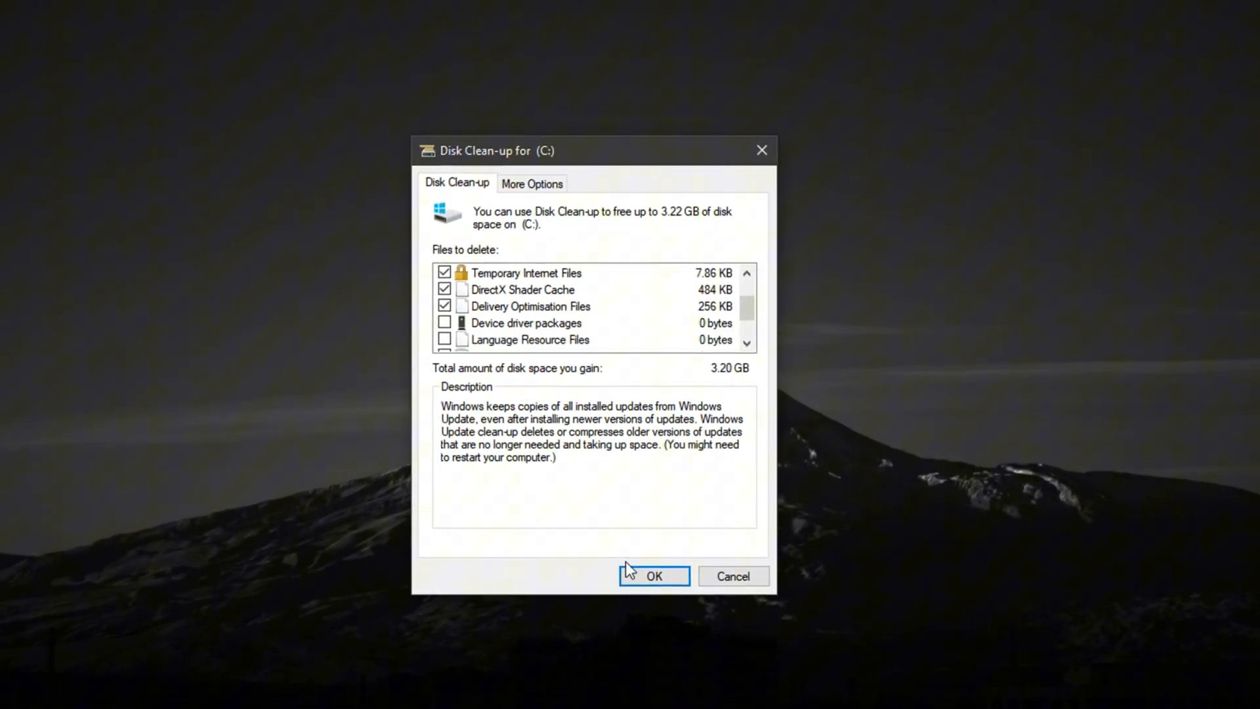
click(655, 577)
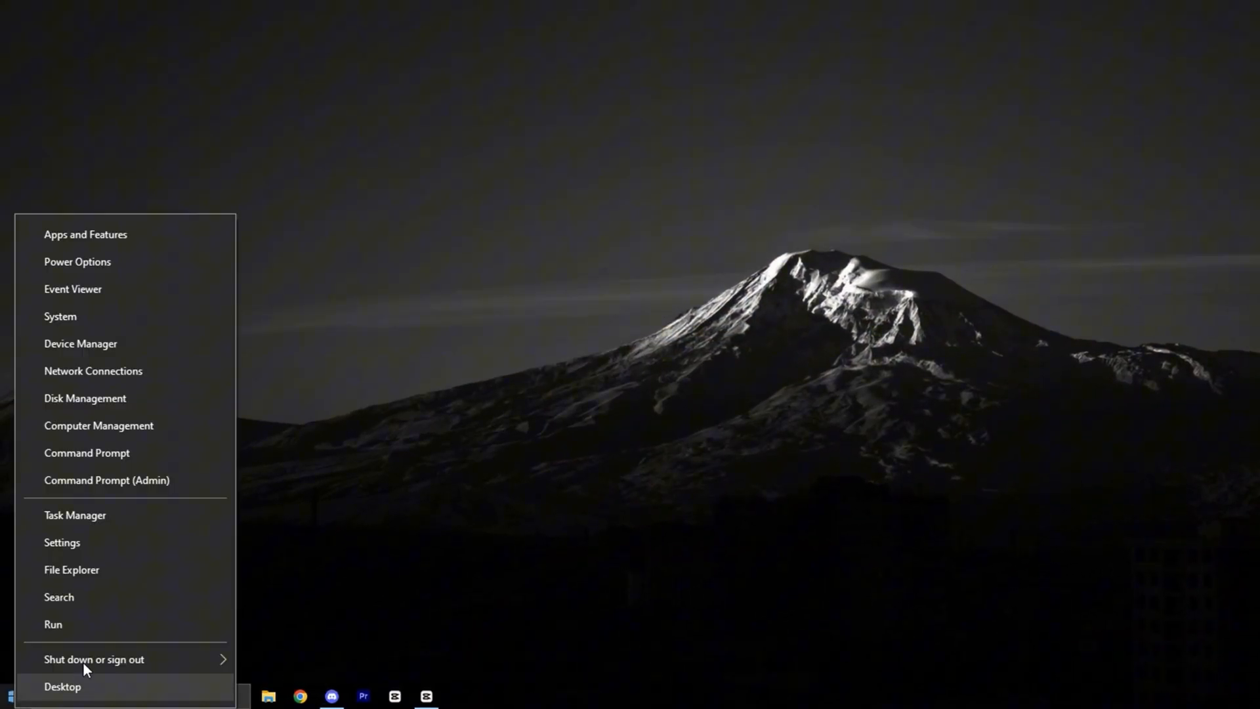
Step: Reach Temporary files under Settings > System > Storage
click(62, 544)
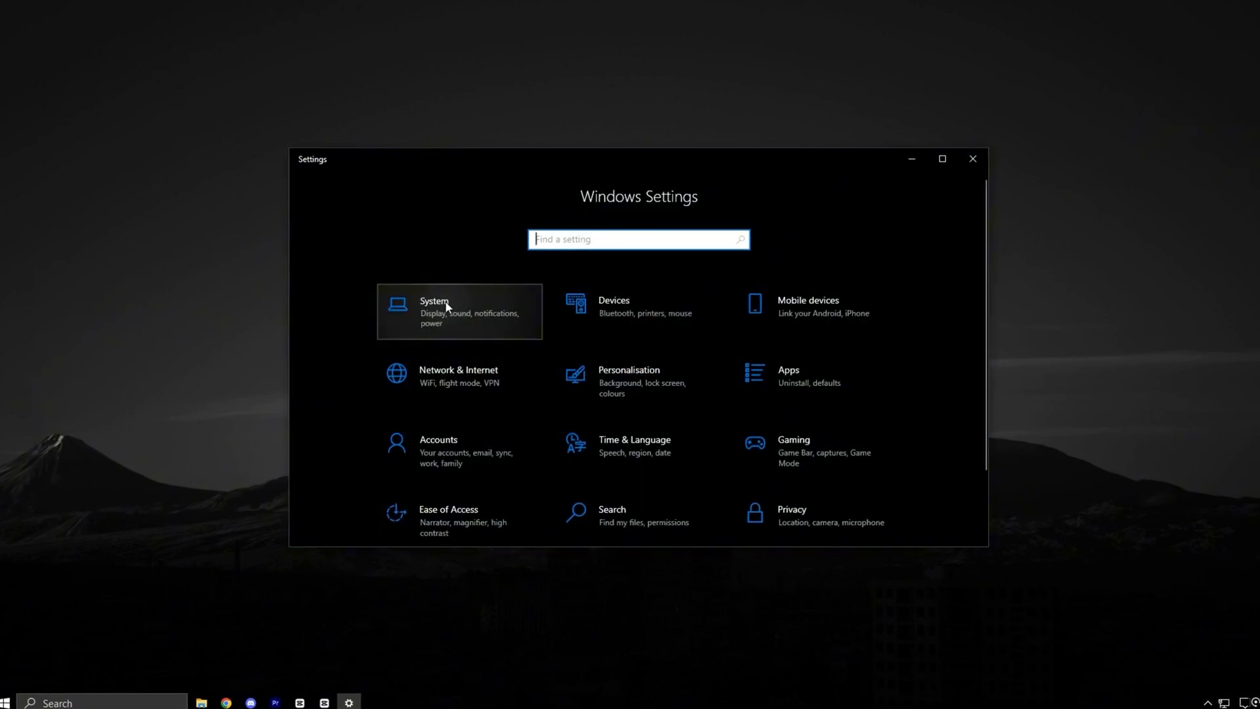
click(444, 313)
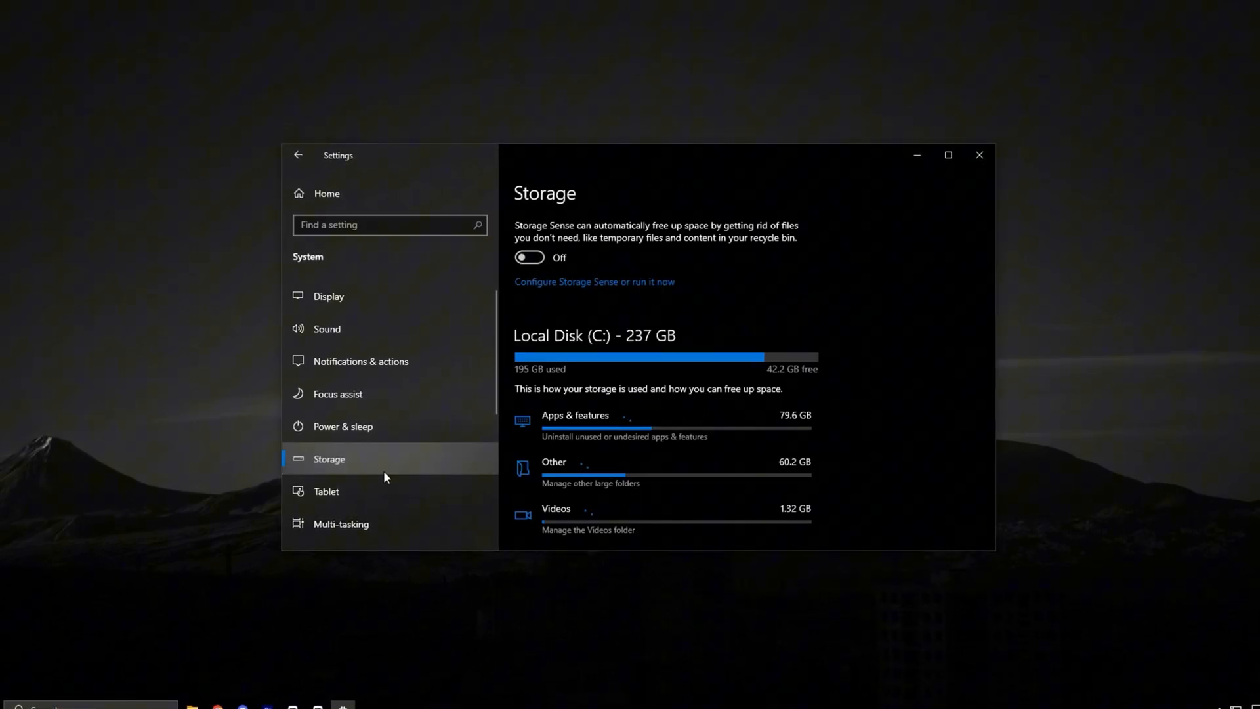
scroll(down, 3)
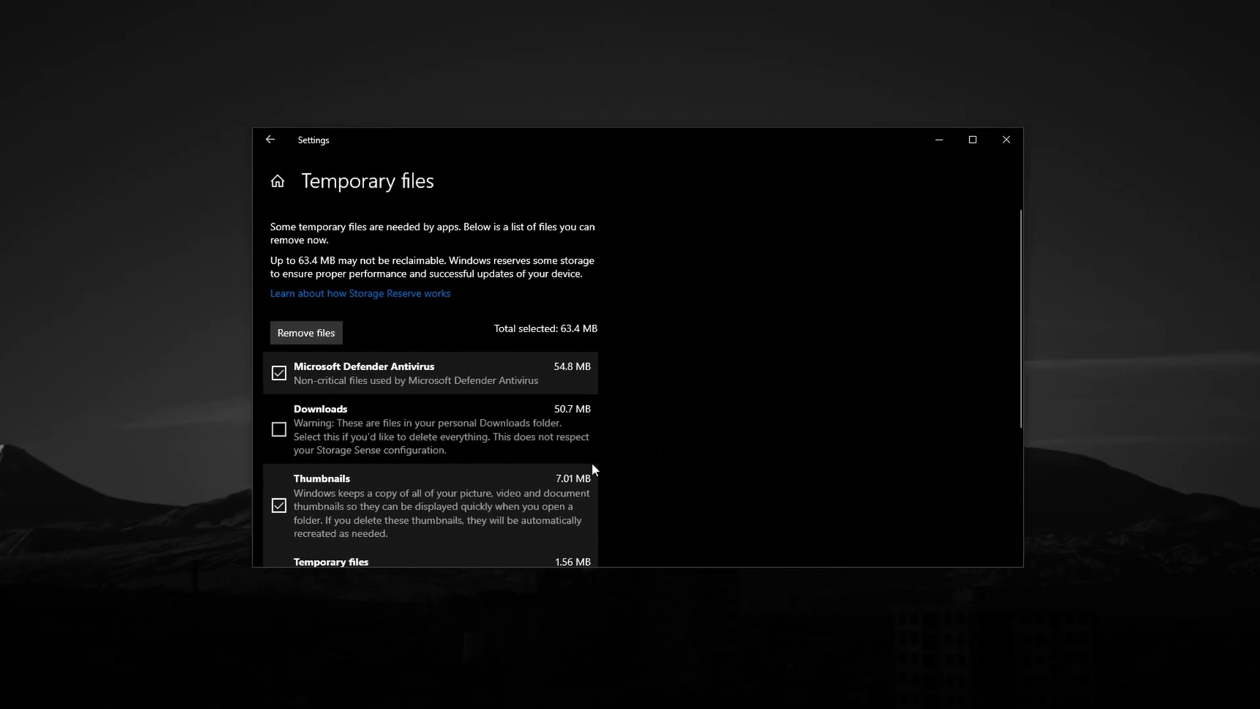
scroll(down, 3)
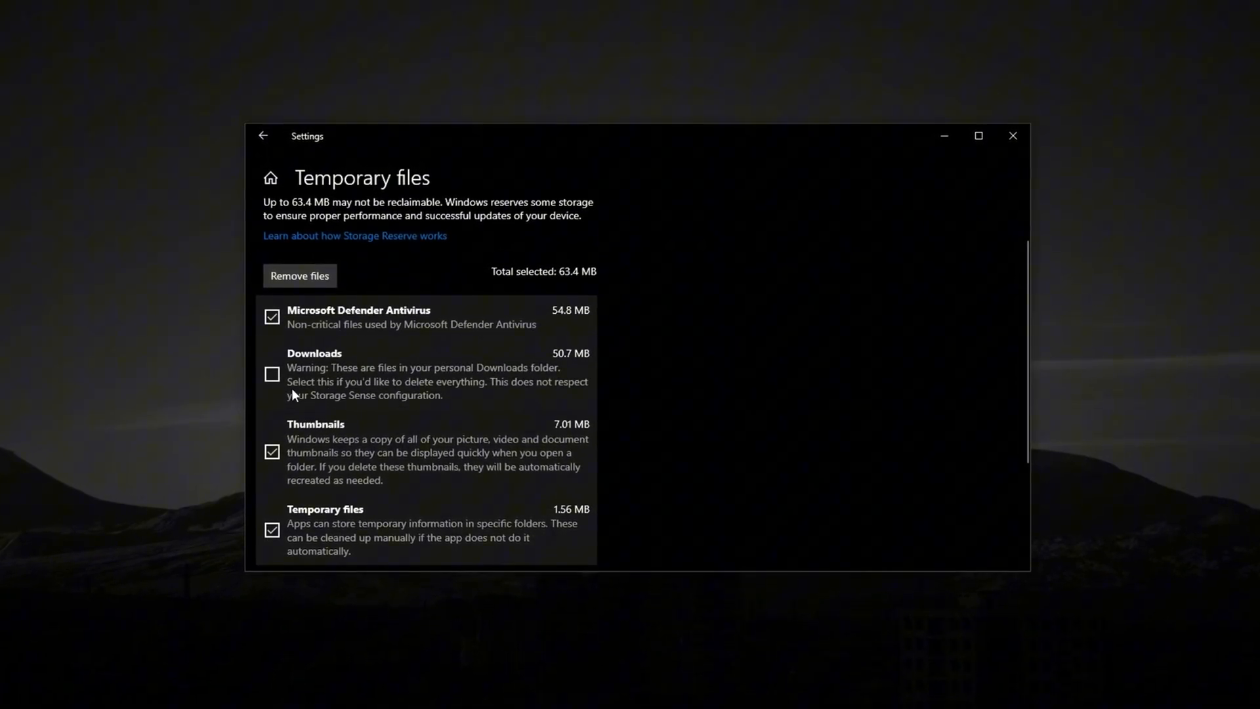
scroll(down, 3)
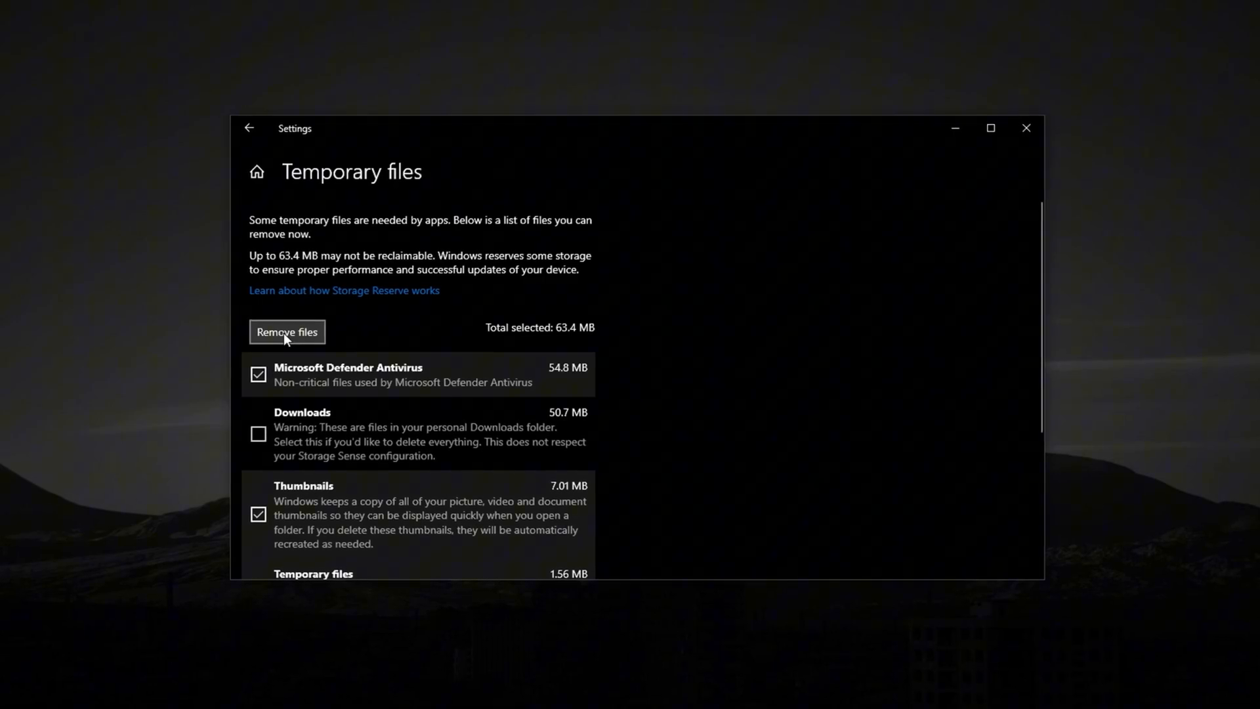
Step: Remove about 63 MB of checked temporary files and return to the Storage overview
click(286, 332)
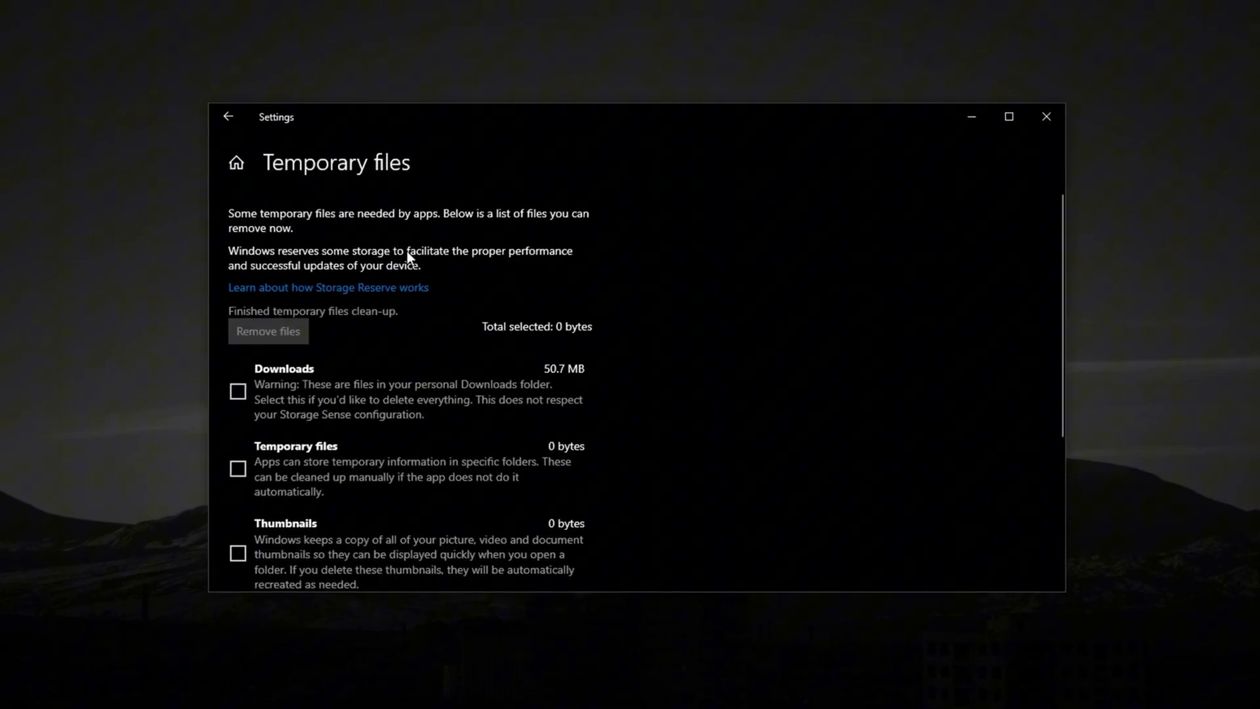
click(228, 116)
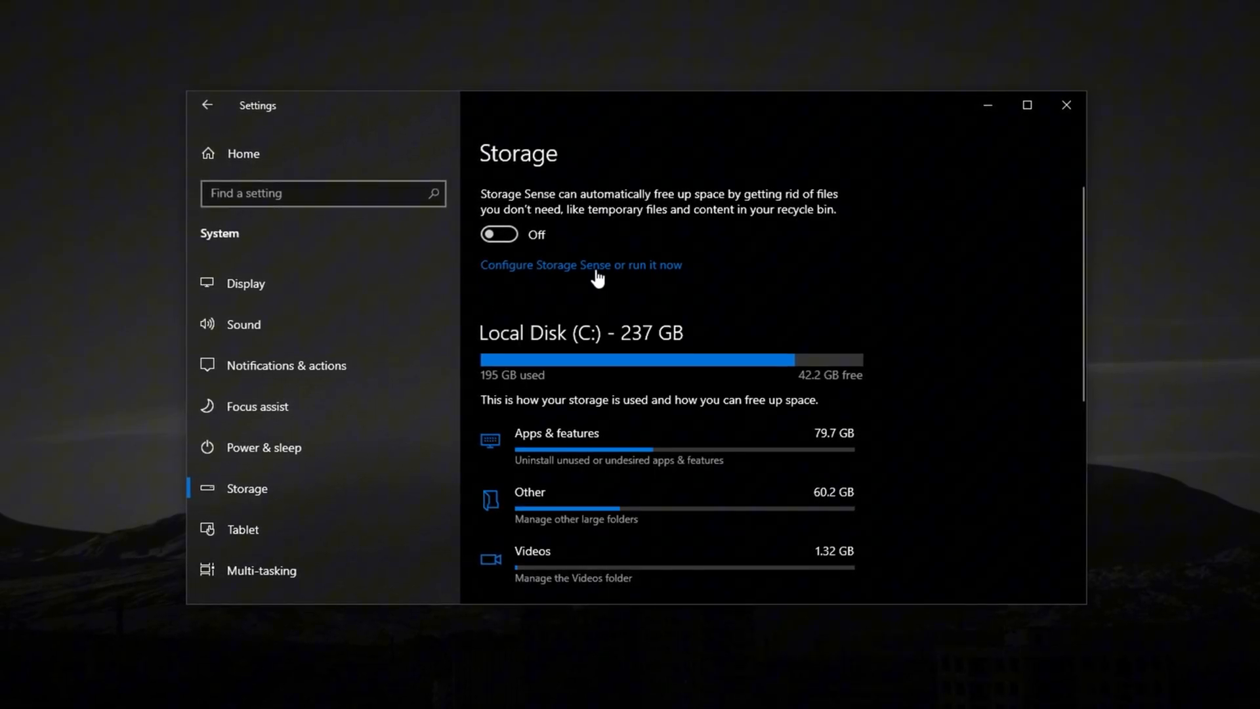
Step: Turn Storage Sense on and set it to run every day, reviewing the cleanup settings below
click(498, 233)
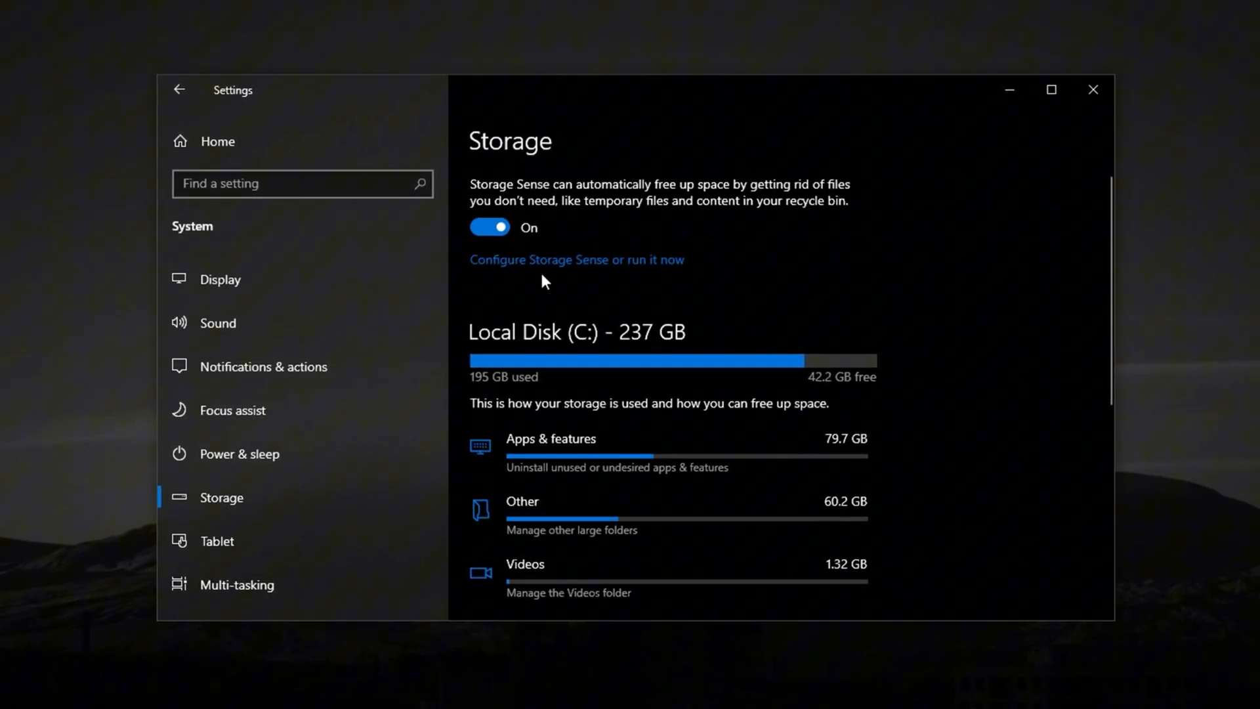
click(578, 258)
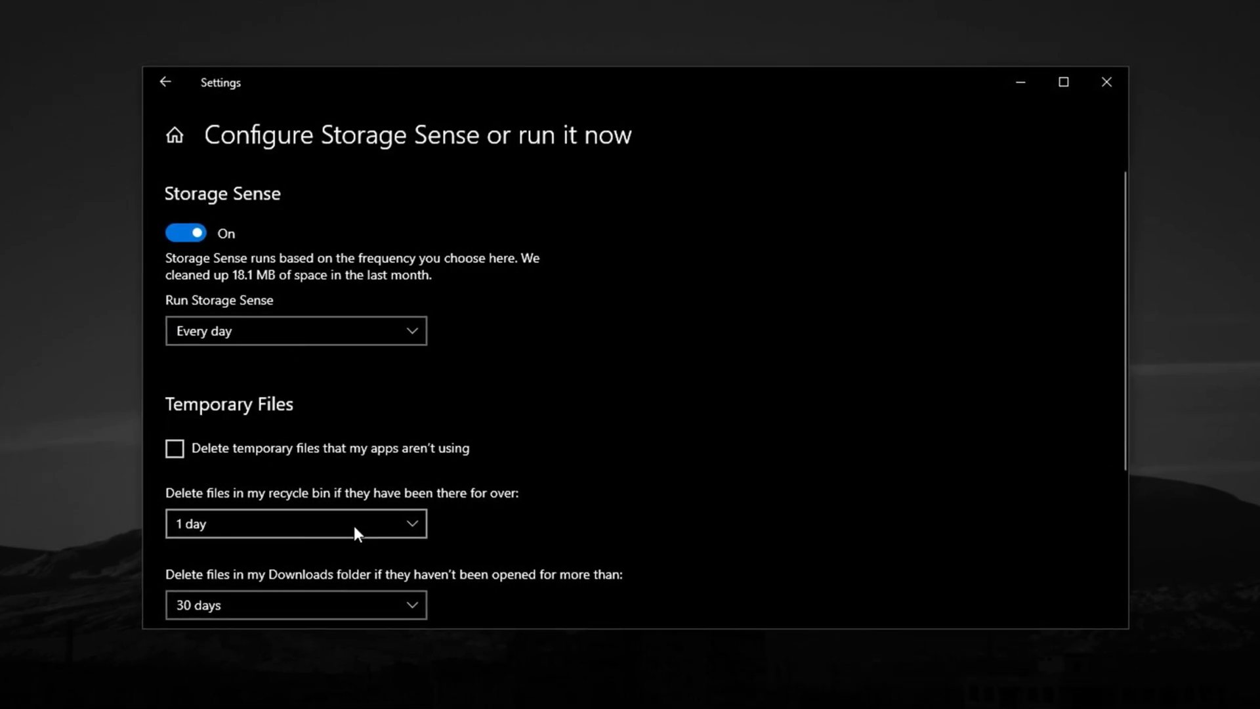
click(296, 331)
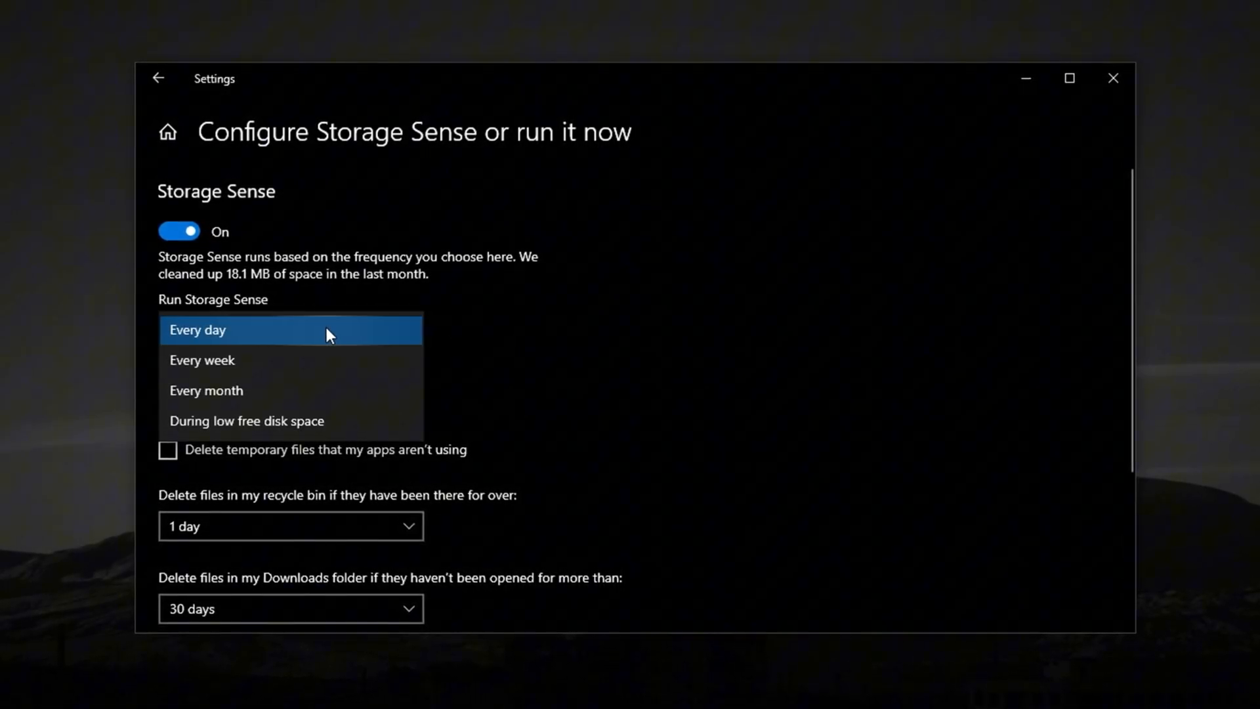
click(234, 329)
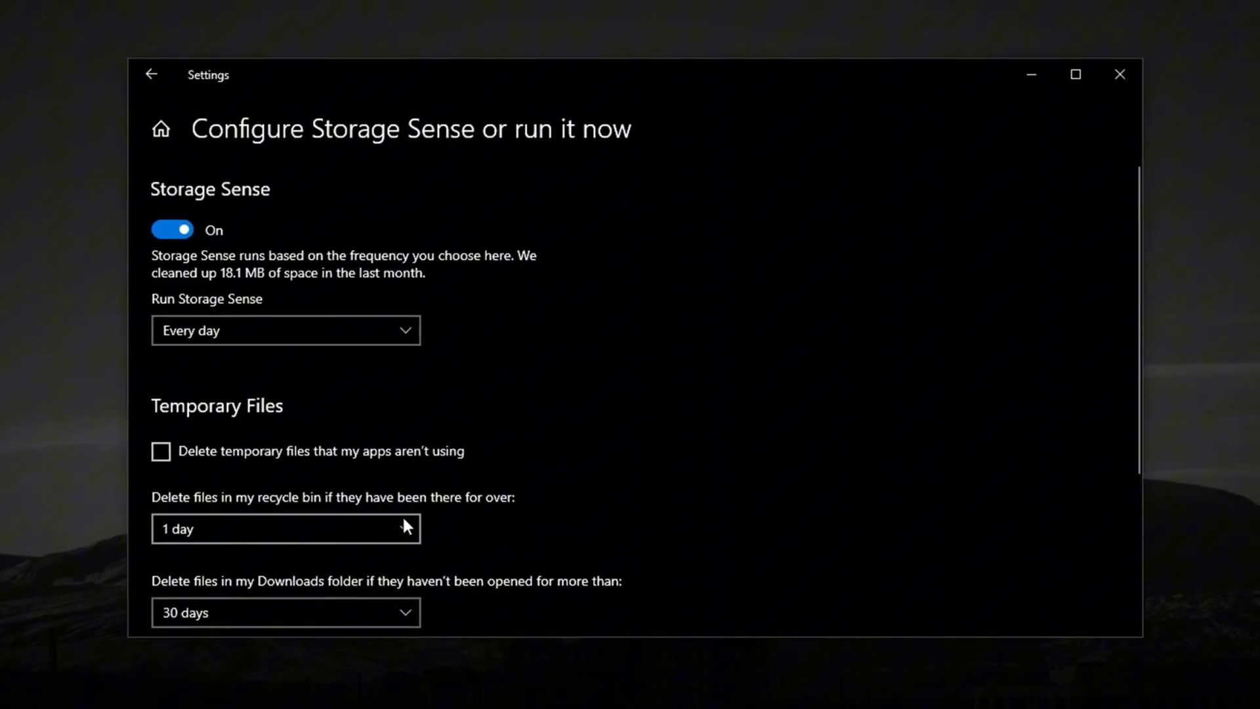
scroll(down, 3)
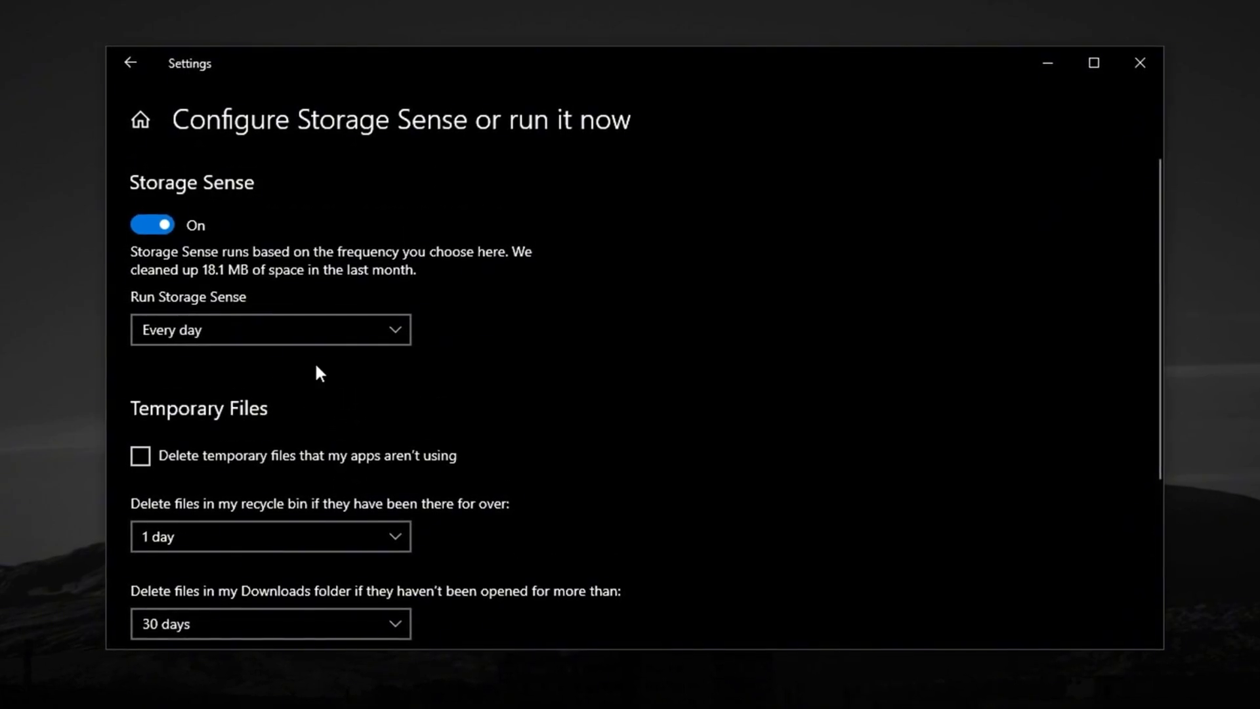
scroll(down, 3)
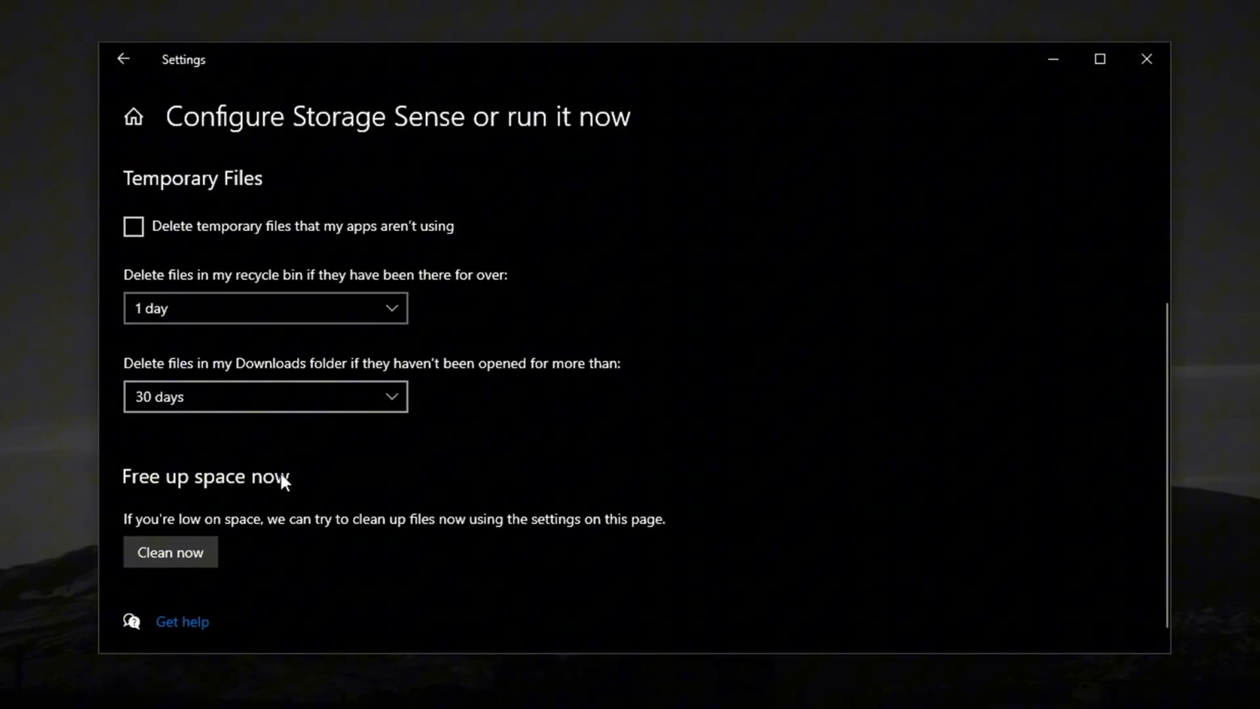